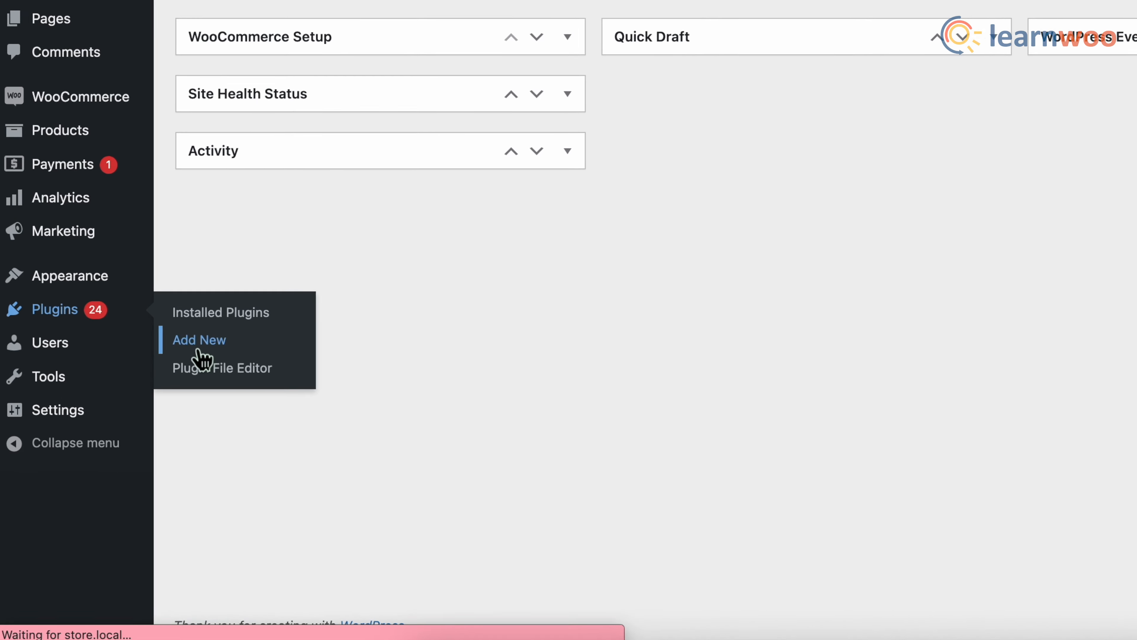
Step: Install and activate the WP Mail SMTP plugin from Add New Plugins, reaching its setup wizard
{"action": "left_click", "coordinate": [199, 339]}
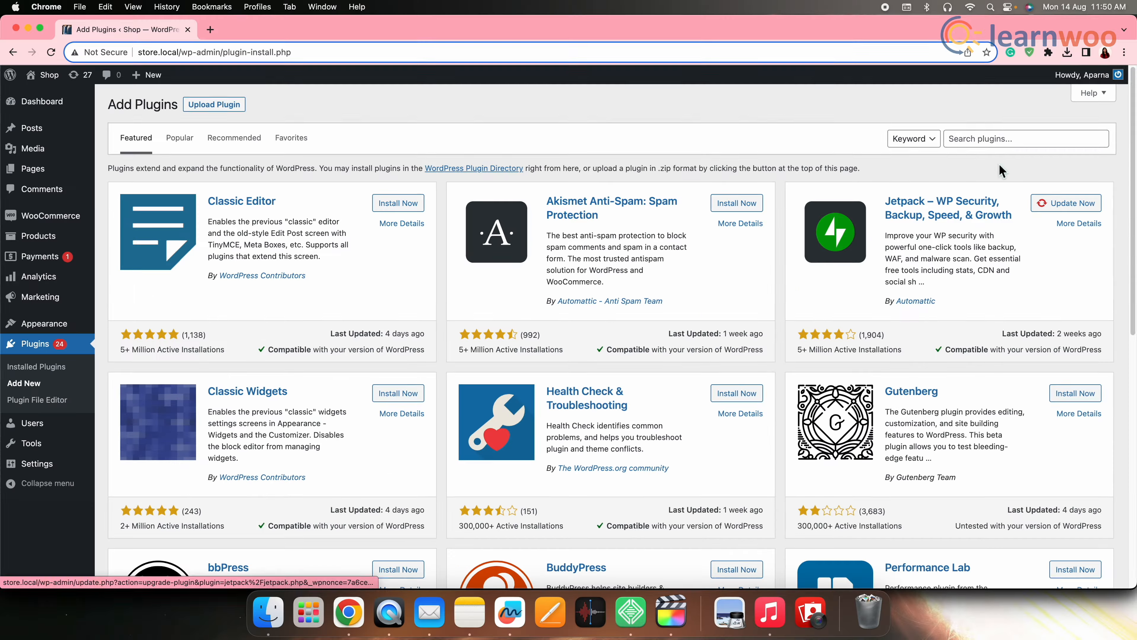
{"action": "type", "text": "WP Mail SMTP"}
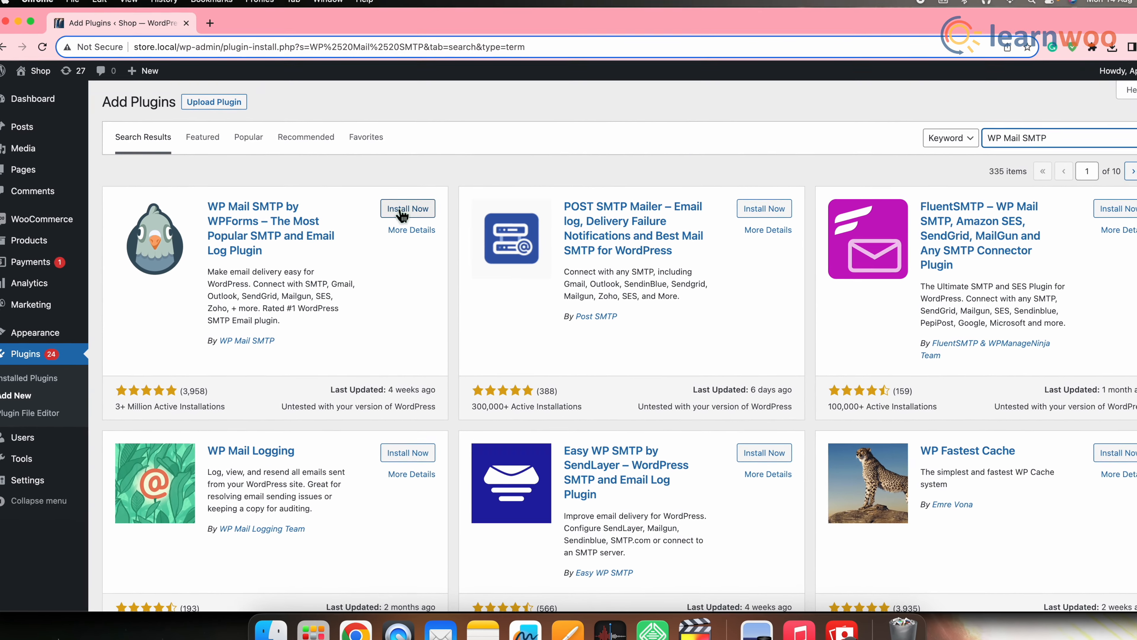
{"action": "left_click", "coordinate": [407, 207]}
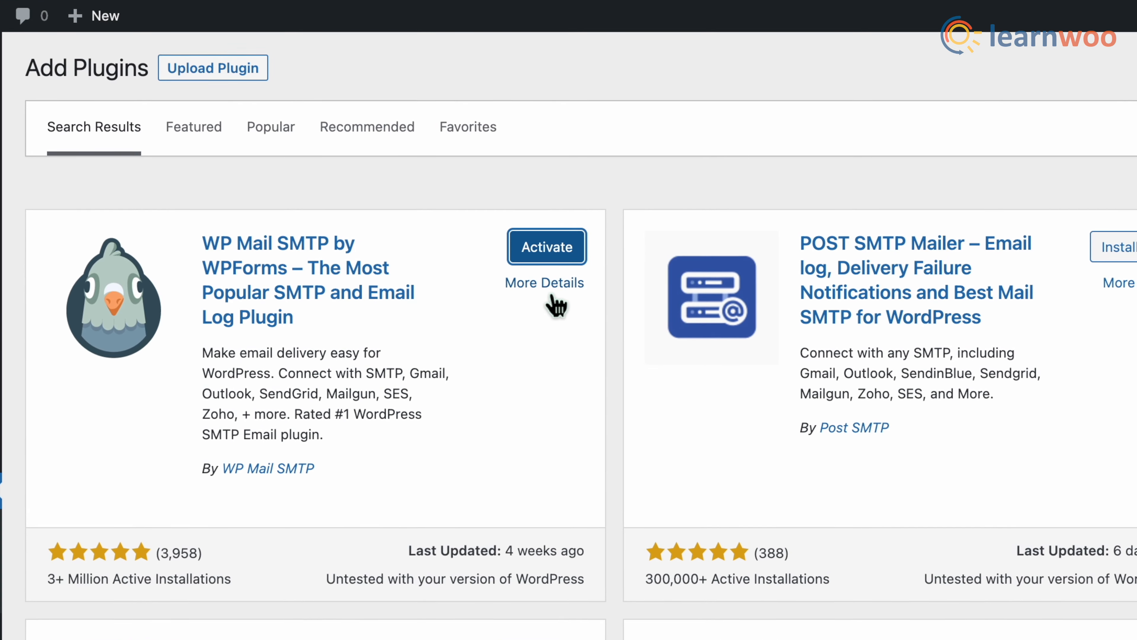
{"action": "left_click", "coordinate": [546, 246]}
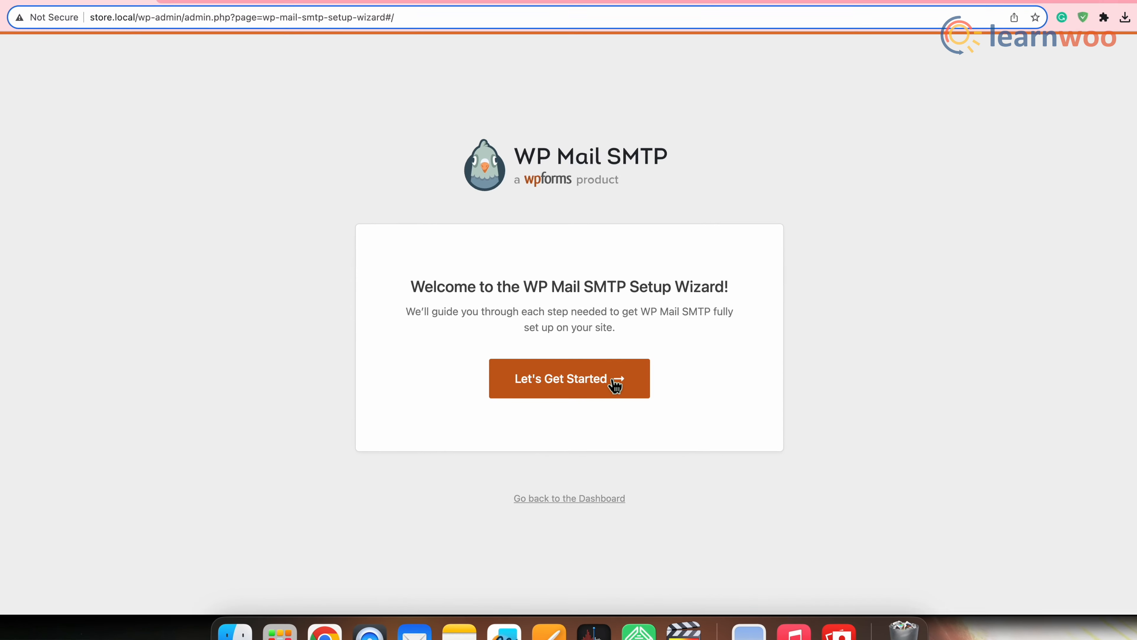
Step: Start the wizard, accept Gmail mailer limitations and reach the Client ID and Secret step
{"action": "left_click", "coordinate": [568, 377]}
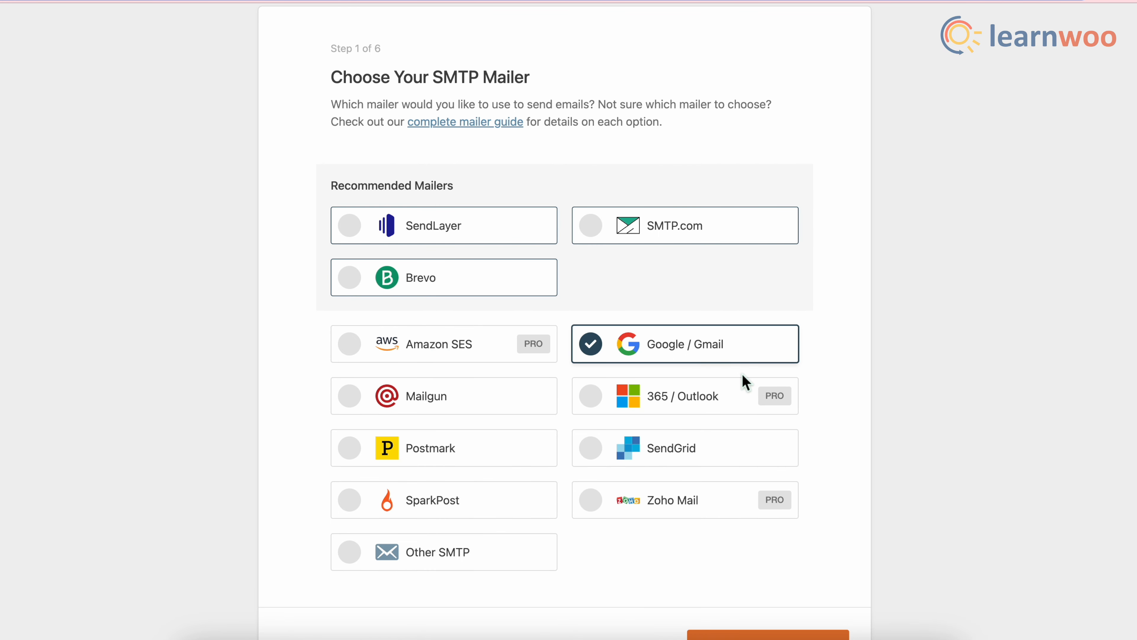
{"action": "scroll", "scroll_direction": "down", "scroll_amount": 3}
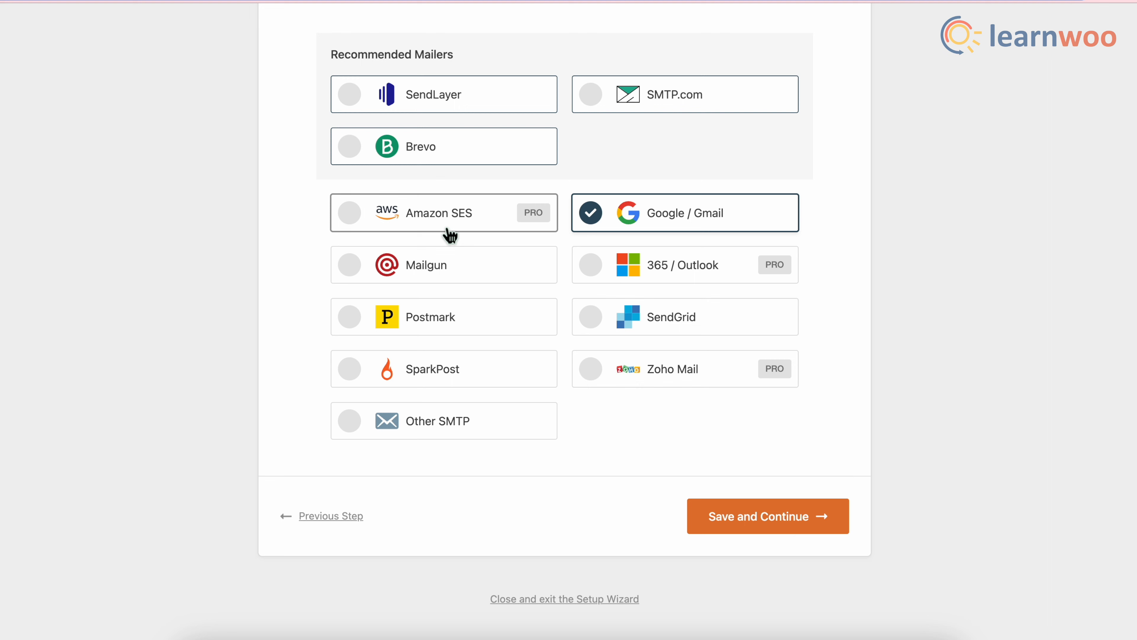
{"action": "mouse_move", "coordinate": [451, 235]}
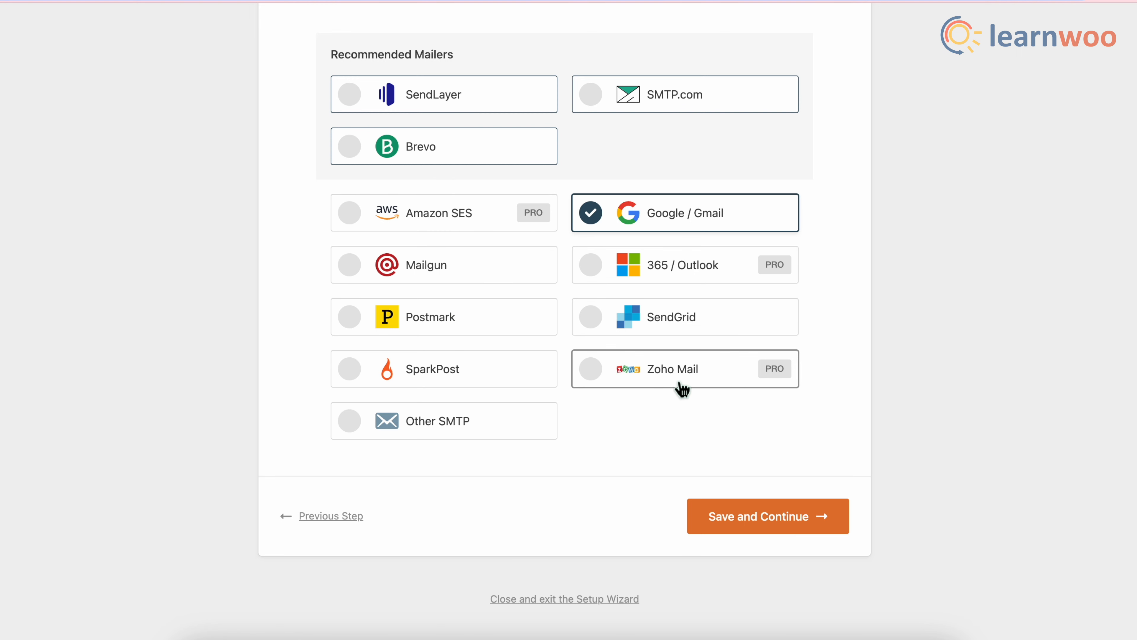
{"action": "mouse_move", "coordinate": [800, 274]}
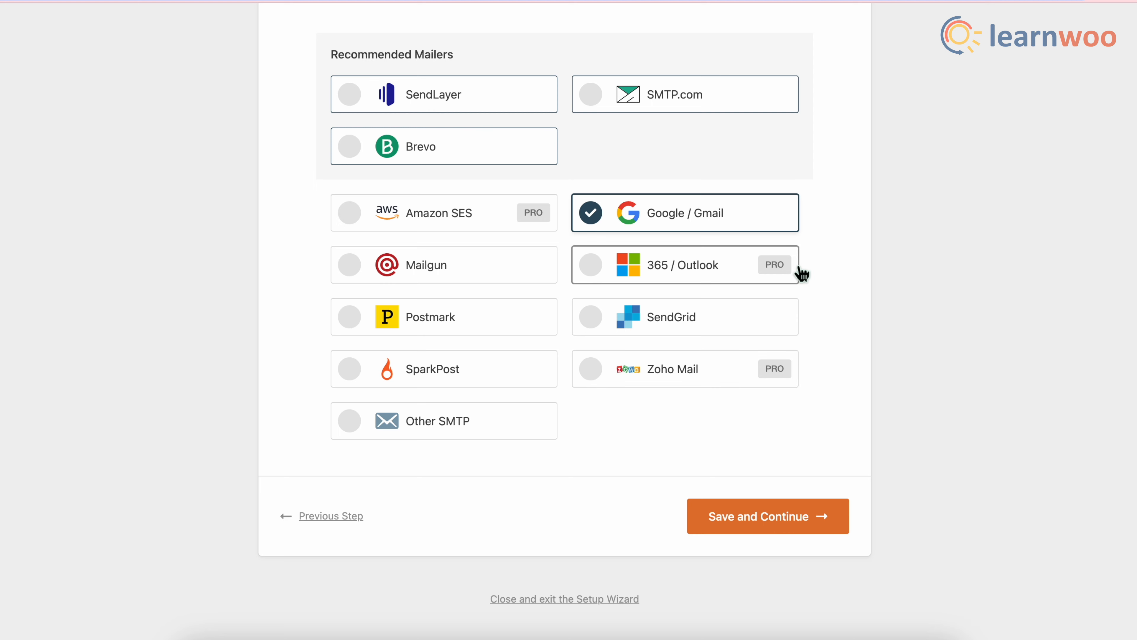
{"action": "mouse_move", "coordinate": [651, 236]}
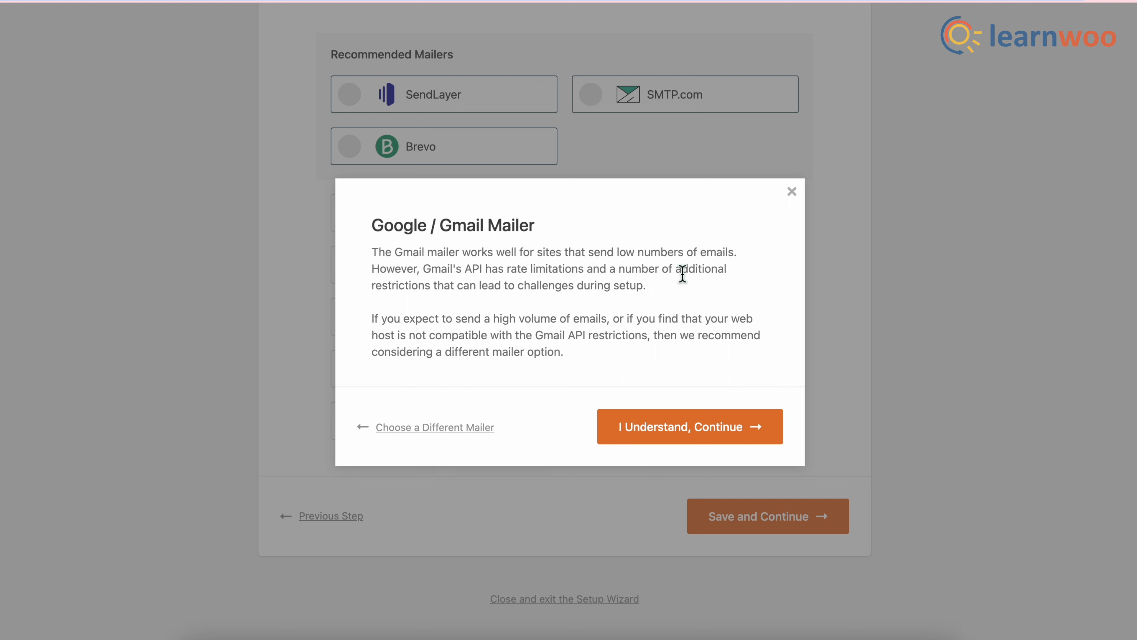
{"action": "mouse_move", "coordinate": [434, 285]}
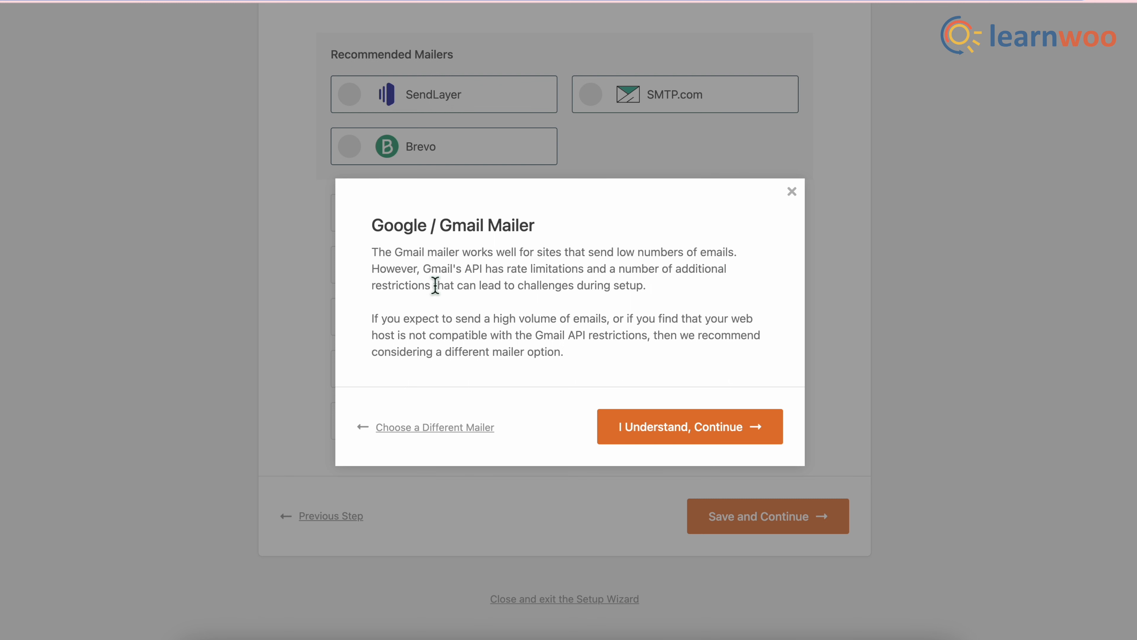
{"action": "mouse_move", "coordinate": [613, 290]}
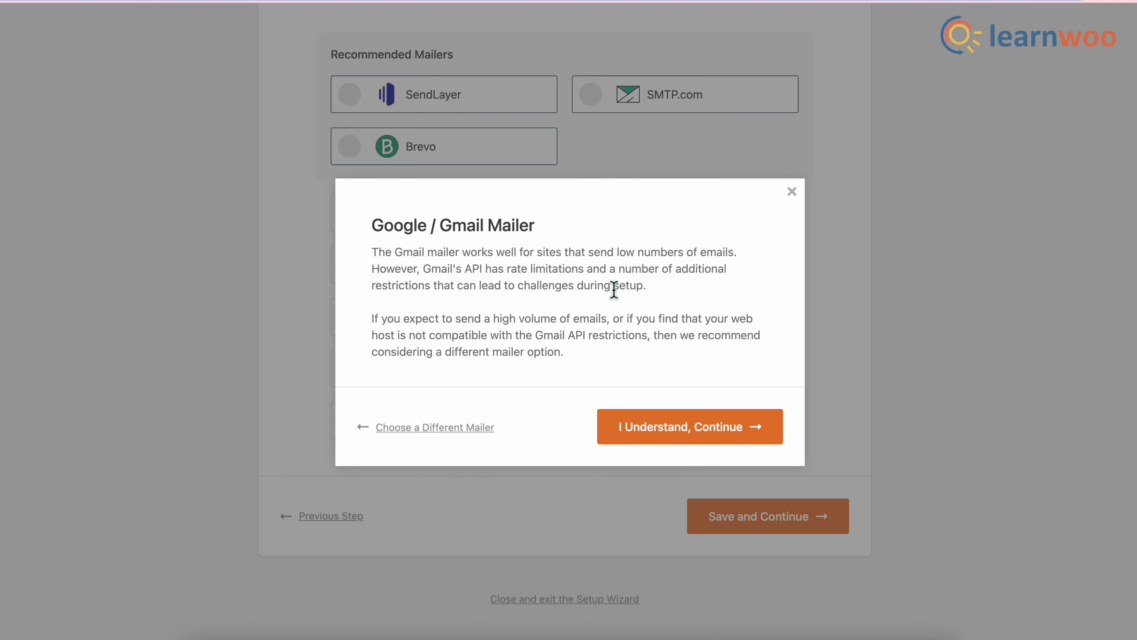
{"action": "mouse_move", "coordinate": [426, 314]}
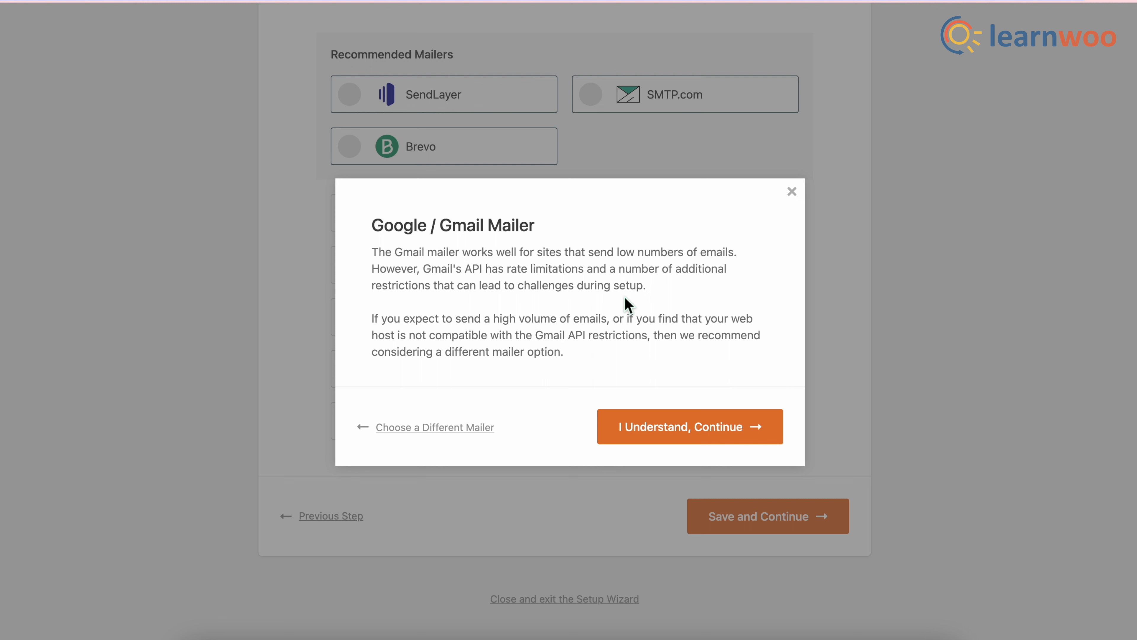
{"action": "mouse_move", "coordinate": [665, 403]}
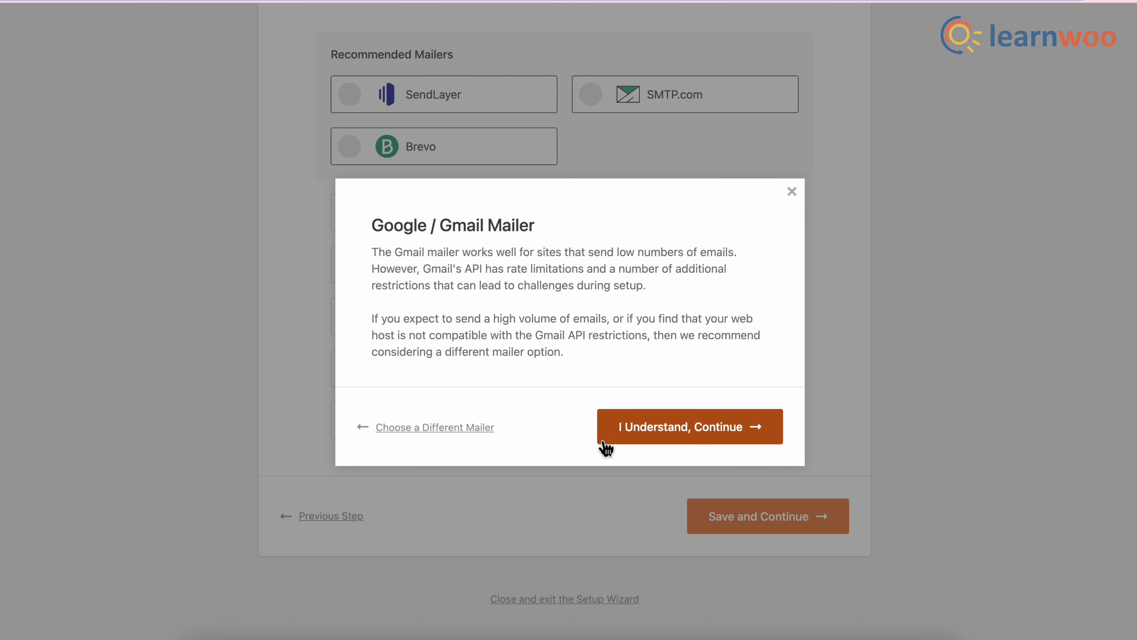
{"action": "mouse_move", "coordinate": [685, 442]}
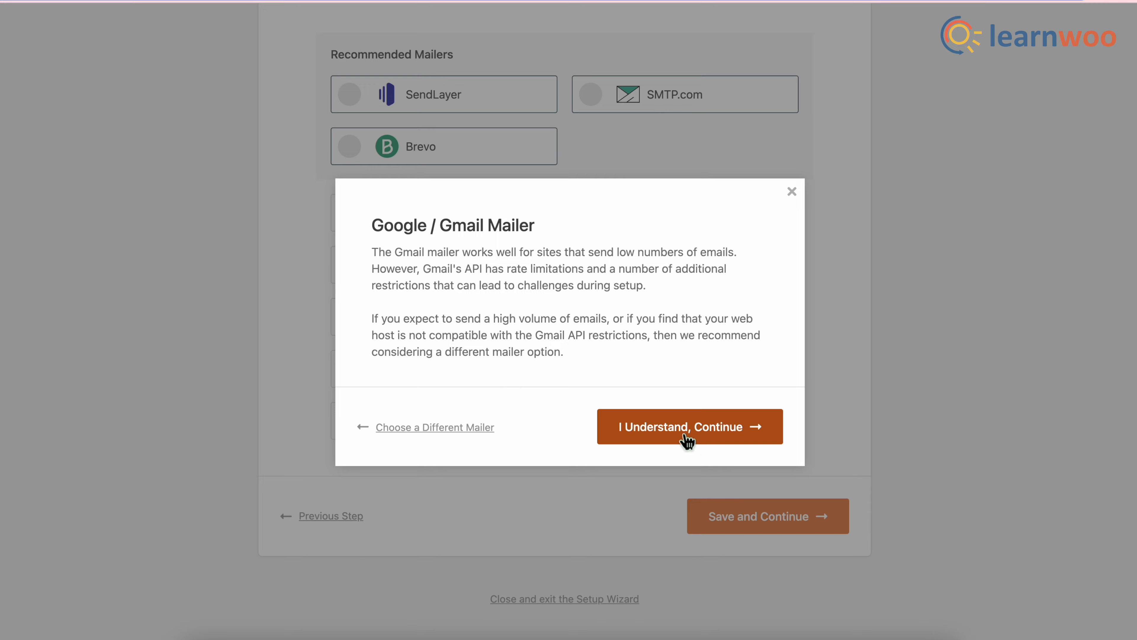
{"action": "left_click", "coordinate": [688, 426]}
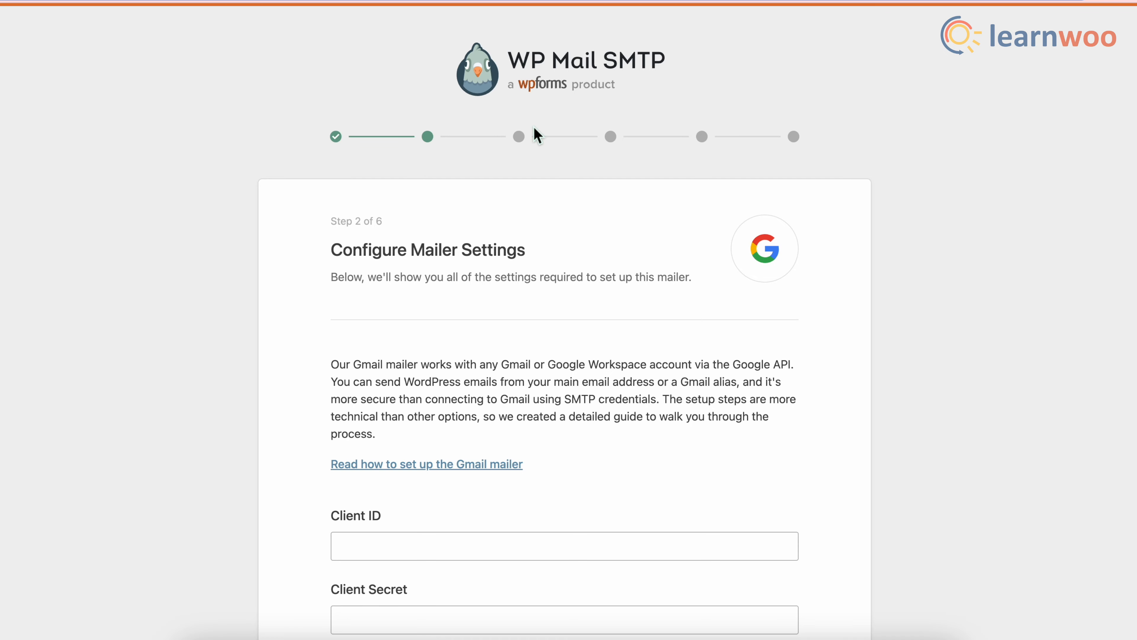
{"action": "mouse_move", "coordinate": [653, 366]}
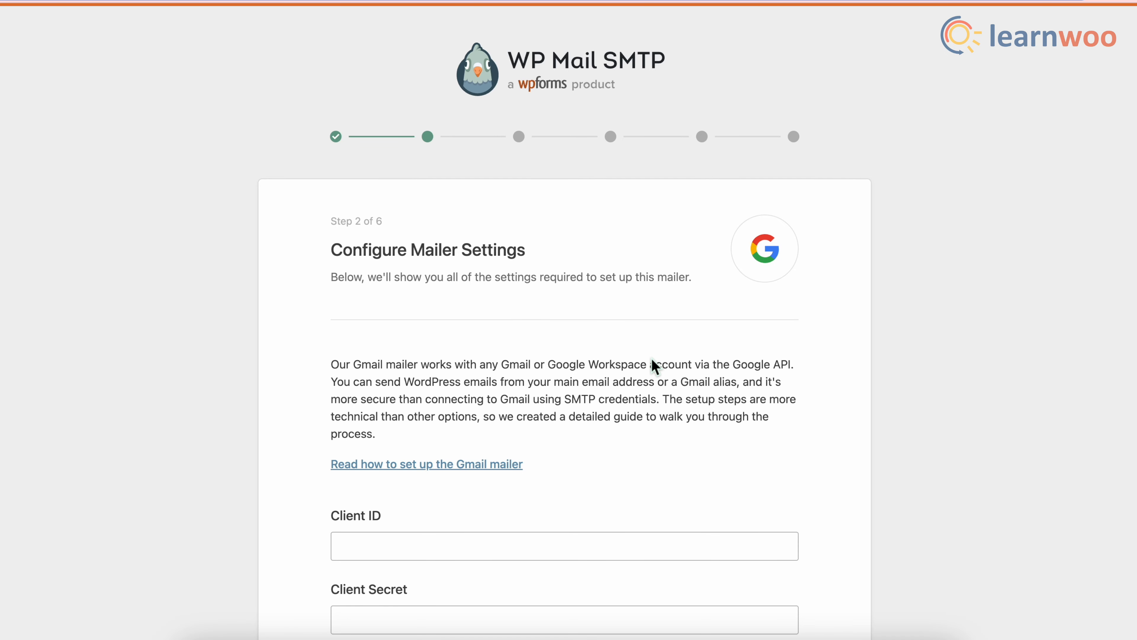
{"action": "scroll", "scroll_direction": "down", "scroll_amount": 3}
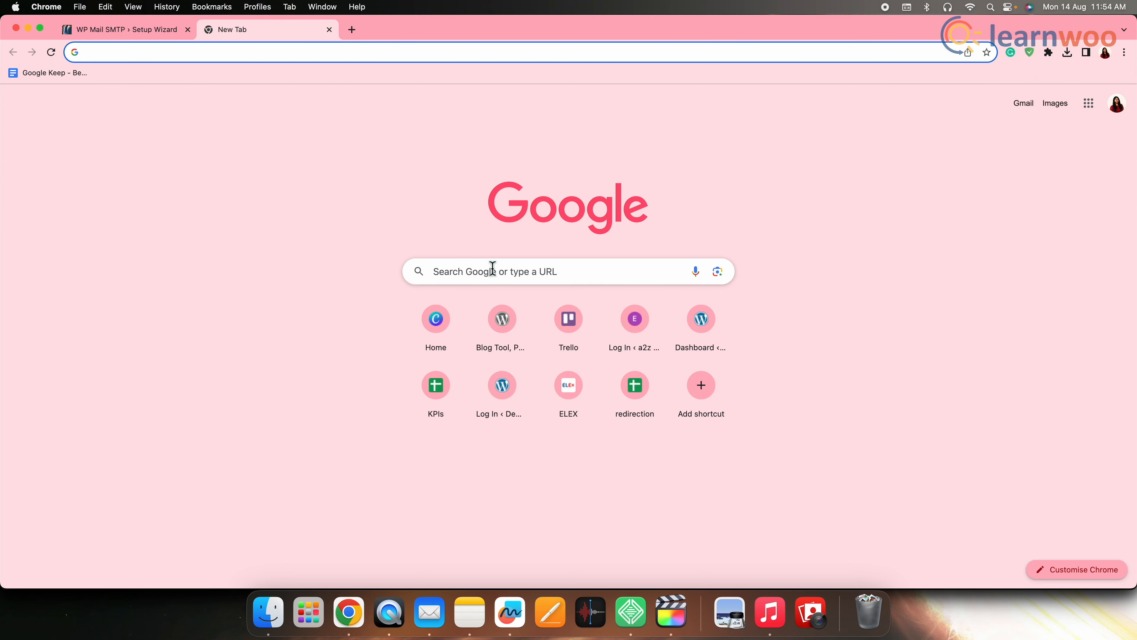
Step: Search for Google Cloud Console and open the Google Cloud Platform console
{"action": "type", "text": "Google cloud console"}
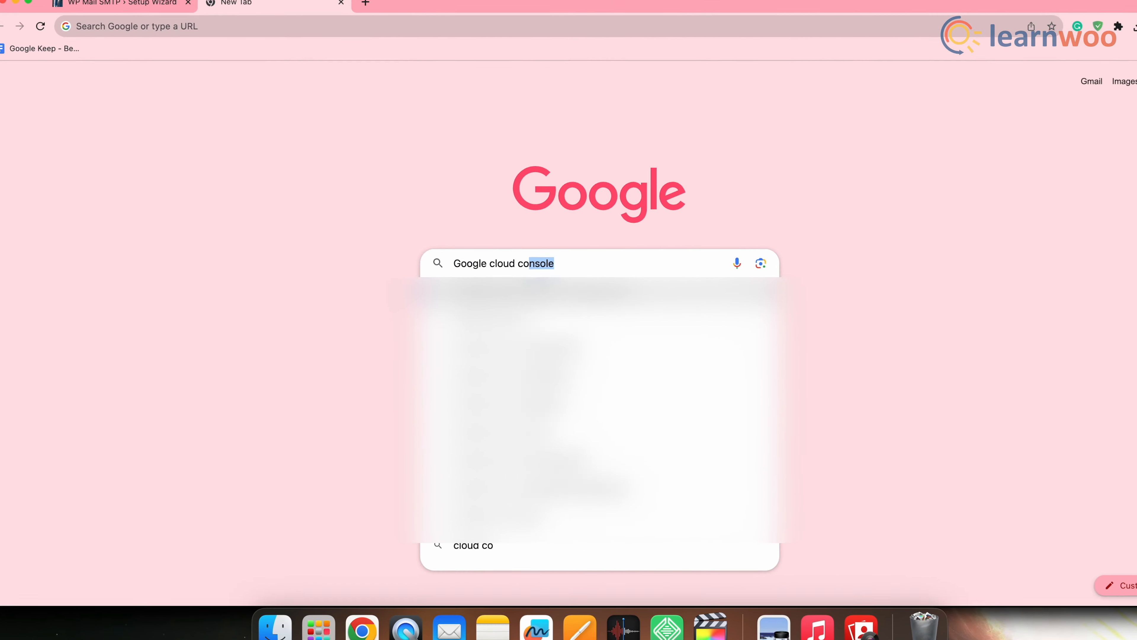
{"action": "key", "text": "Enter"}
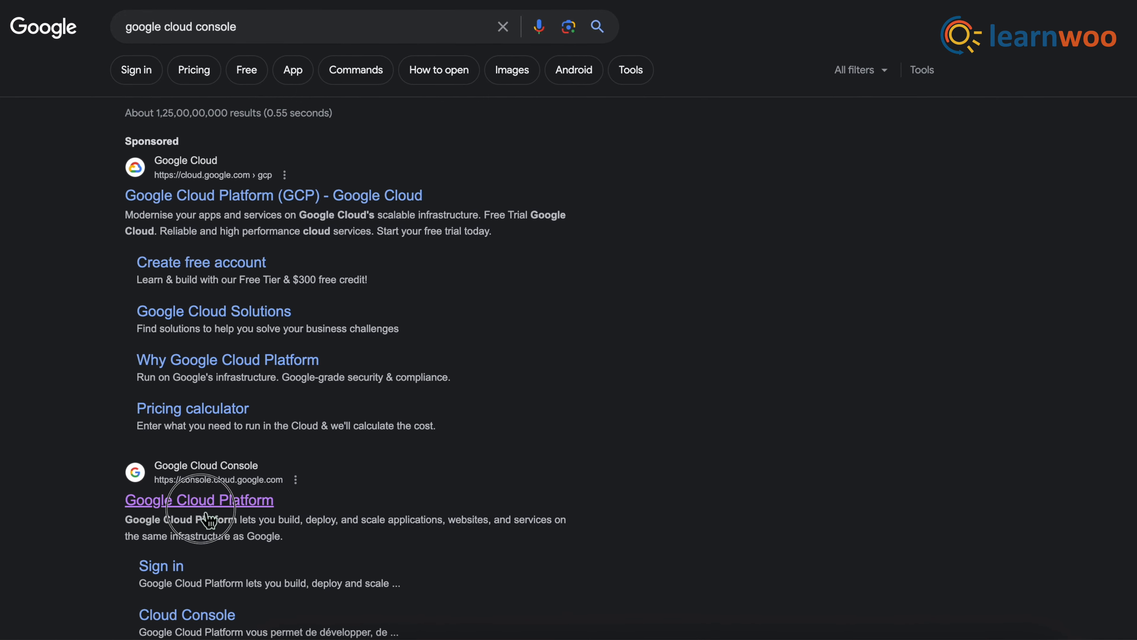
{"action": "left_click", "coordinate": [199, 500]}
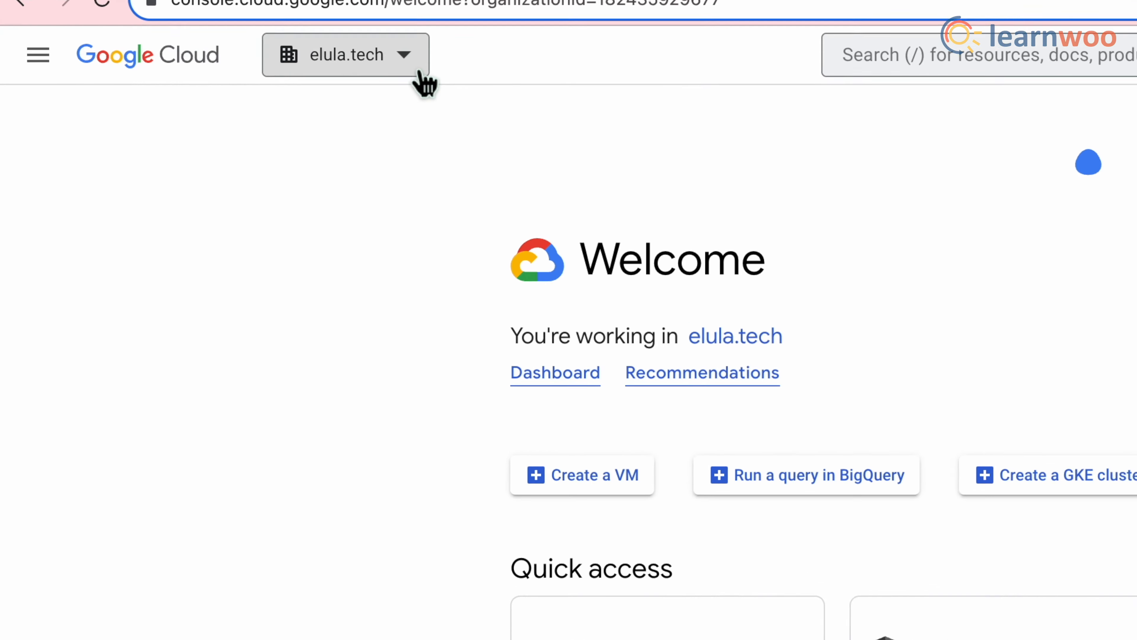
Step: Create a new Google Cloud project named SMTP and reveal the APIs & Services options
{"action": "left_click", "coordinate": [345, 54]}
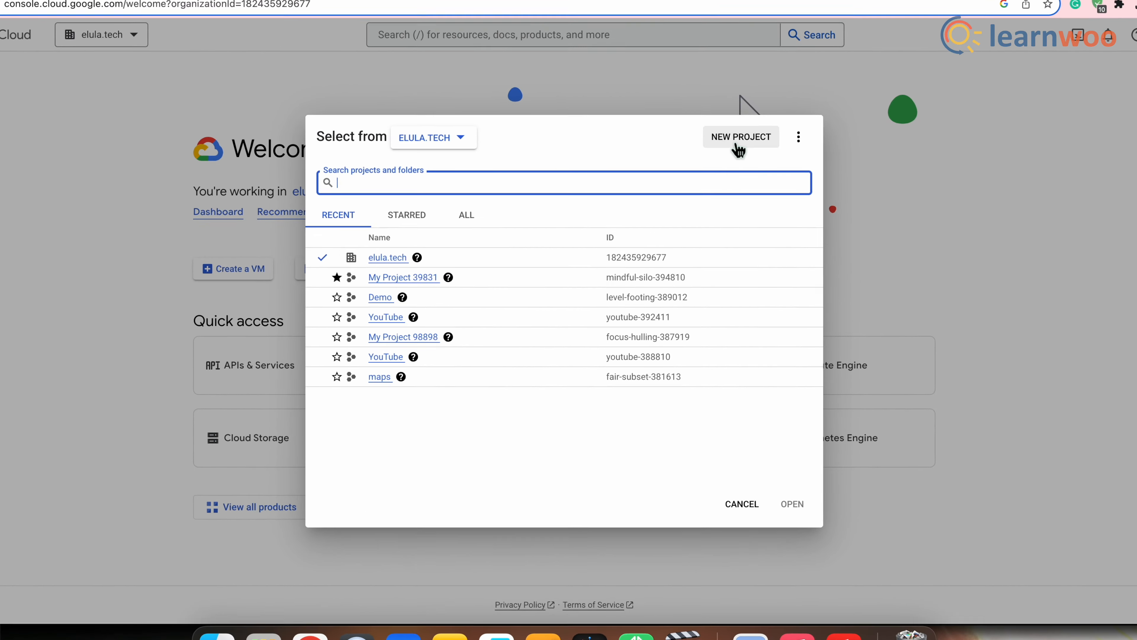
{"action": "left_click", "coordinate": [740, 136]}
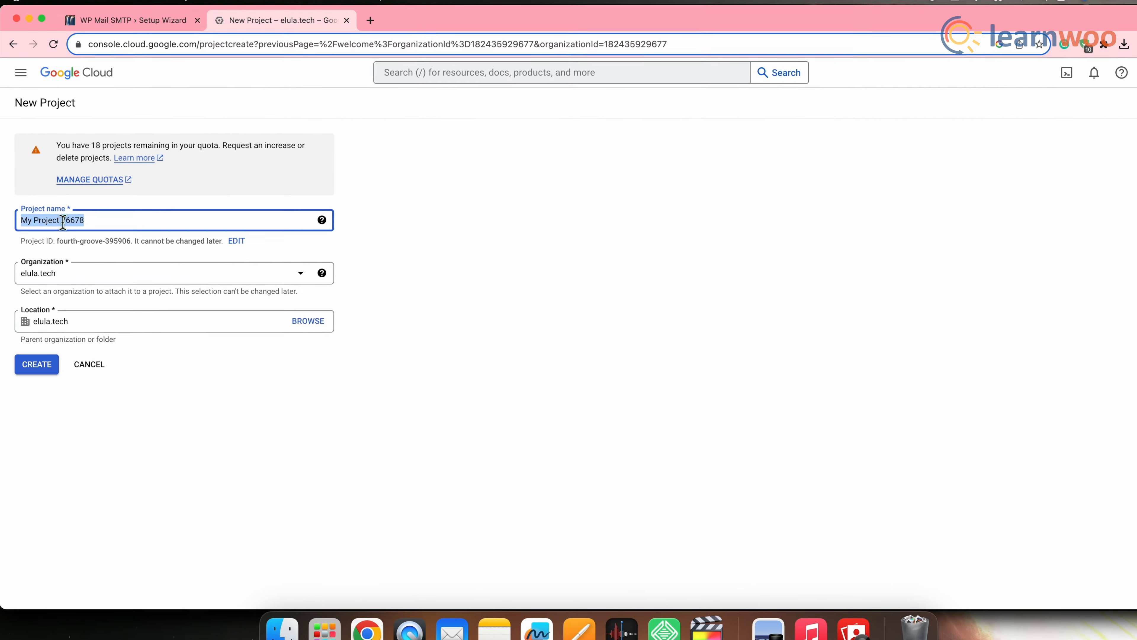
{"action": "type", "text": "SMTP"}
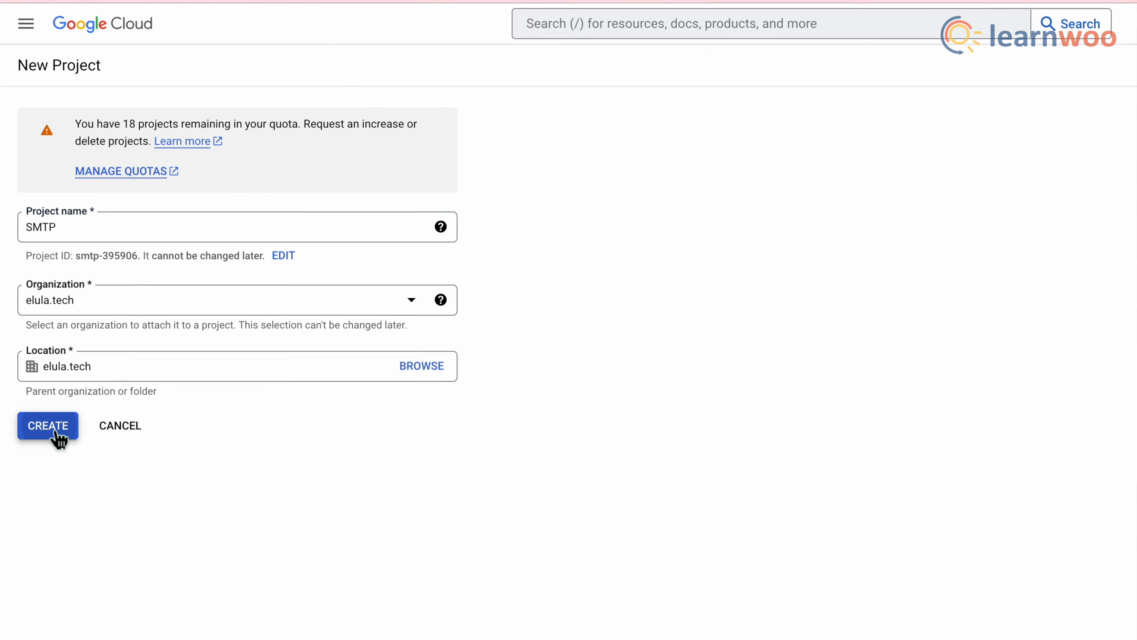
{"action": "left_click", "coordinate": [48, 425]}
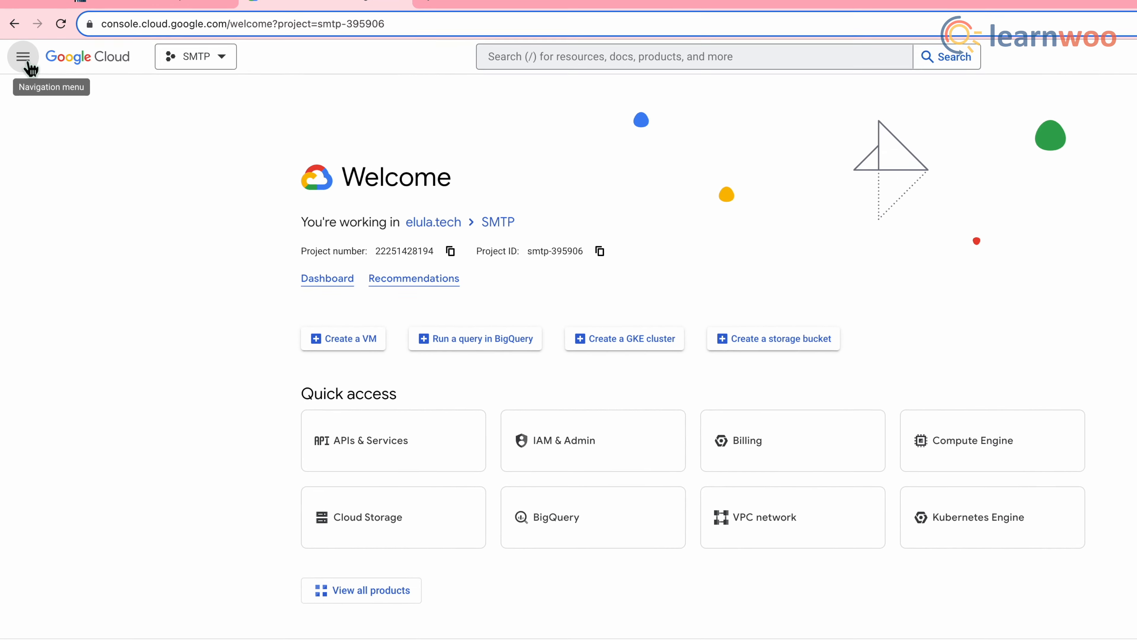
{"action": "left_click", "coordinate": [24, 56]}
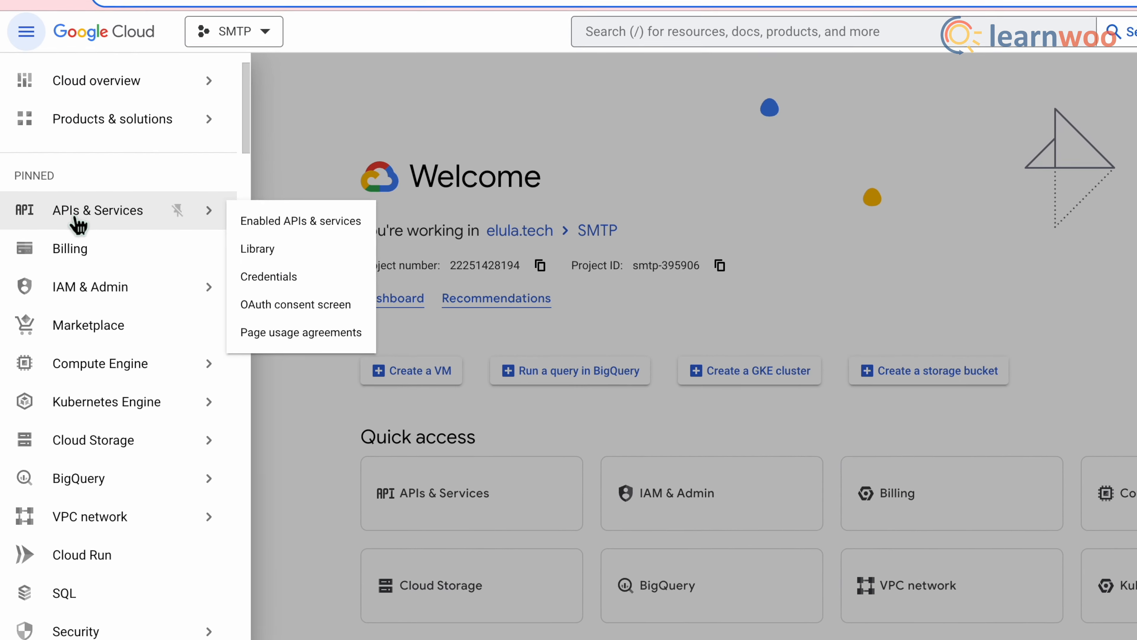
Step: Find the Gmail API in the API Library and enable it for the SMTP project
{"action": "left_click", "coordinate": [301, 220]}
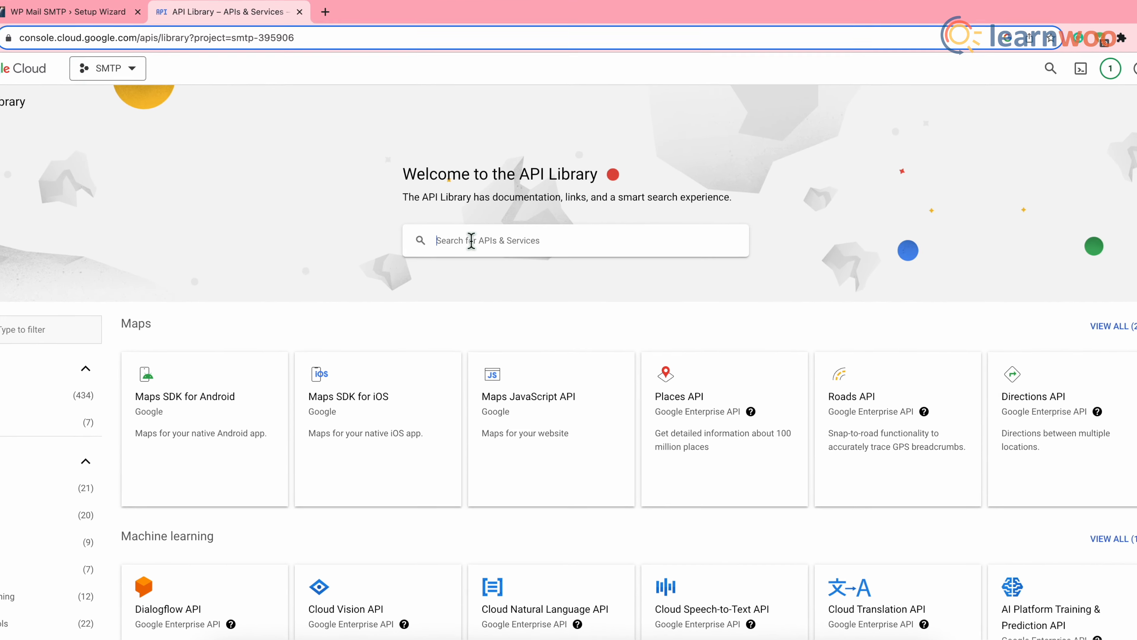
{"action": "type", "text": "gmail api"}
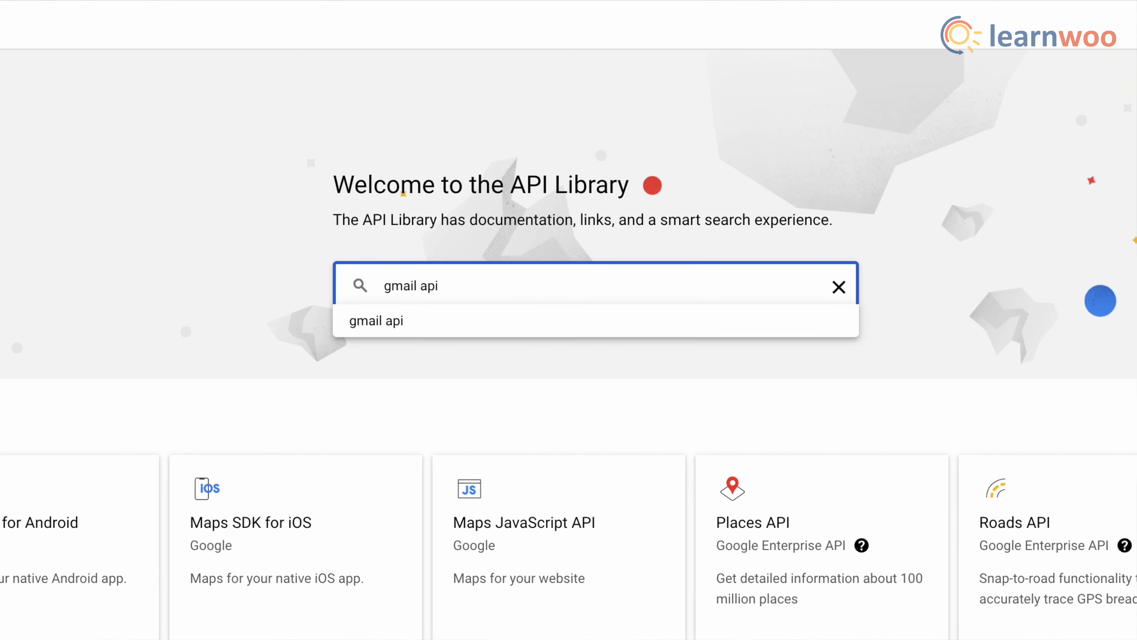
{"action": "left_click", "coordinate": [375, 319]}
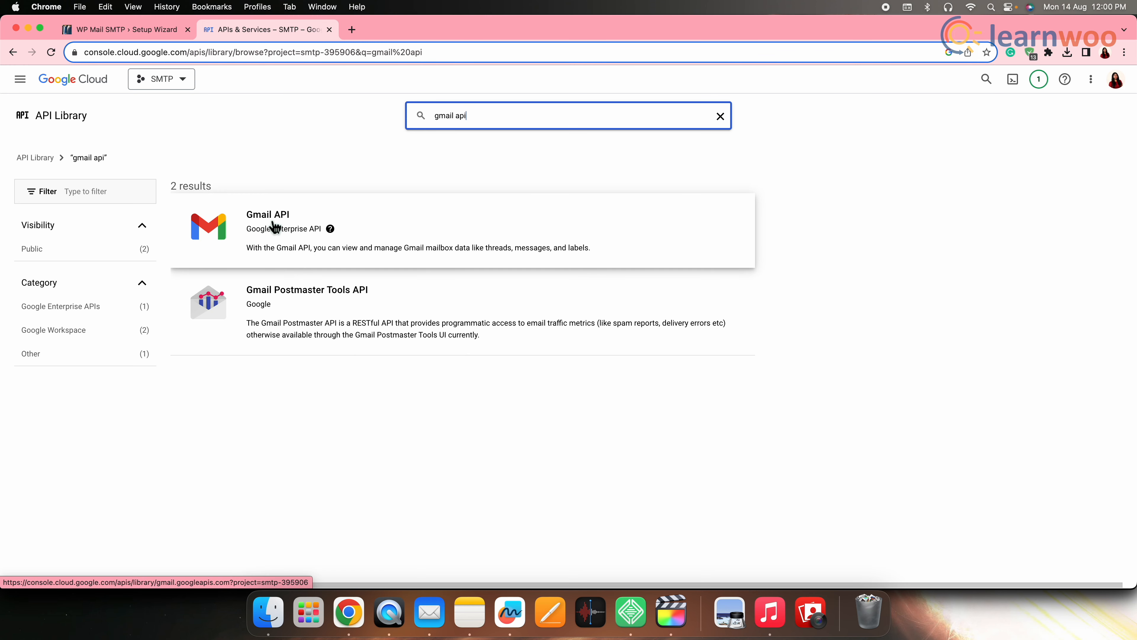
{"action": "left_click", "coordinate": [267, 213]}
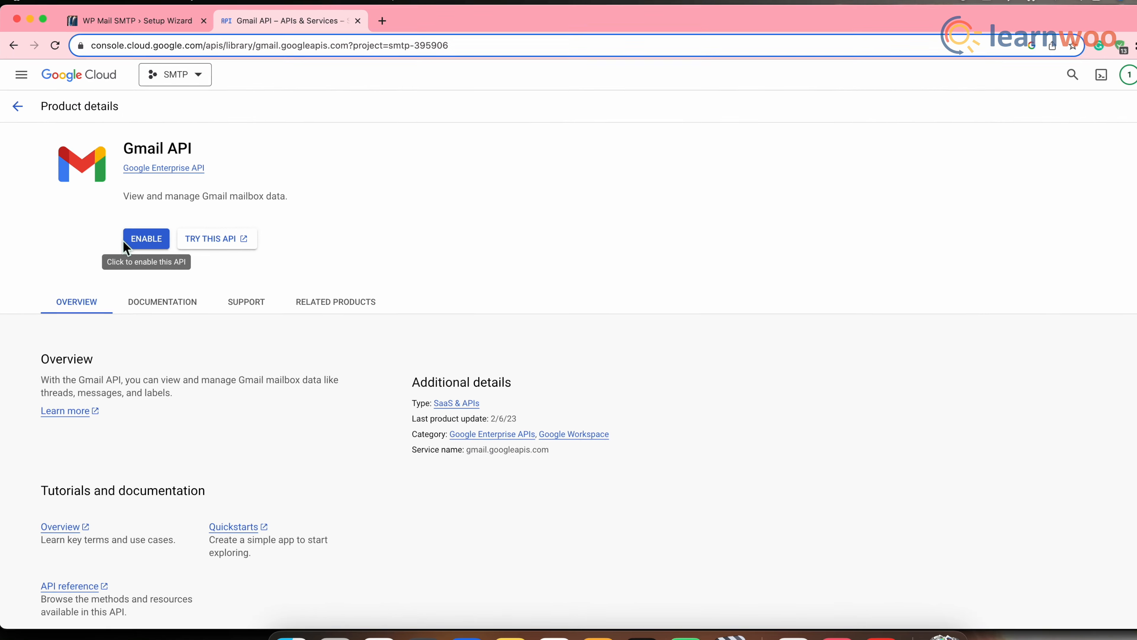
{"action": "left_click", "coordinate": [145, 238]}
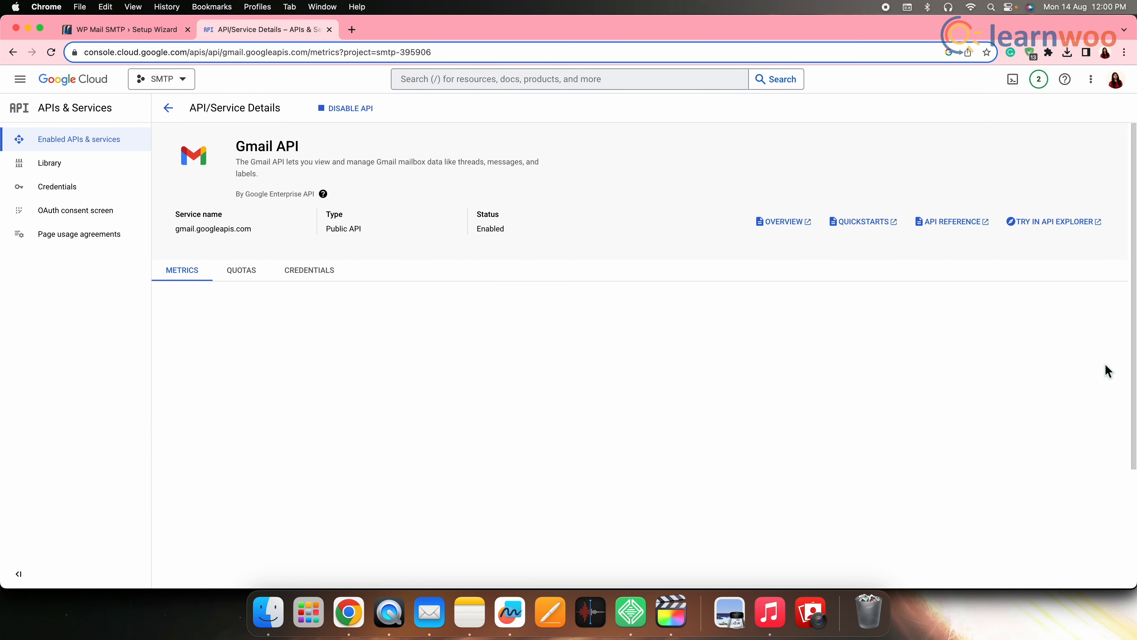
{"action": "mouse_move", "coordinate": [1098, 287]}
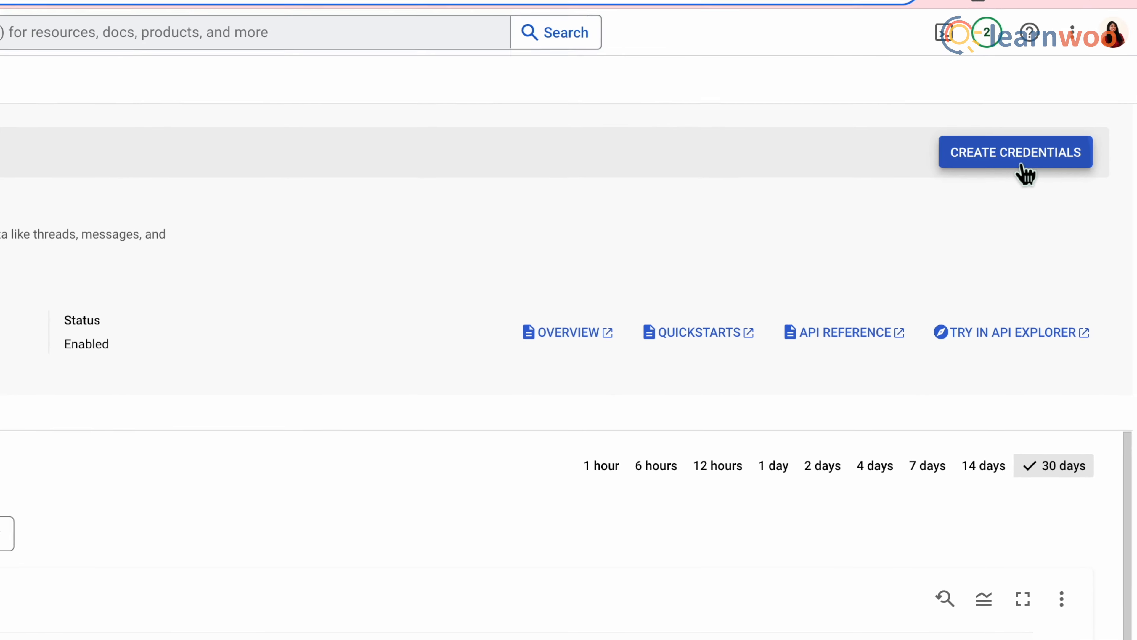
Step: Start creating Gmail API credentials for accessing user data
{"action": "left_click", "coordinate": [1014, 152]}
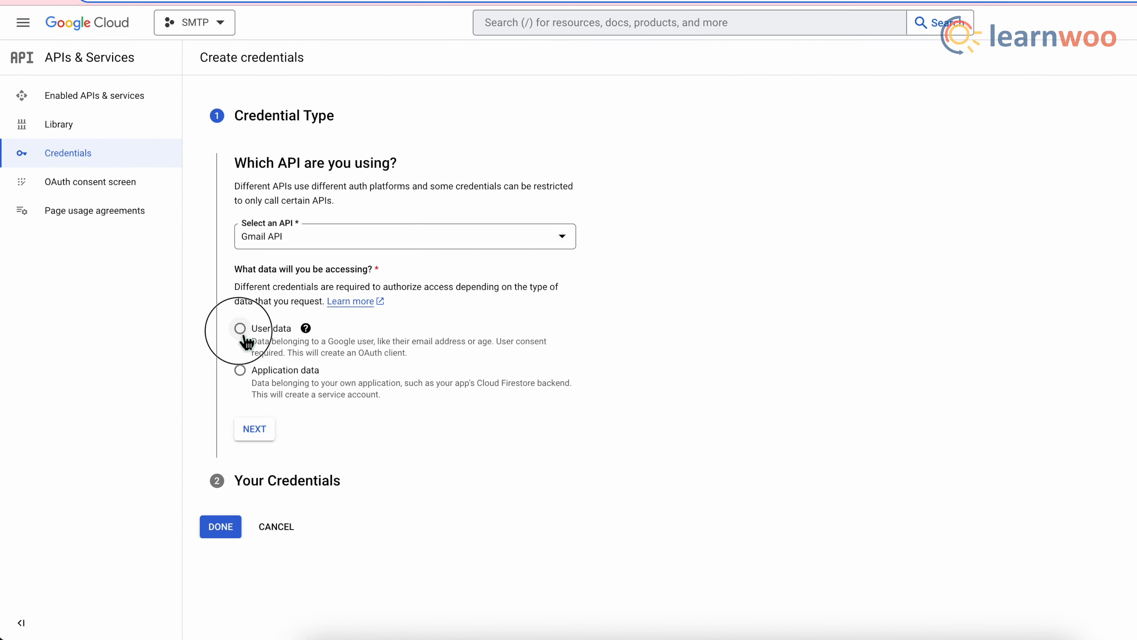
{"action": "left_click", "coordinate": [240, 327]}
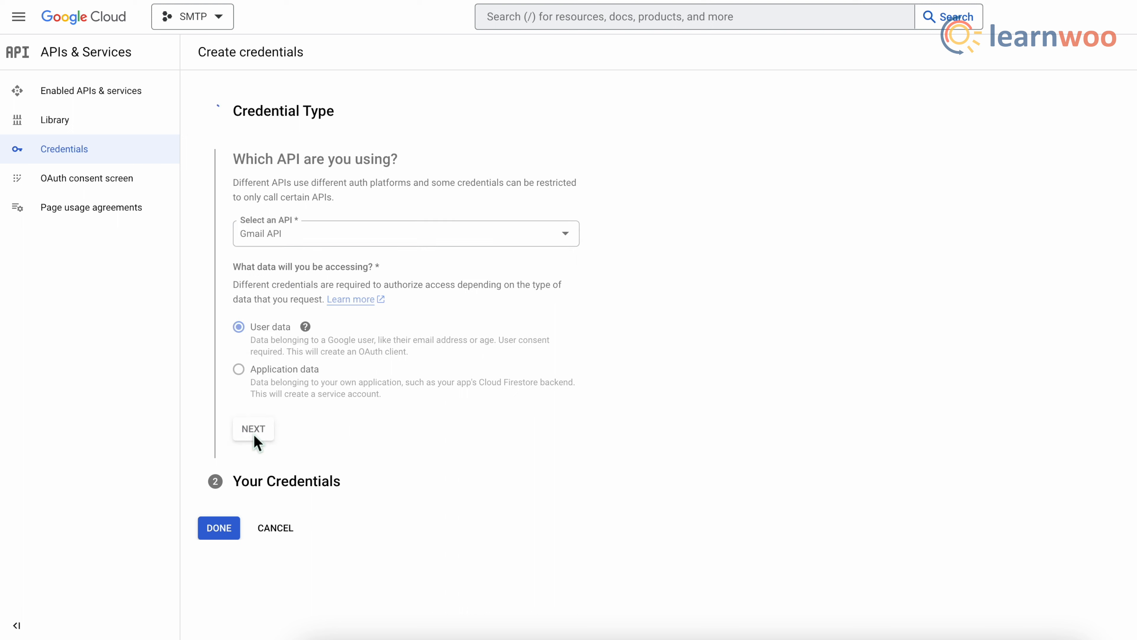
{"action": "left_click", "coordinate": [253, 428]}
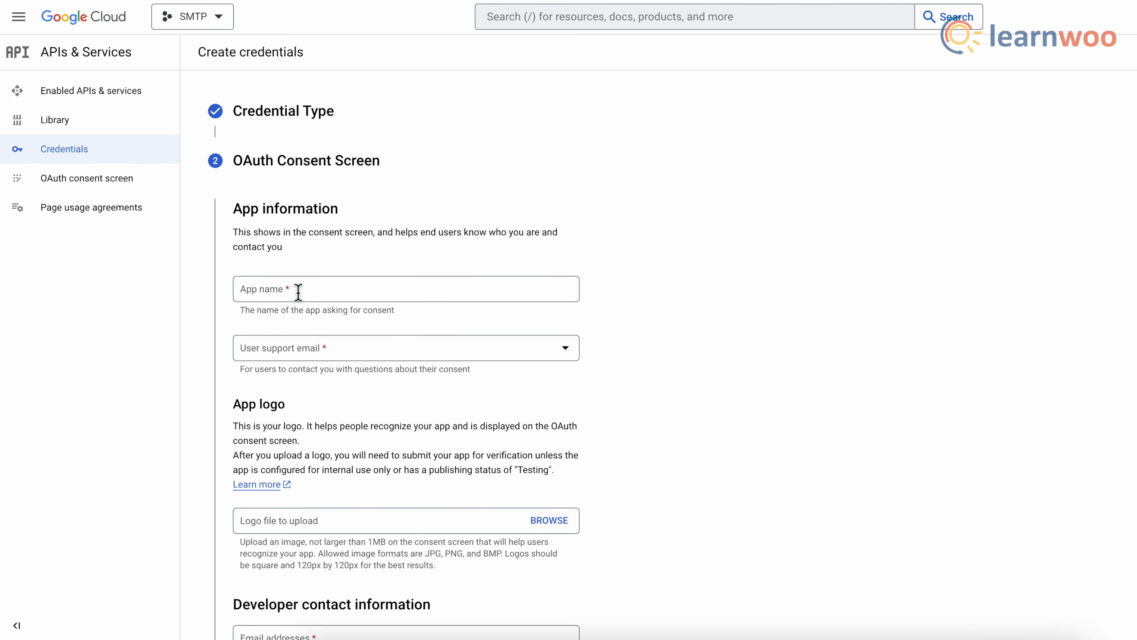
{"action": "mouse_move", "coordinate": [263, 298]}
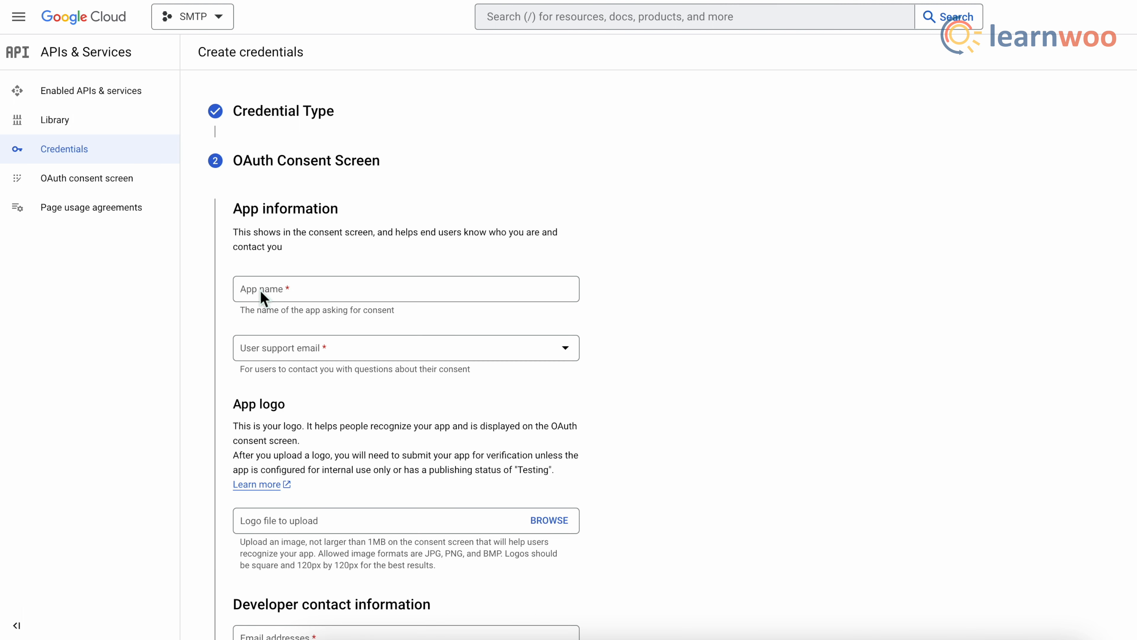
Step: Name the consent-screen app LearnWoo and pick the user support email
{"action": "type", "text": "L"}
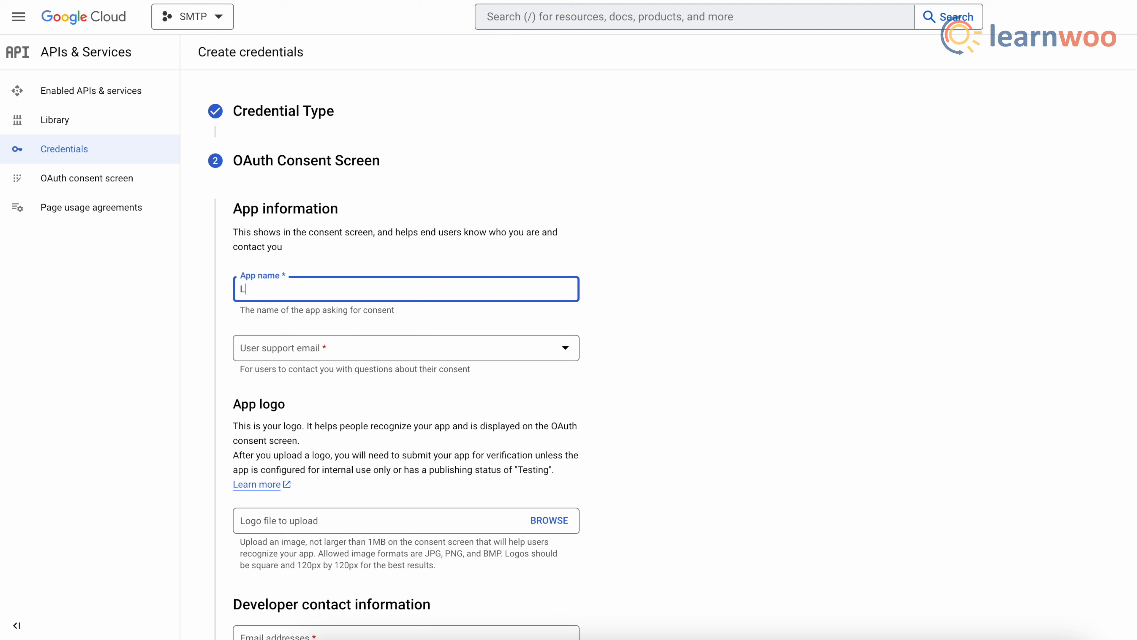
{"action": "type", "text": "earnWoo"}
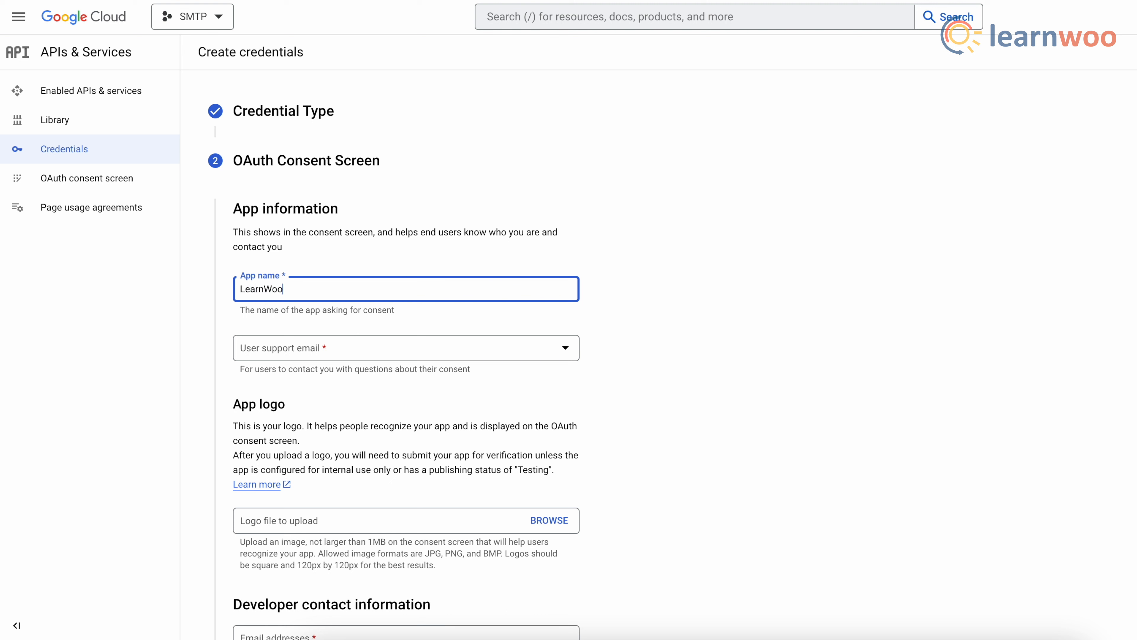
{"action": "left_click", "coordinate": [405, 348]}
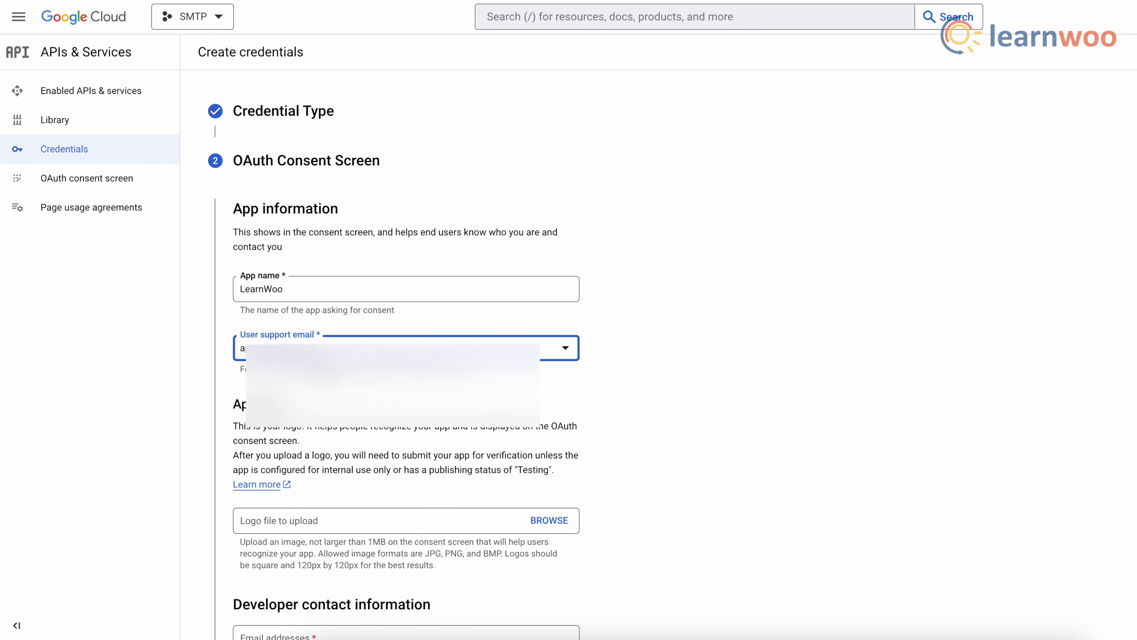
{"action": "scroll", "scroll_direction": "down", "scroll_amount": 3}
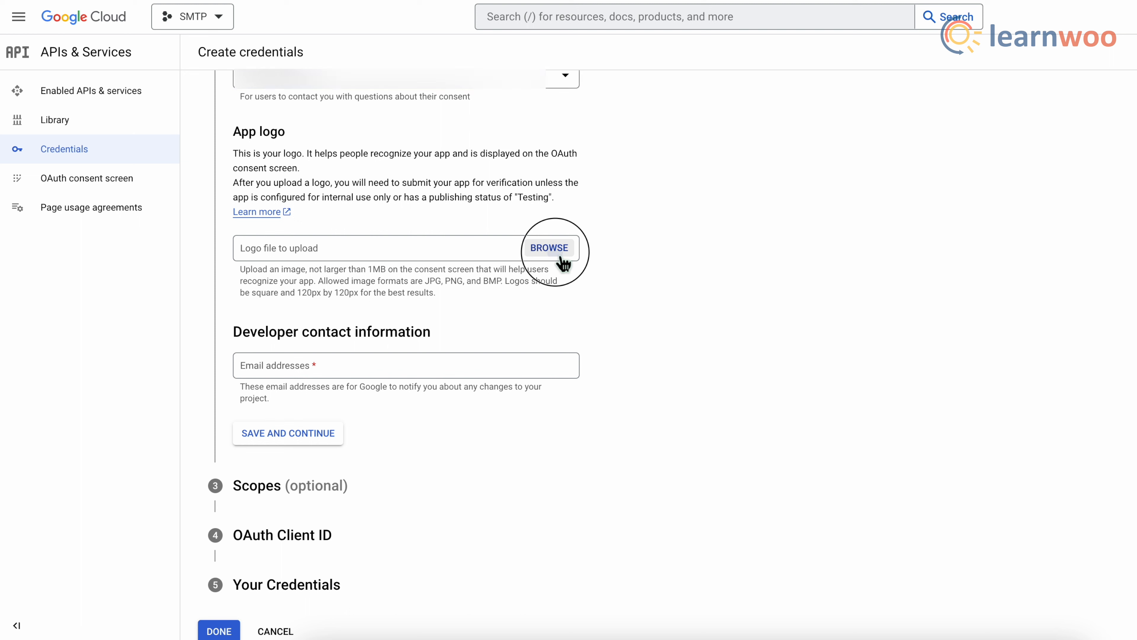
Step: Upload Learnwoo_Logo [scale 20 per].png as the consent screen logo
{"action": "left_click", "coordinate": [549, 248]}
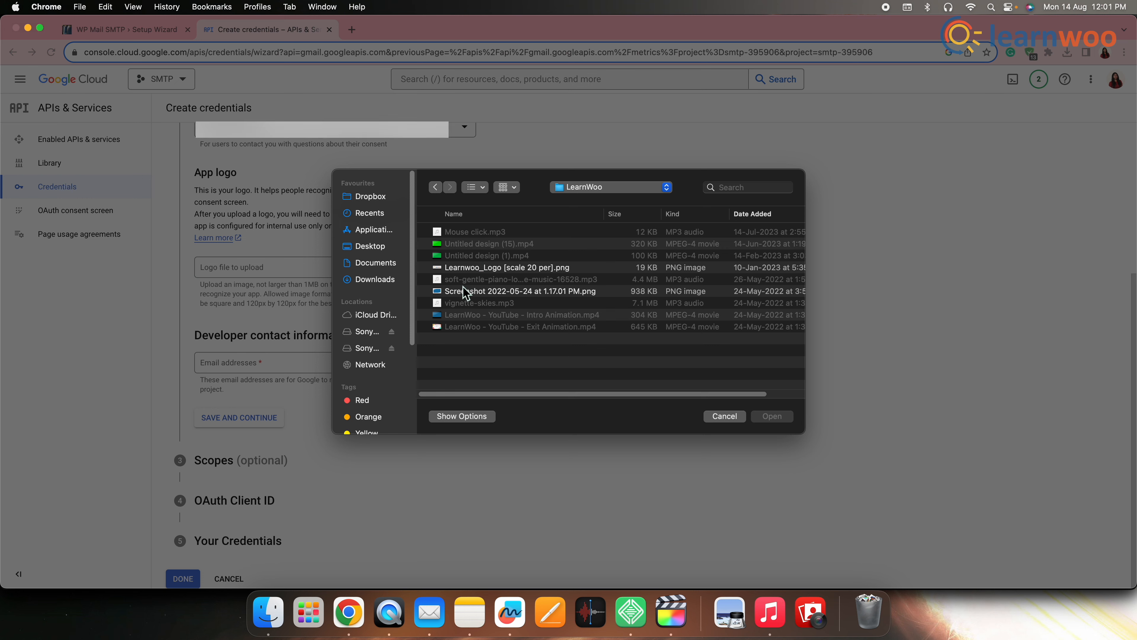
{"action": "left_click", "coordinate": [505, 267]}
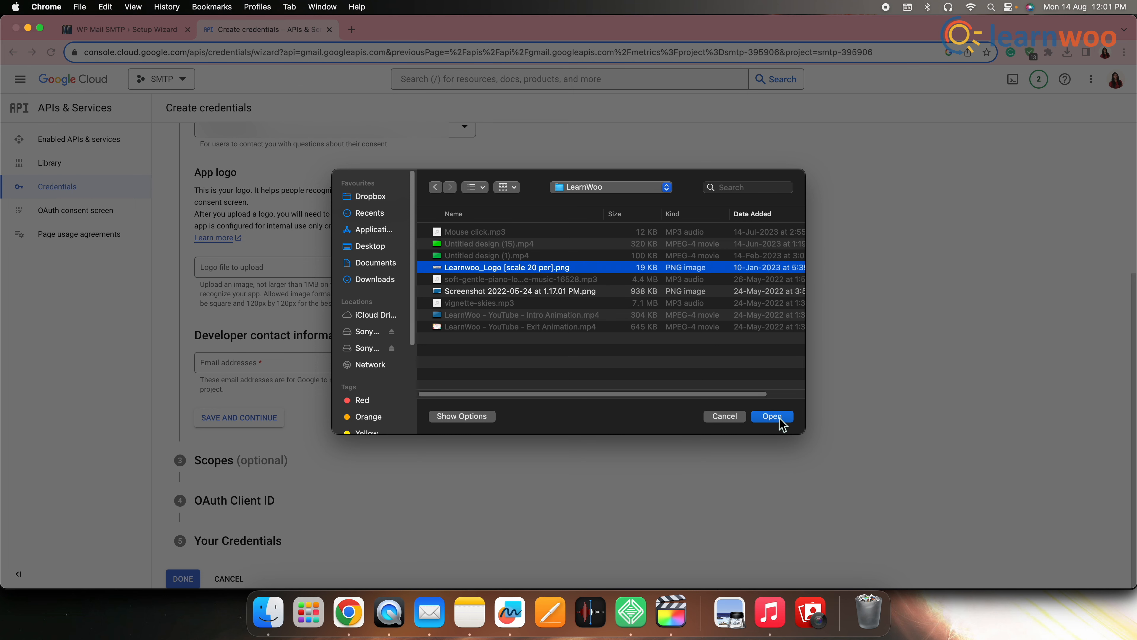
{"action": "left_click", "coordinate": [771, 416]}
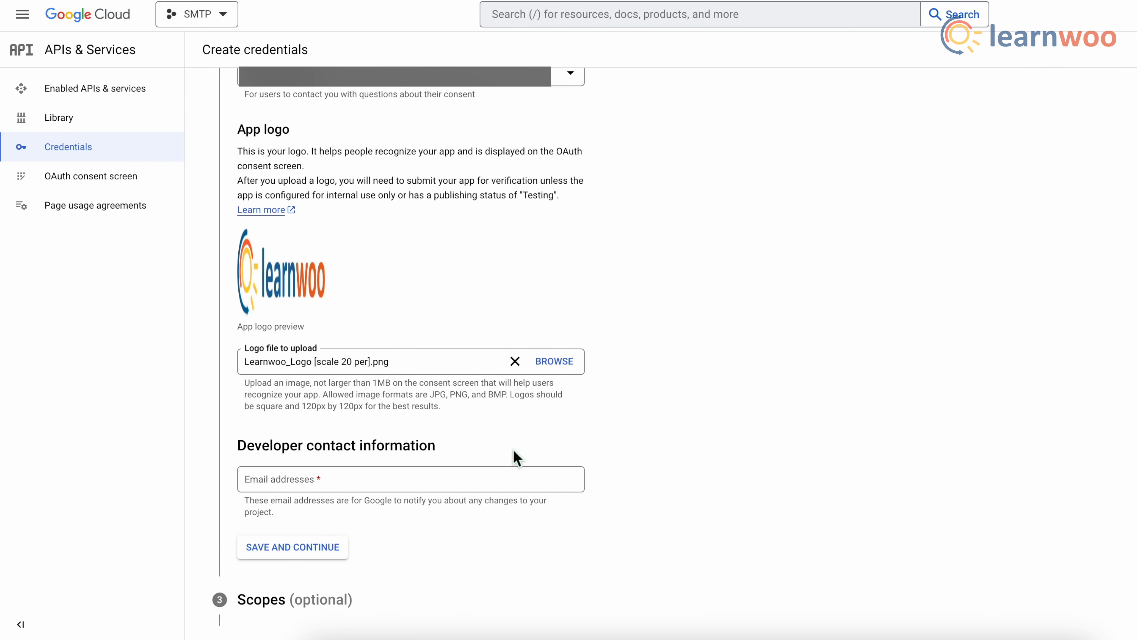
Step: Enter the developer contact email and save the consent screen details
{"action": "scroll", "scroll_direction": "down", "scroll_amount": 3}
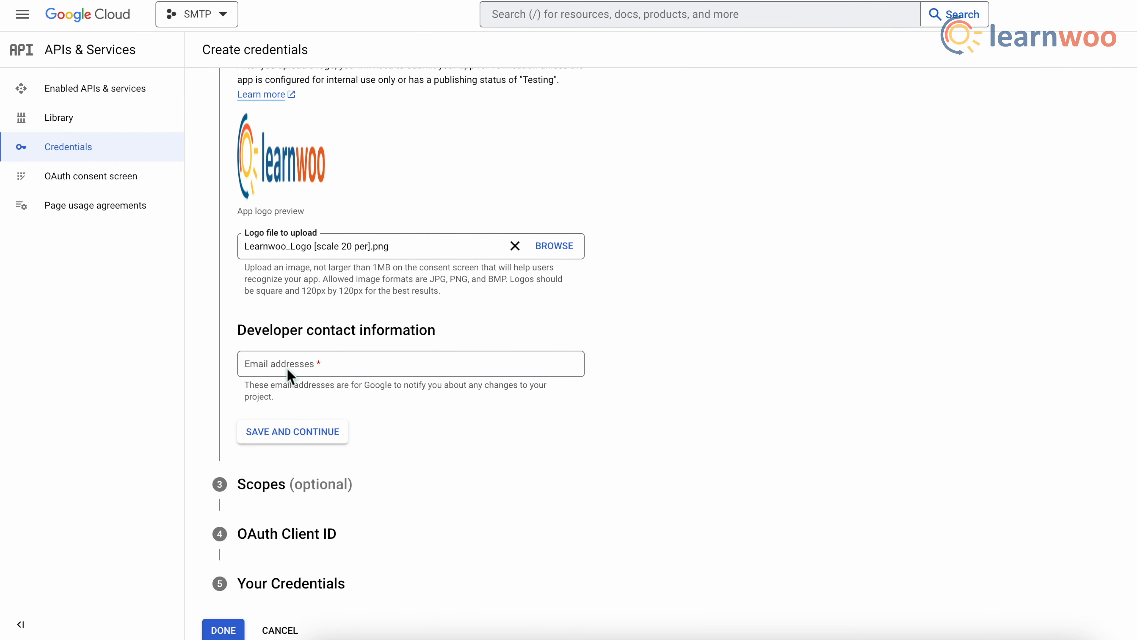
{"action": "left_click", "coordinate": [409, 363]}
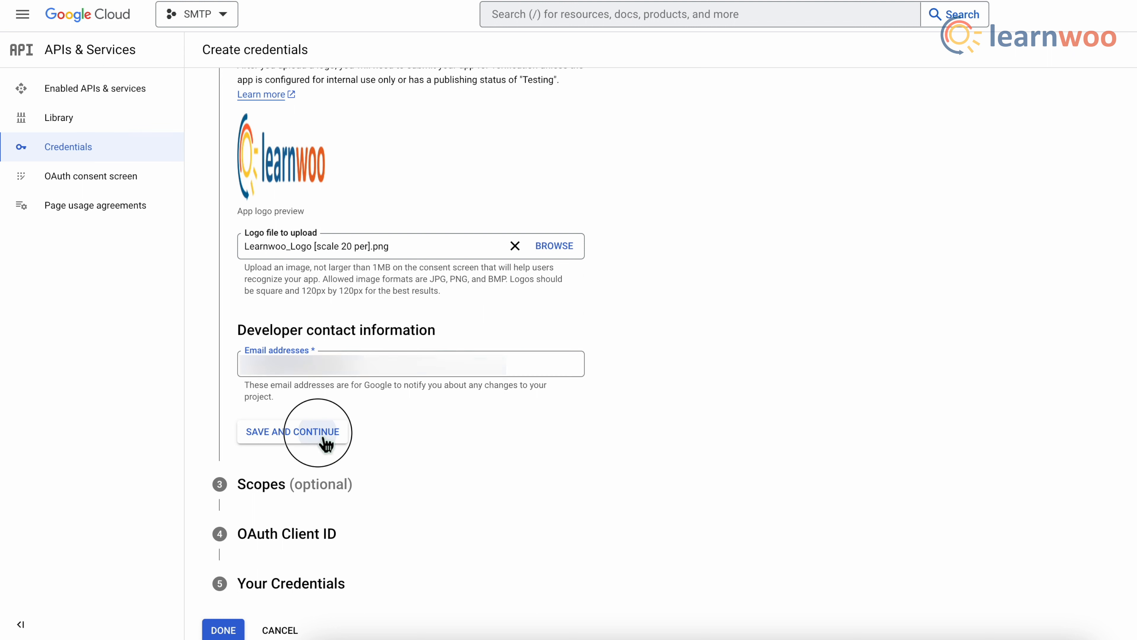
{"action": "left_click", "coordinate": [293, 431]}
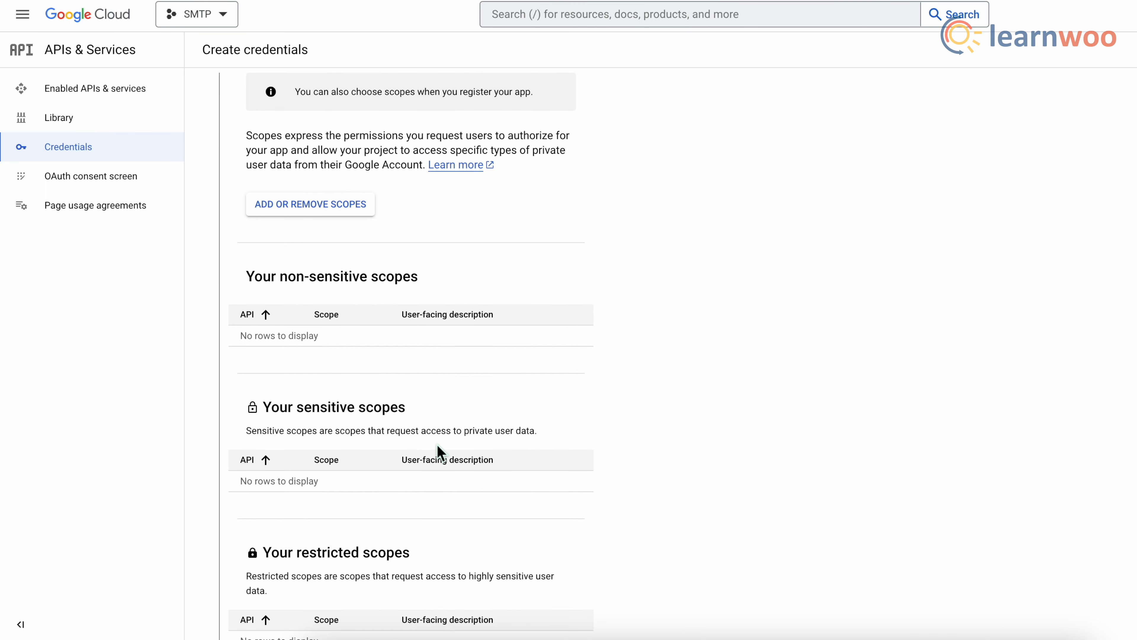
Step: Save the Scopes step without adding any scopes and continue
{"action": "scroll", "scroll_direction": "down", "scroll_amount": 3}
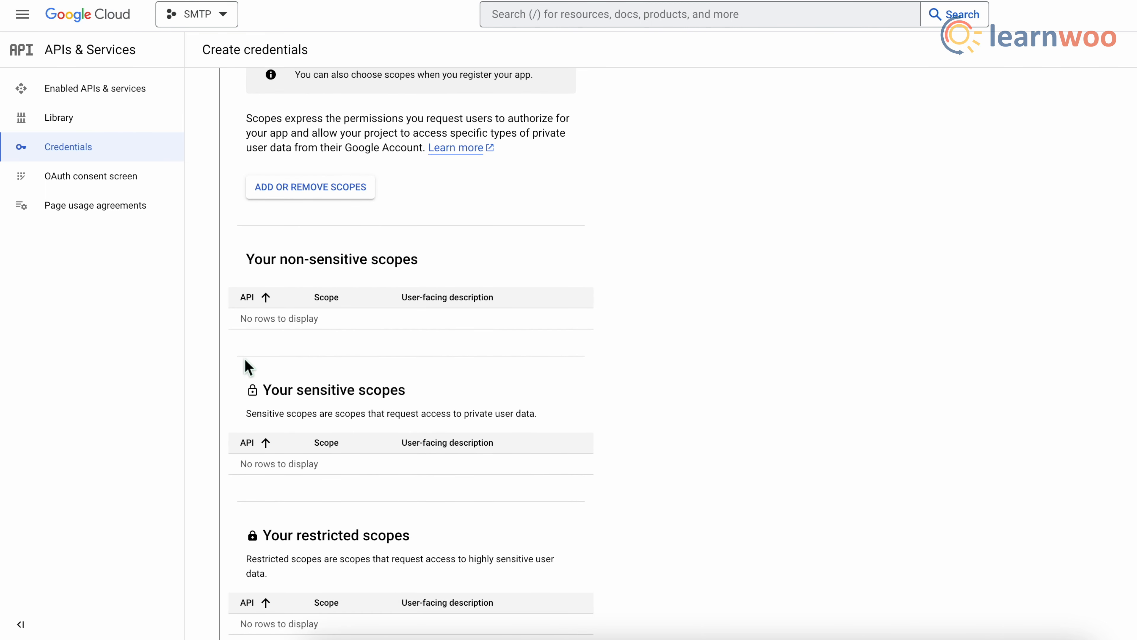
{"action": "mouse_move", "coordinate": [468, 553]}
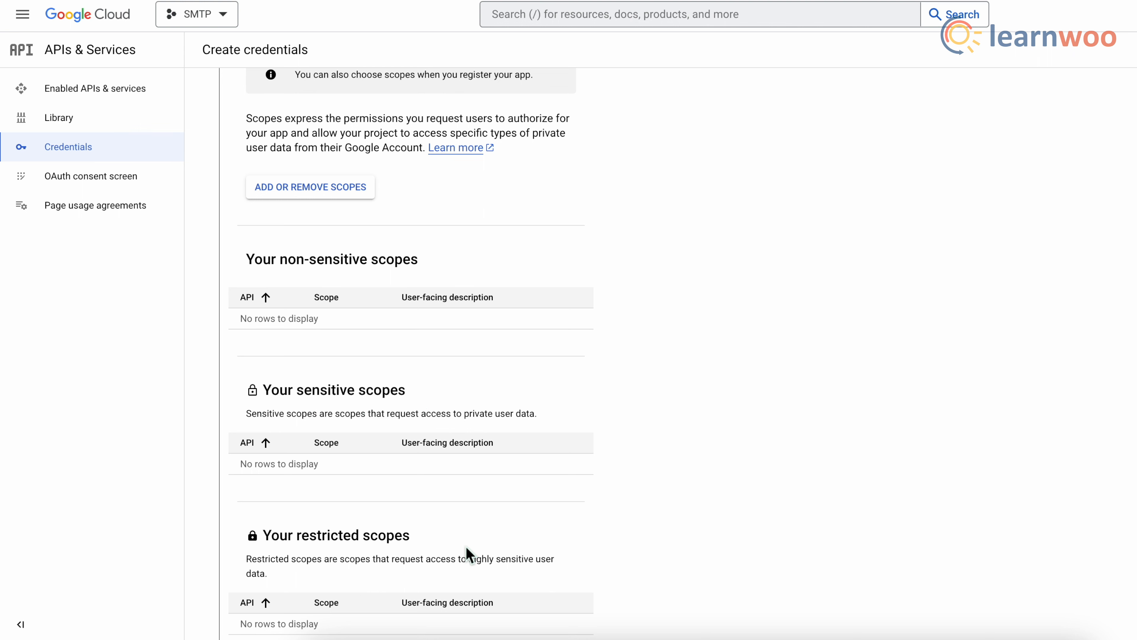
{"action": "scroll", "scroll_direction": "down", "scroll_amount": 3}
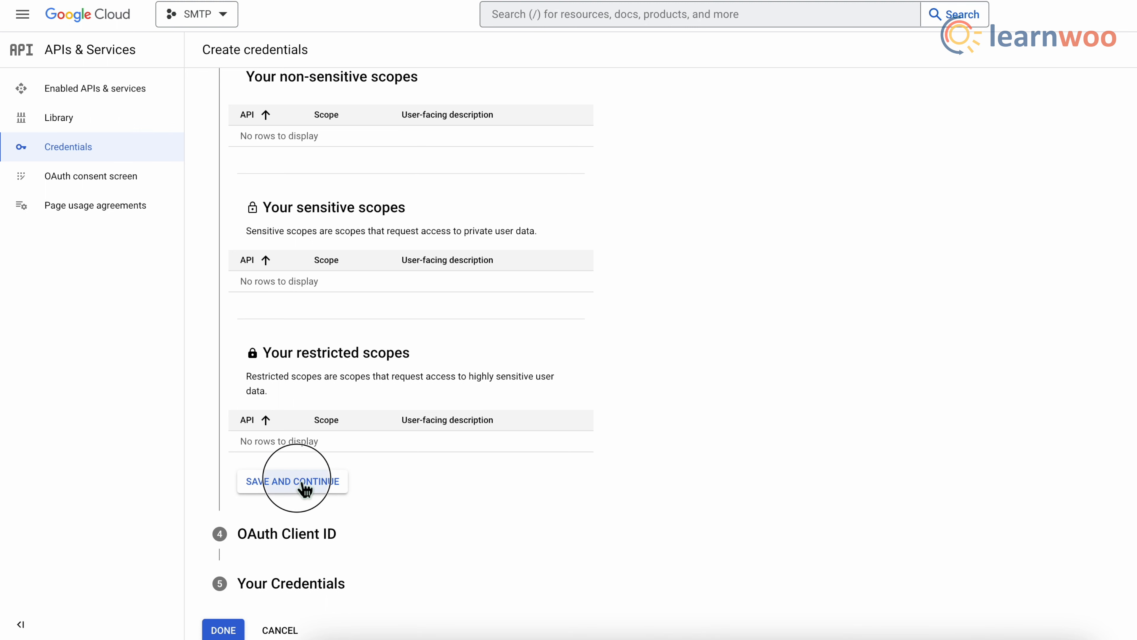
{"action": "left_click", "coordinate": [292, 481]}
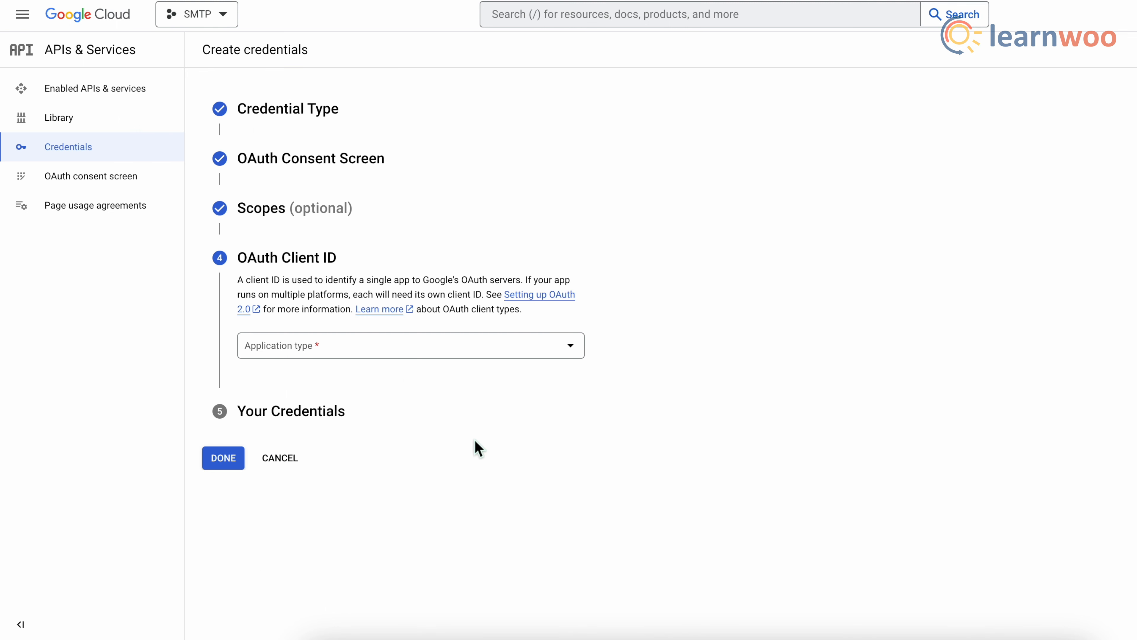
{"action": "mouse_move", "coordinate": [259, 360]}
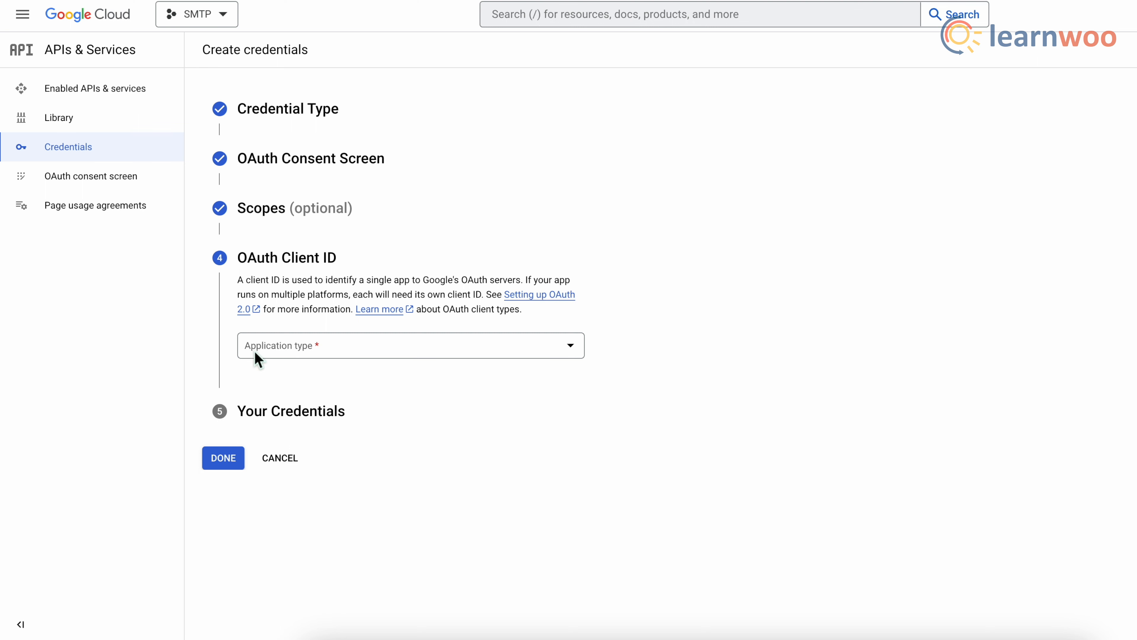
Step: Make the OAuth client a Web application and add a blank authorized redirect URI entry
{"action": "left_click", "coordinate": [410, 346]}
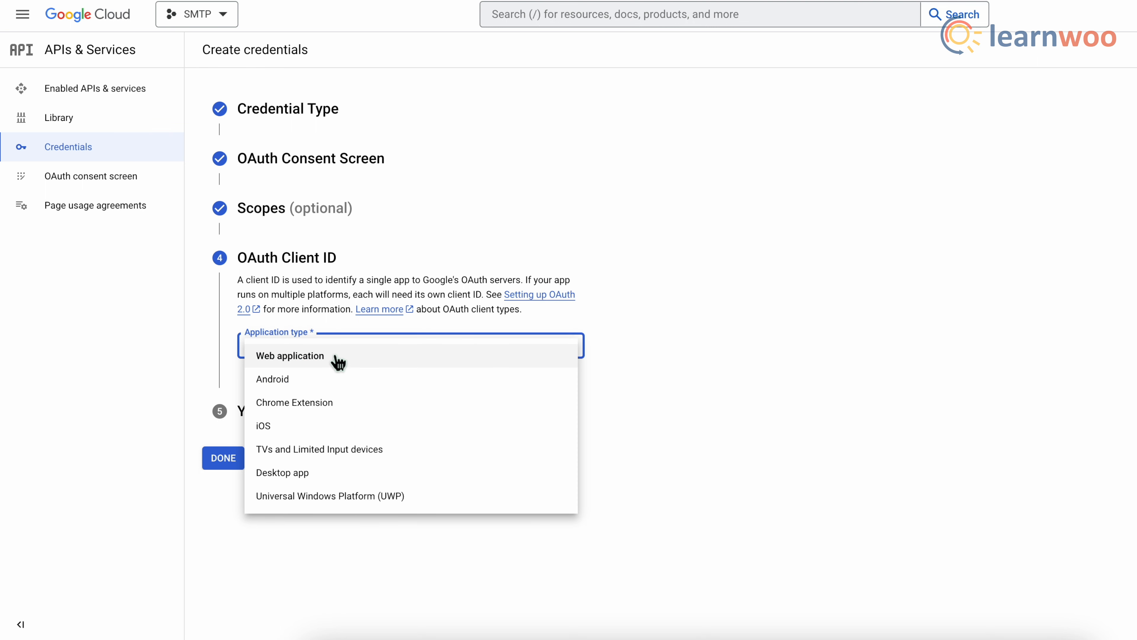
{"action": "mouse_move", "coordinate": [284, 372]}
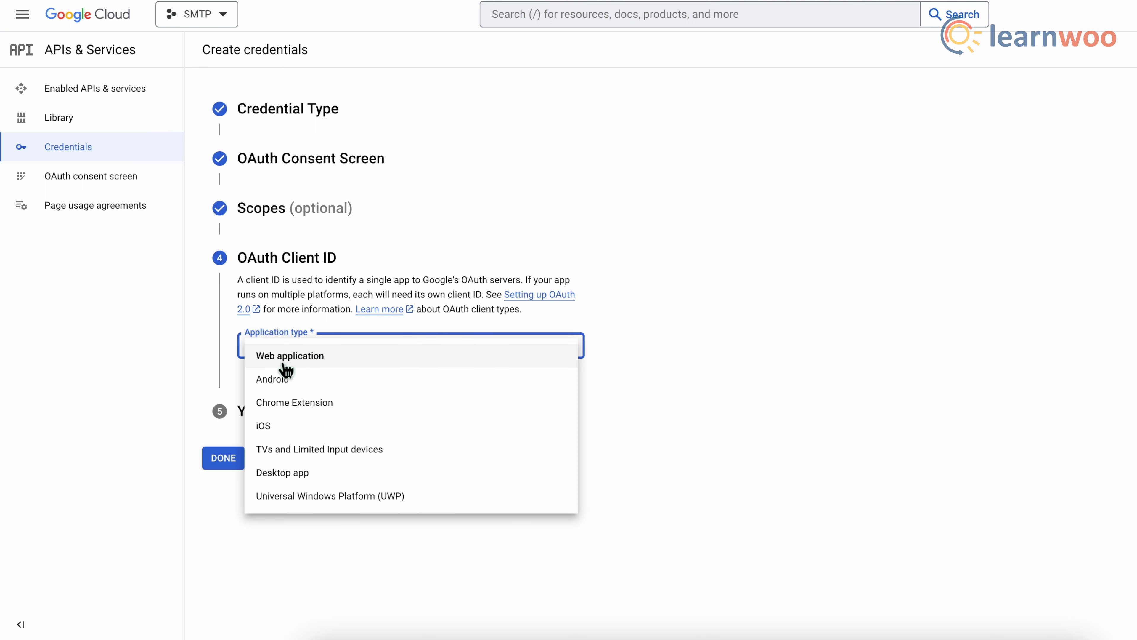
{"action": "left_click", "coordinate": [288, 356]}
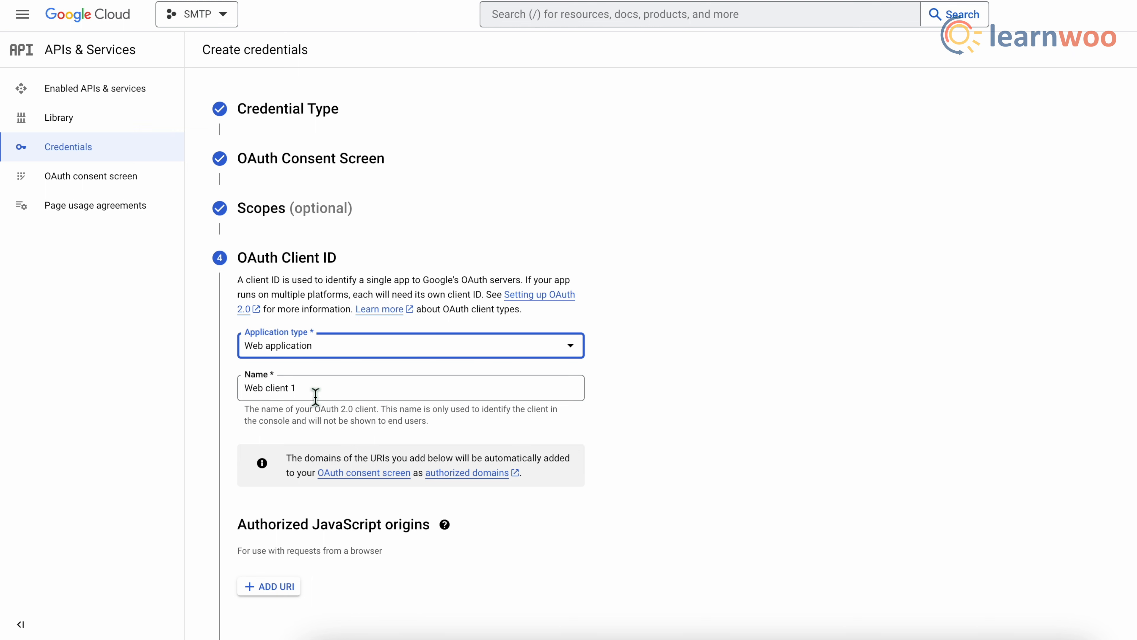
{"action": "scroll", "scroll_direction": "down", "scroll_amount": 3}
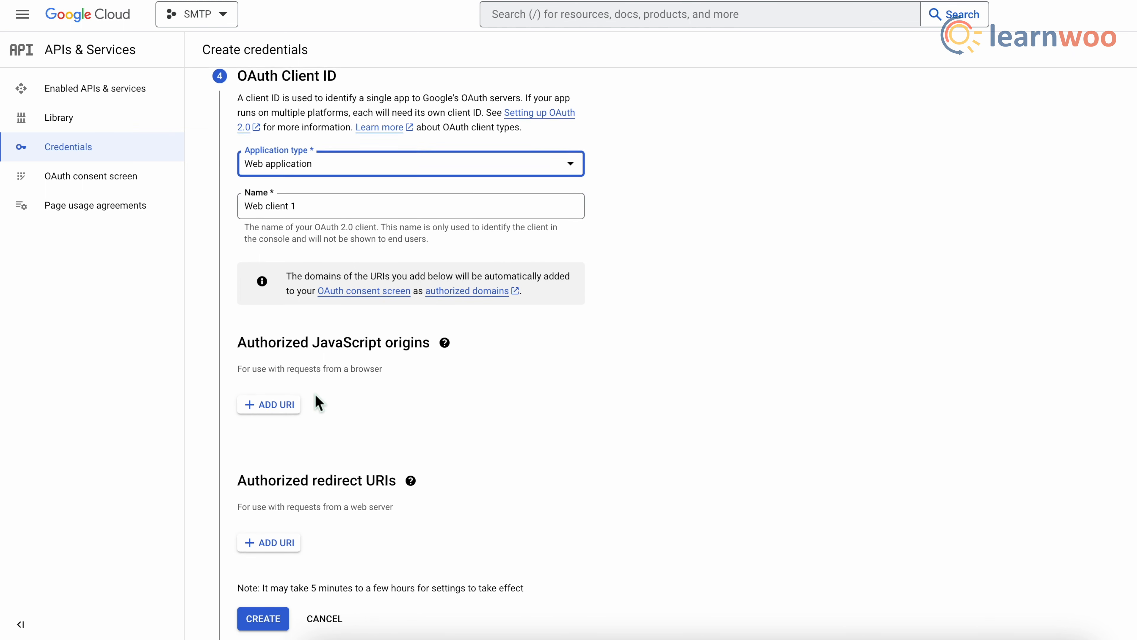
{"action": "scroll", "scroll_direction": "down", "scroll_amount": 3}
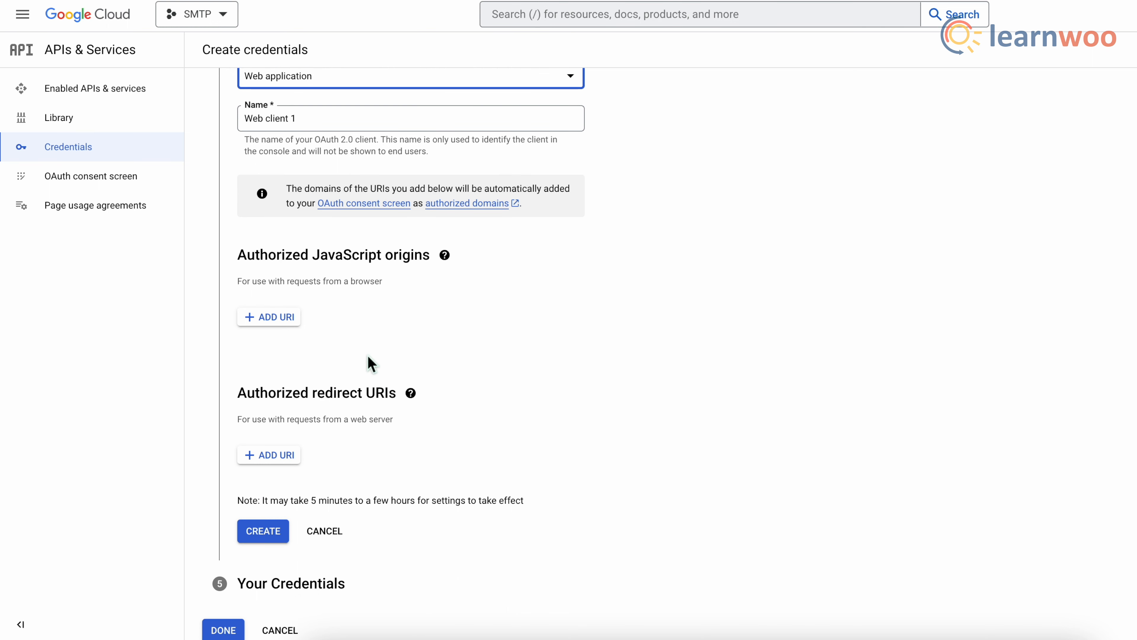
{"action": "left_click", "coordinate": [443, 254]}
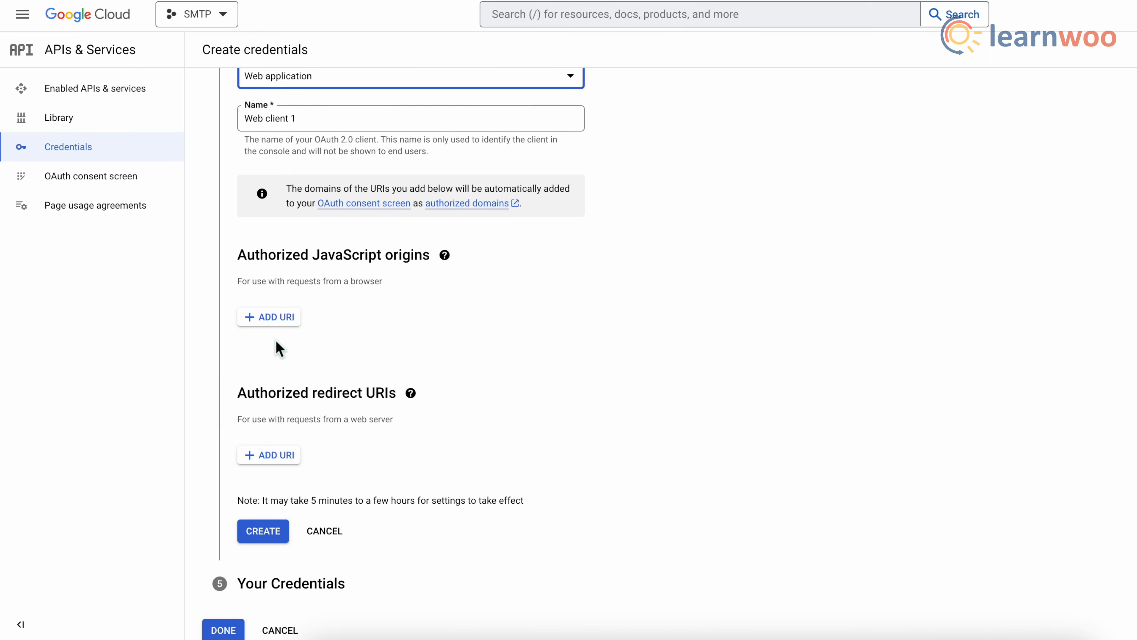
{"action": "mouse_move", "coordinate": [395, 475]}
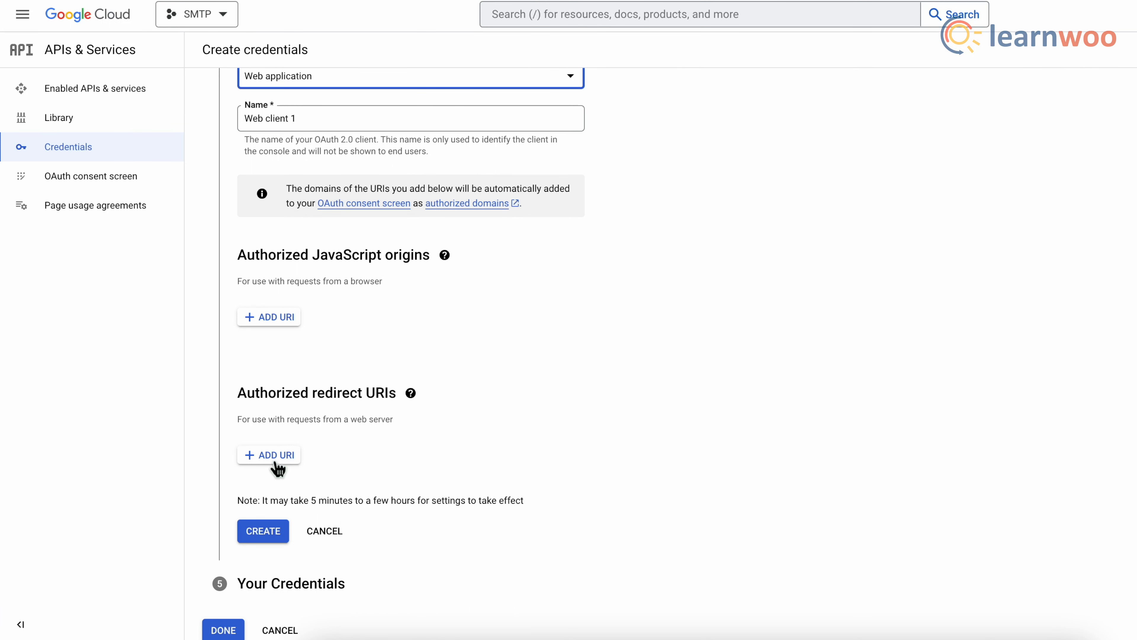
{"action": "left_click", "coordinate": [268, 455]}
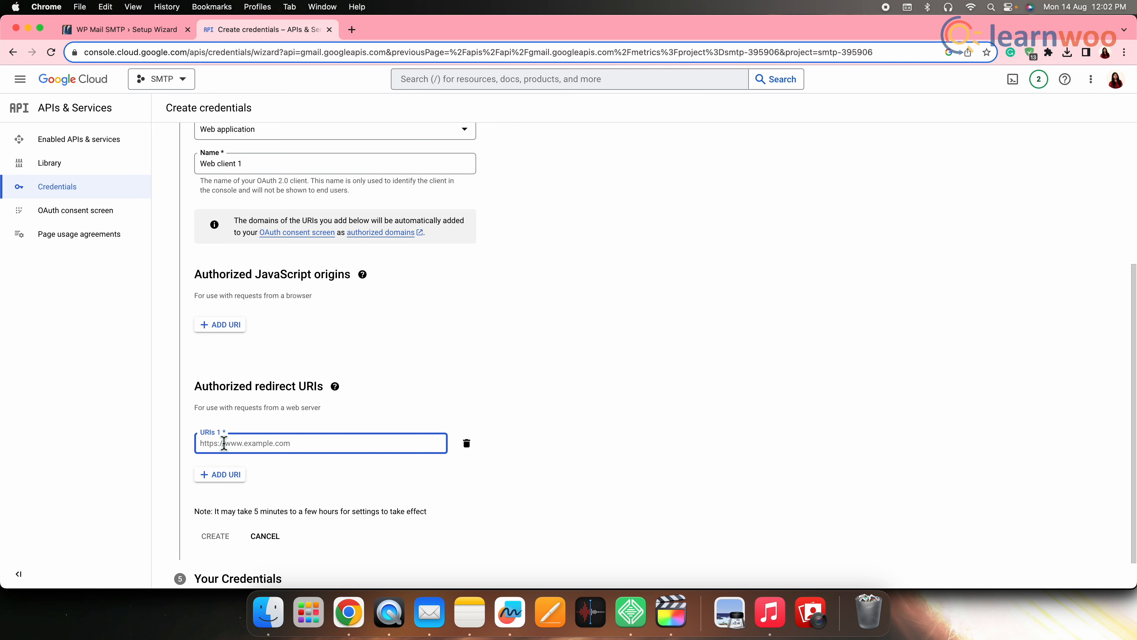
{"action": "mouse_move", "coordinate": [128, 227]}
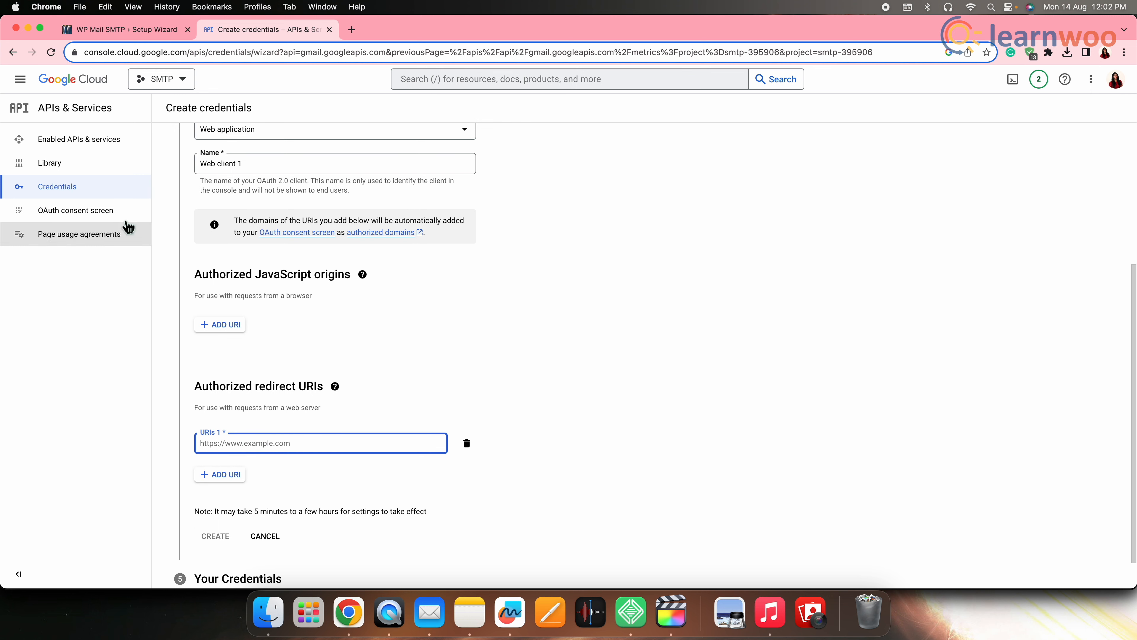
{"action": "left_click", "coordinate": [124, 29]}
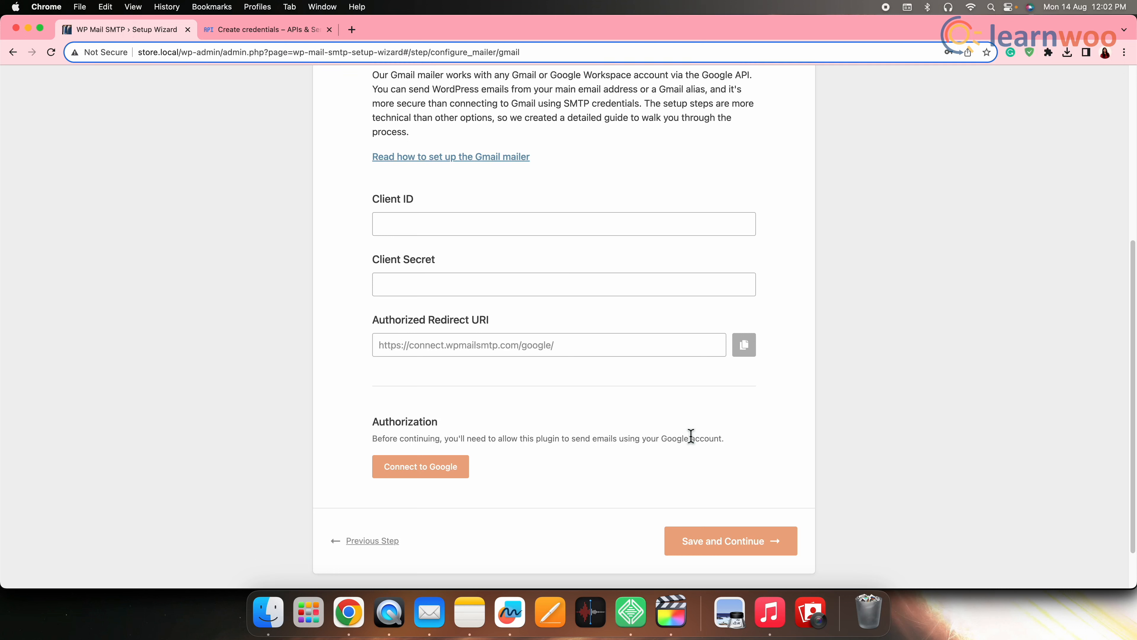
{"action": "mouse_move", "coordinate": [743, 345]}
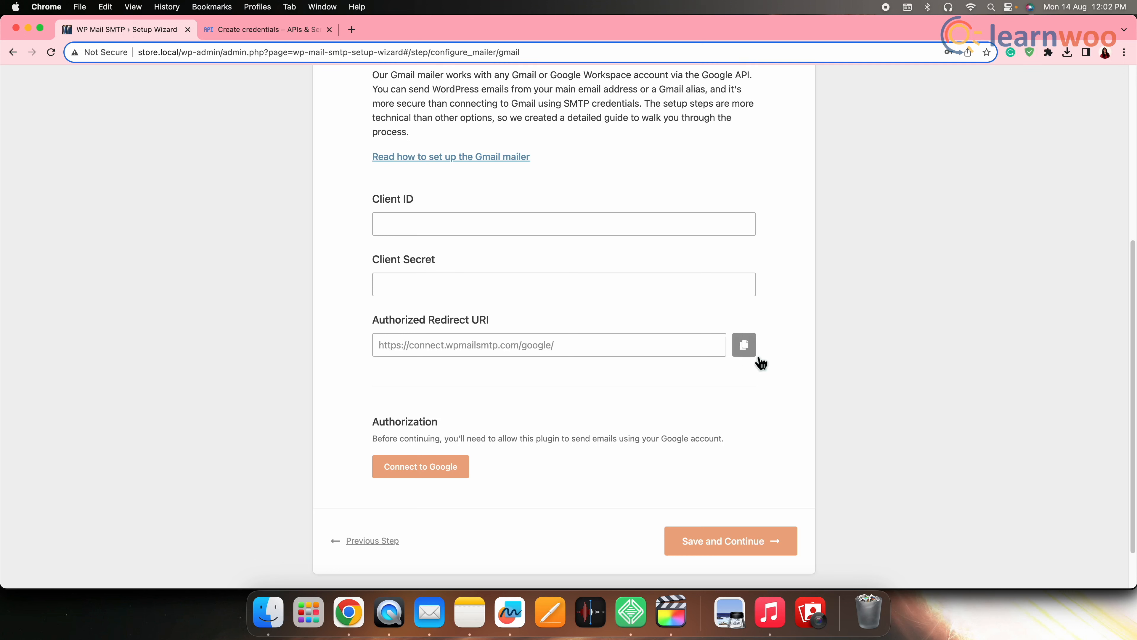
Step: Copy WP Mail SMTP's Authorized Redirect URI and return to the Cloud Console form
{"action": "left_click", "coordinate": [743, 345]}
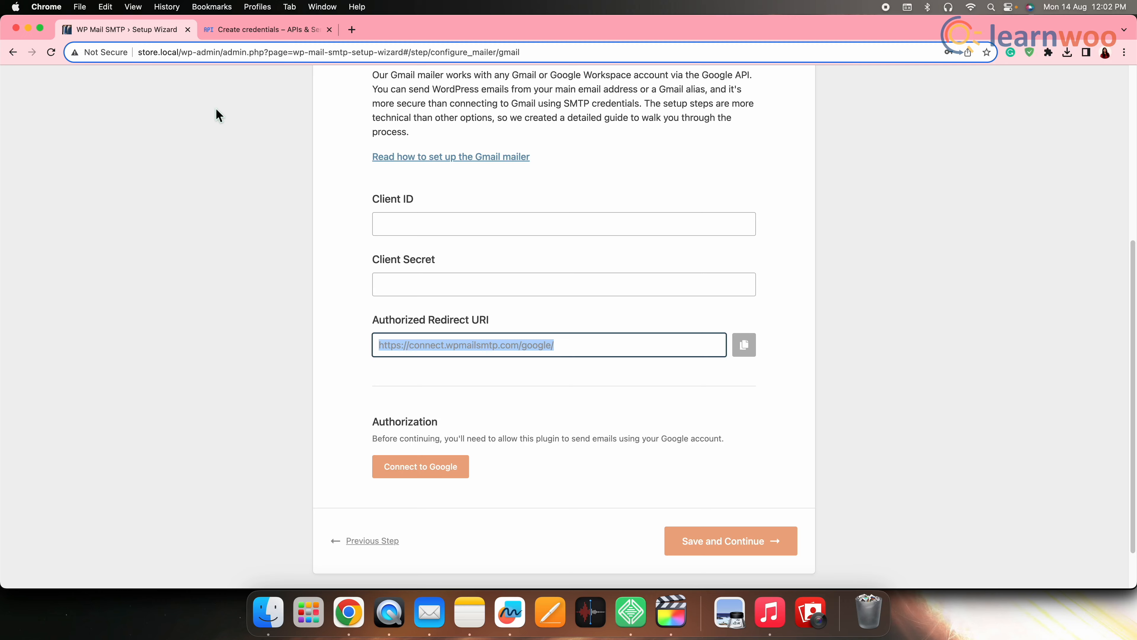
{"action": "left_click", "coordinate": [265, 29]}
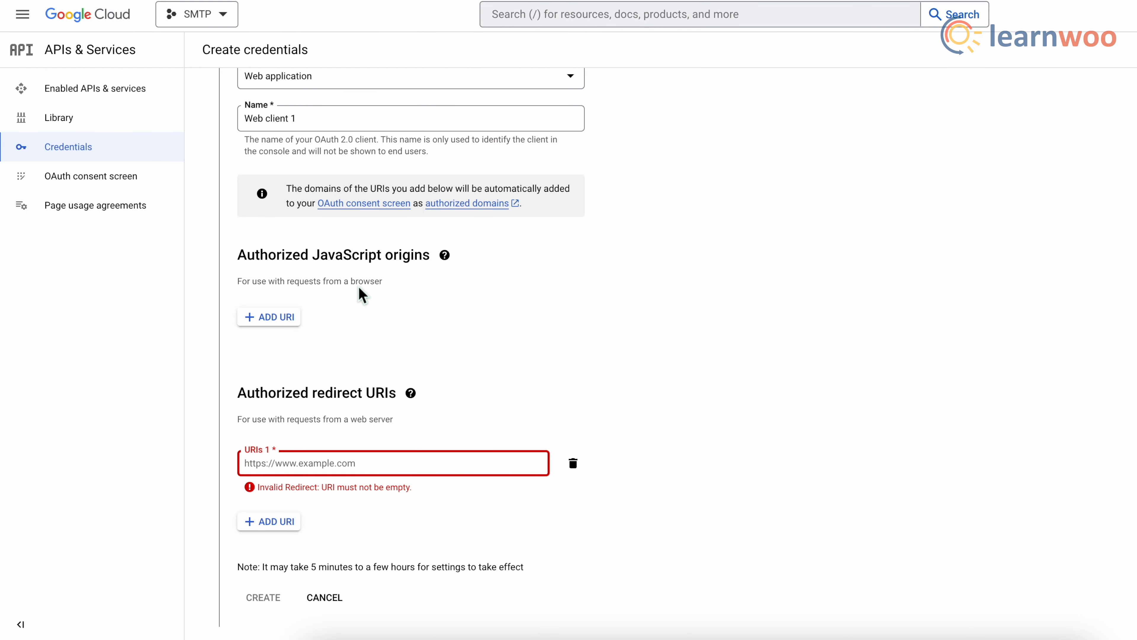
{"action": "left_click", "coordinate": [249, 463]}
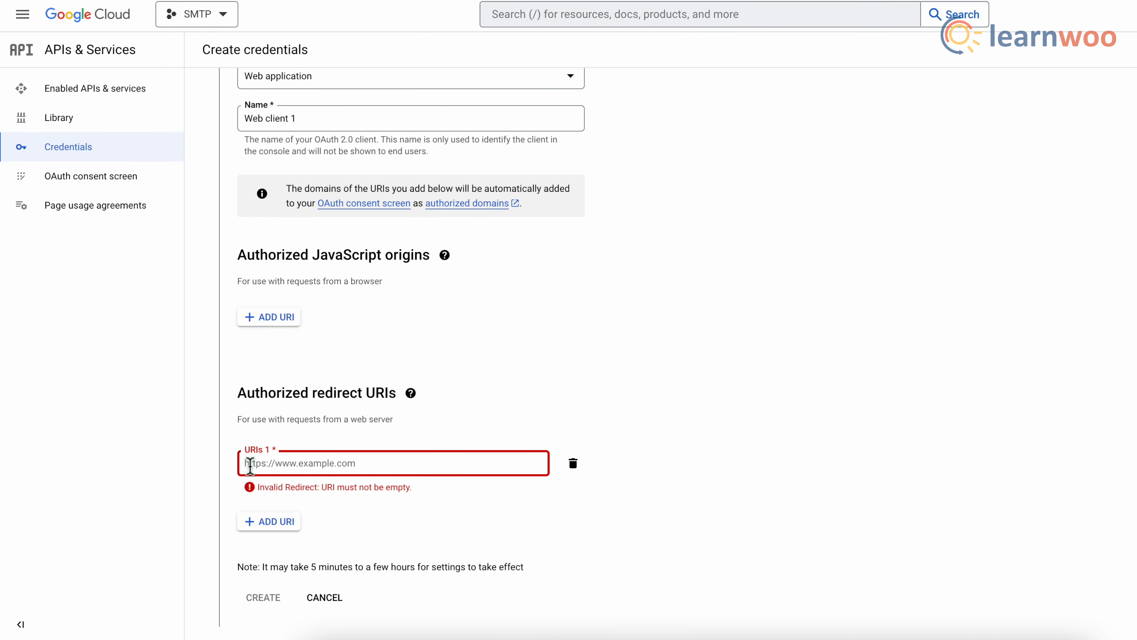
{"action": "type", "text": "https://connect.wpmailsmtp.com/google/"}
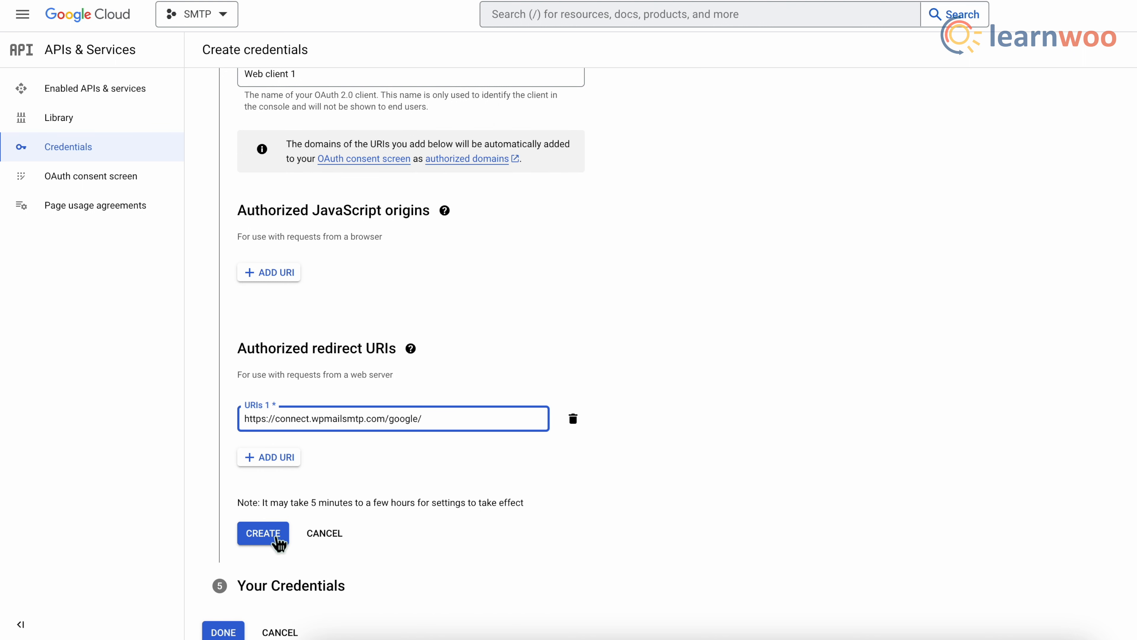
{"action": "left_click", "coordinate": [262, 533]}
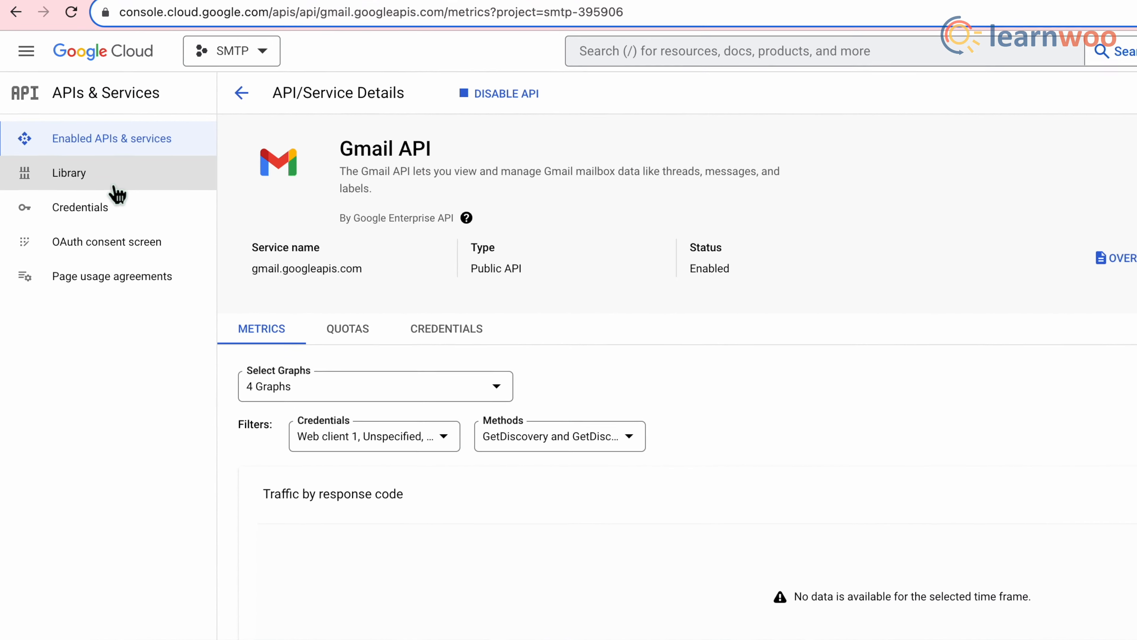
Step: Show the project's Credentials page listing Web client 1 under OAuth 2.0 Client IDs
{"action": "left_click", "coordinate": [70, 172]}
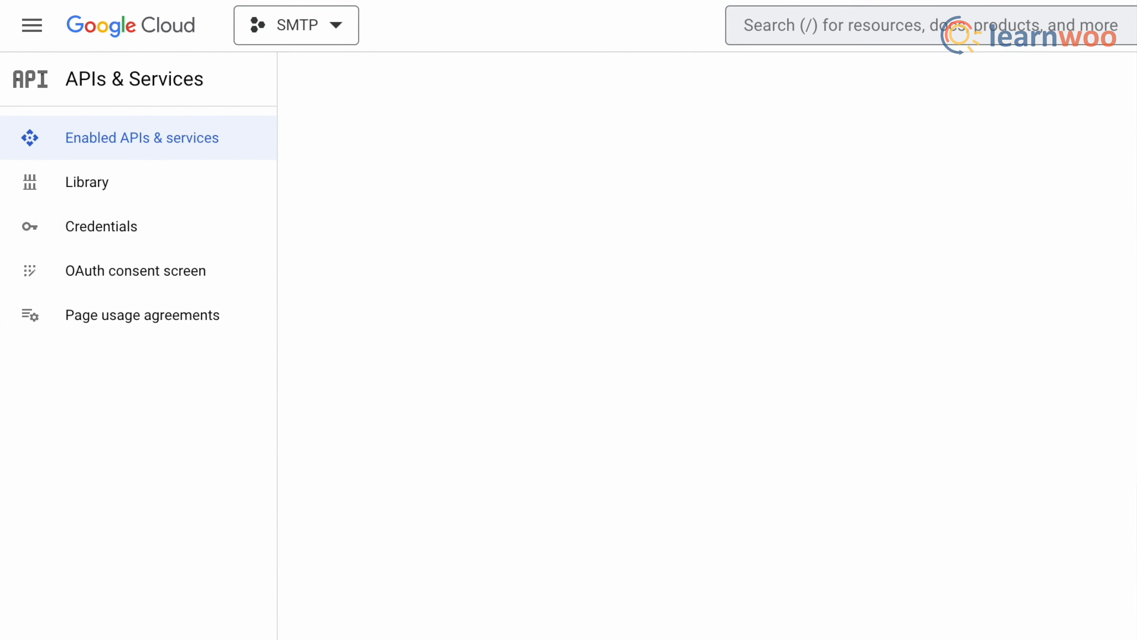
{"action": "left_click", "coordinate": [101, 225]}
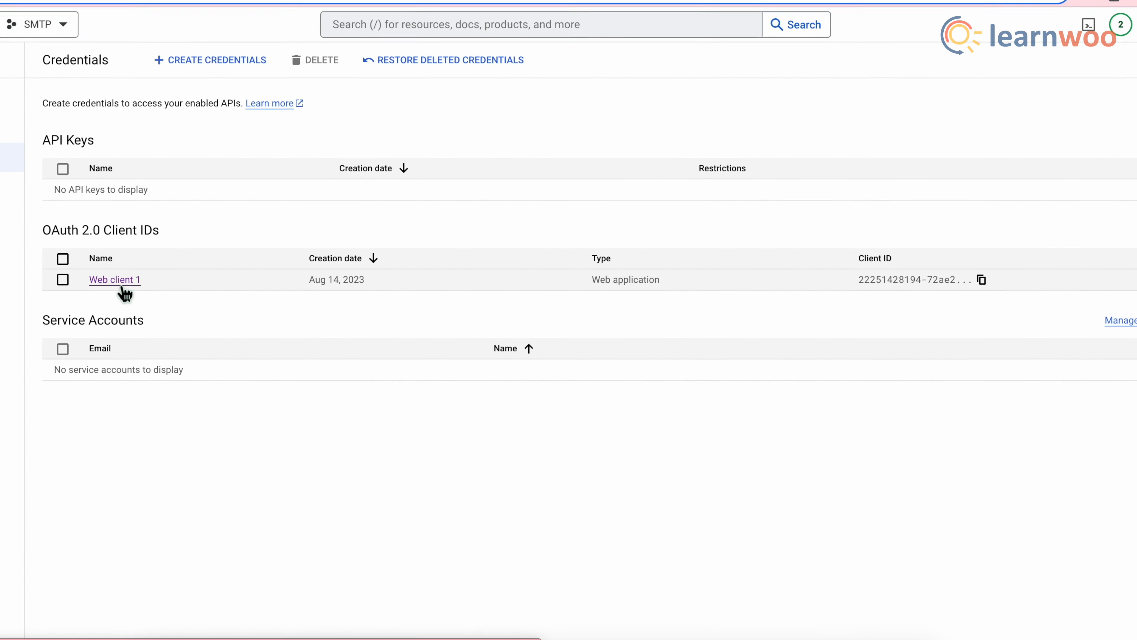
Step: View Web client 1's Client ID and secret, then return to the WP Mail SMTP wizard tab
{"action": "left_click", "coordinate": [114, 279]}
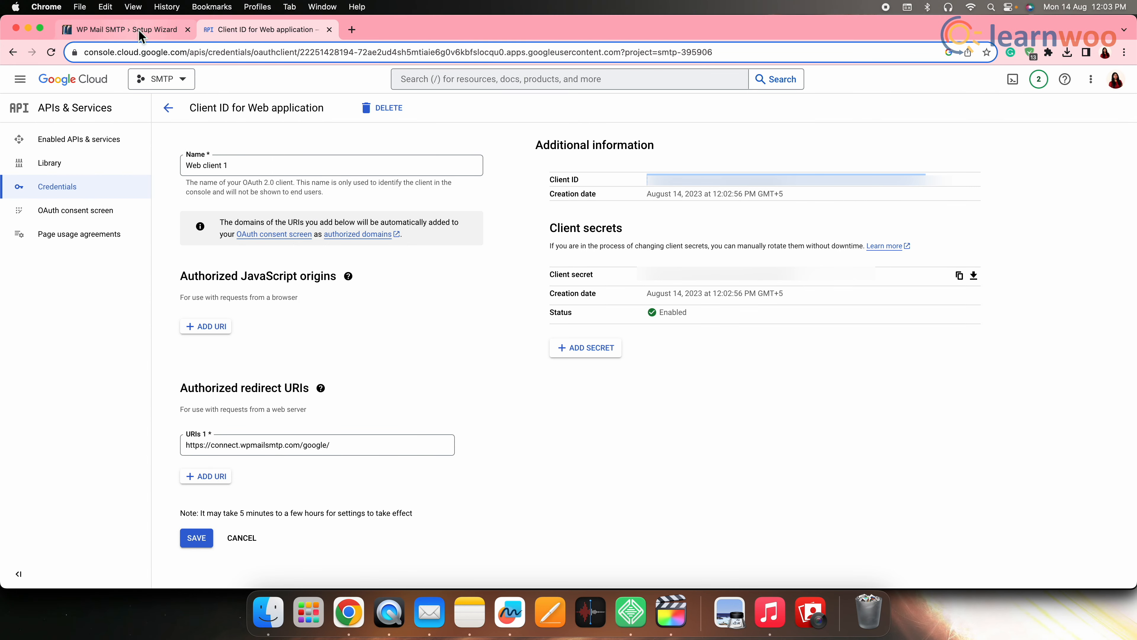
{"action": "left_click", "coordinate": [116, 29]}
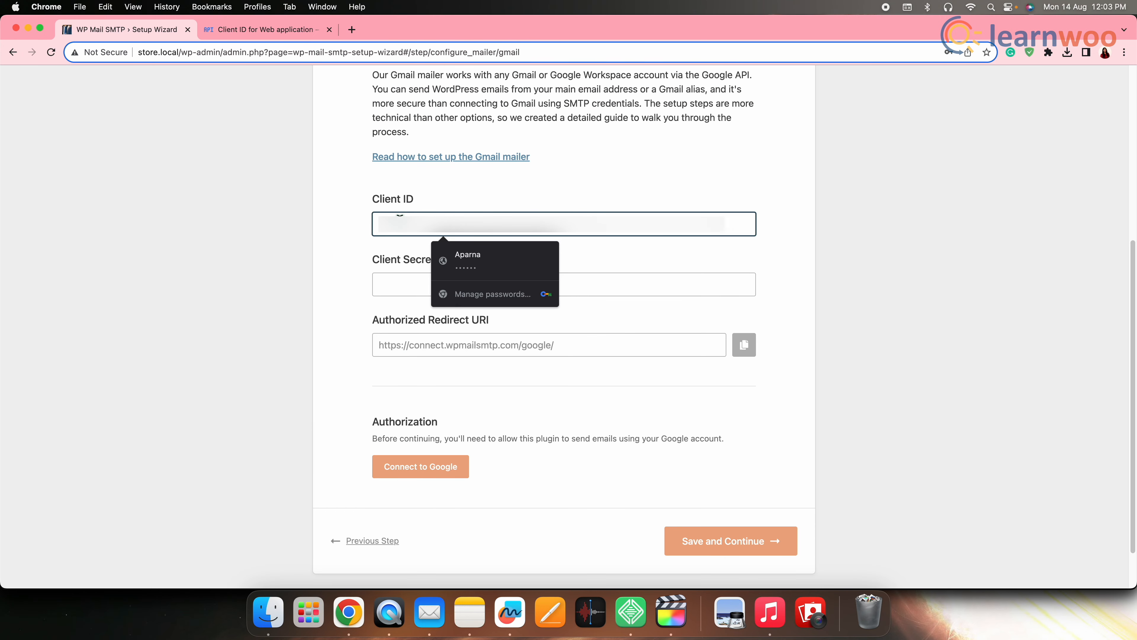
Step: Enter the Client ID and Client Secret for the Gmail mailer and connect to Google
{"action": "left_click", "coordinate": [261, 29]}
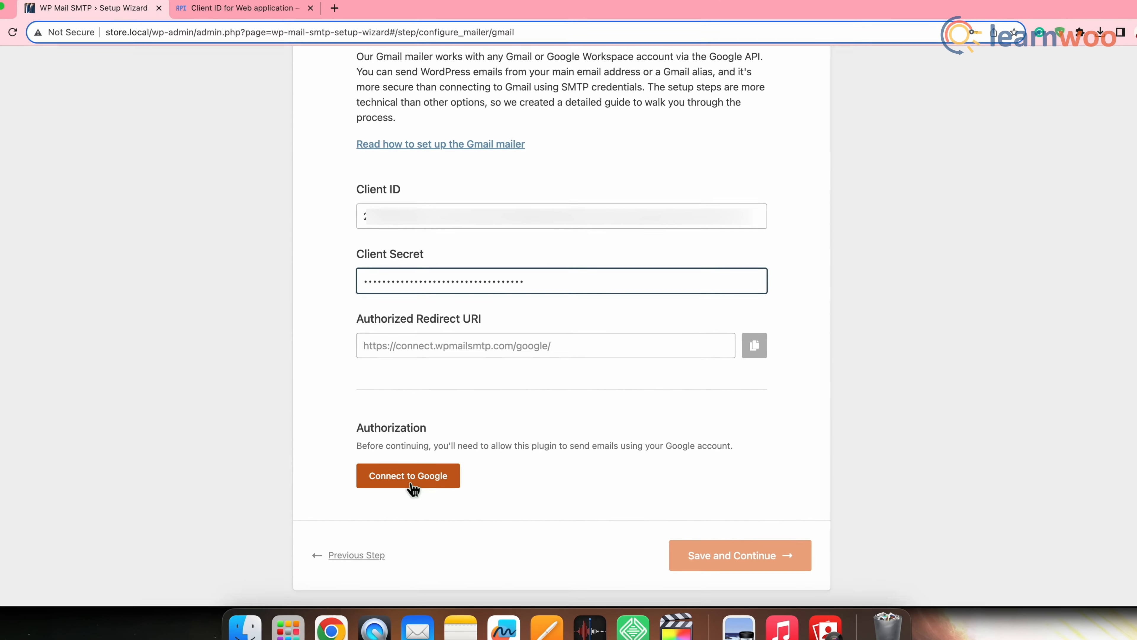
{"action": "left_click", "coordinate": [407, 475]}
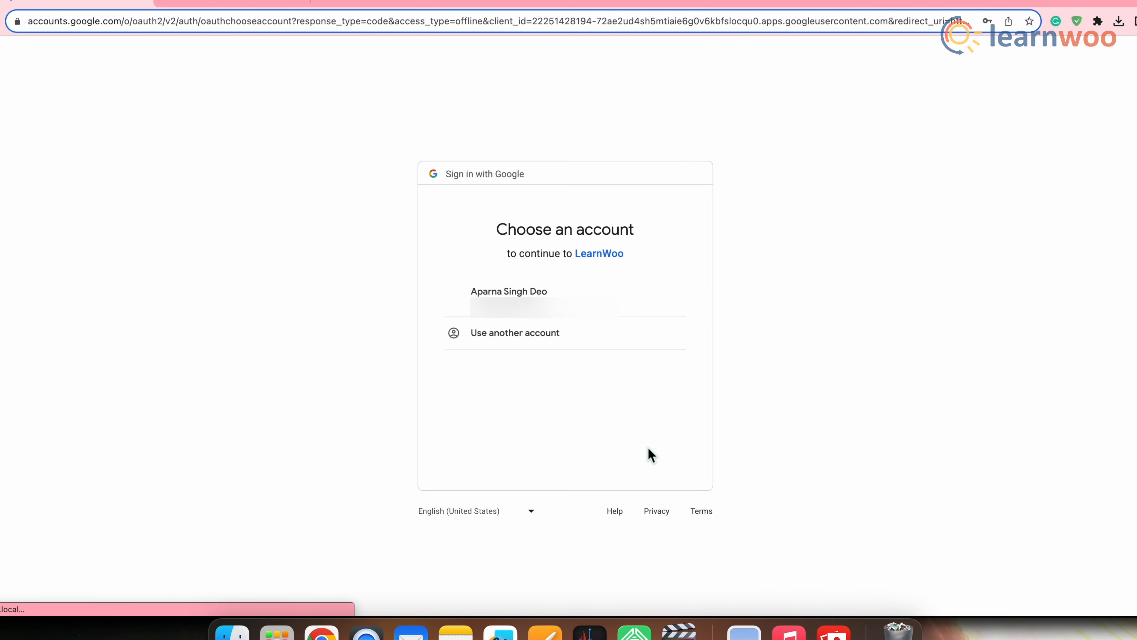
Step: Choose the Google account, allow LearnWoo Gmail access, and acknowledge the successful authorization
{"action": "left_click", "coordinate": [509, 297]}
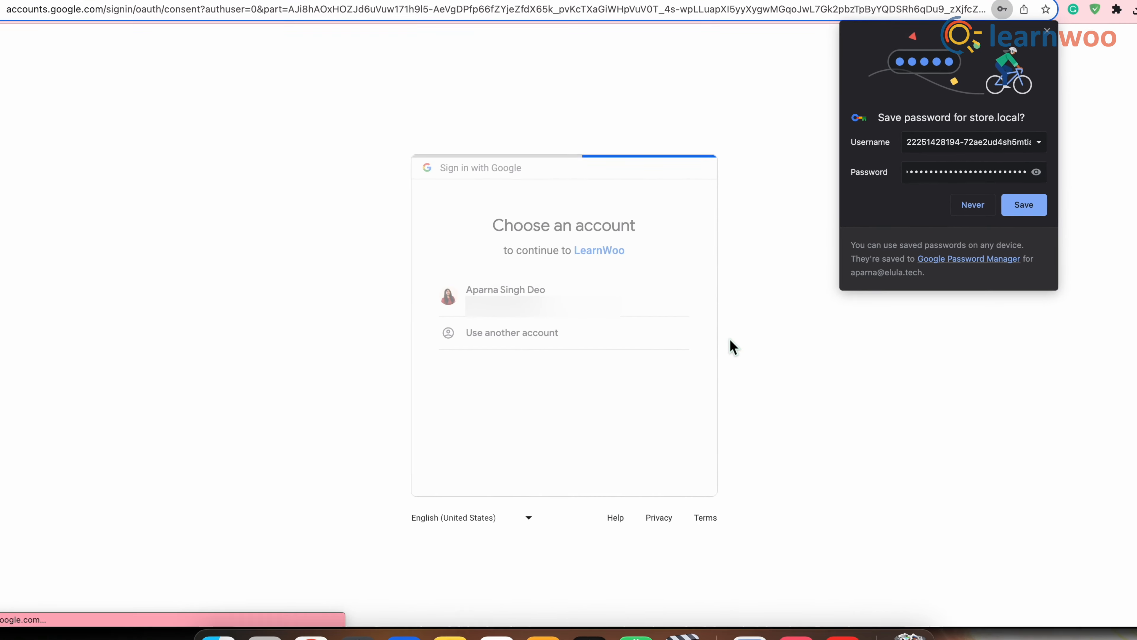
{"action": "left_click", "coordinate": [505, 290]}
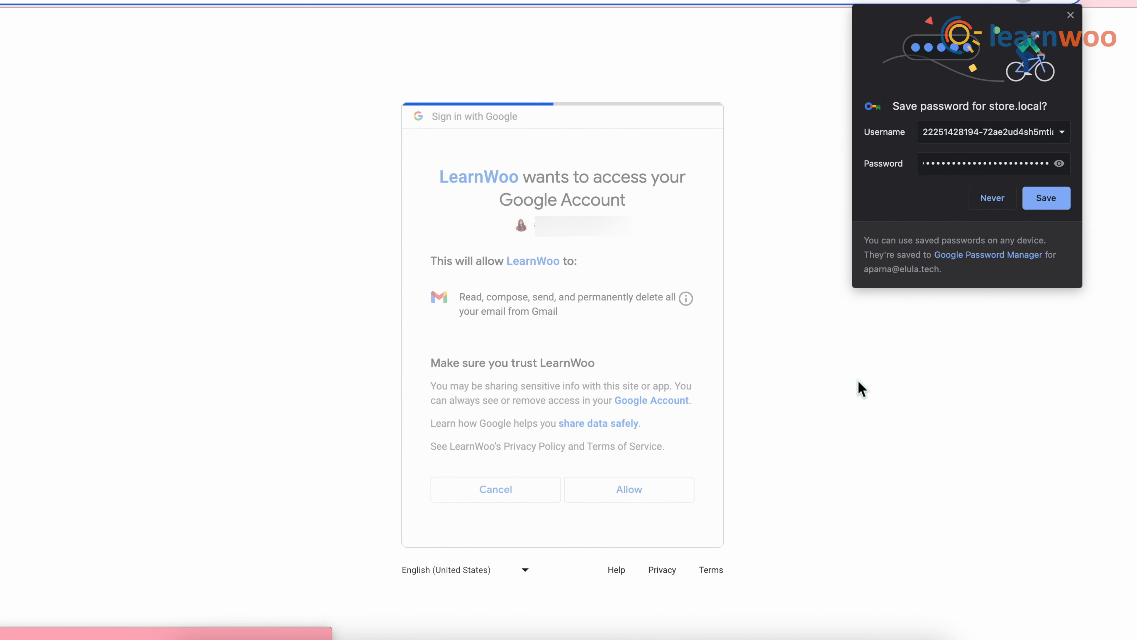
{"action": "left_click", "coordinate": [628, 489]}
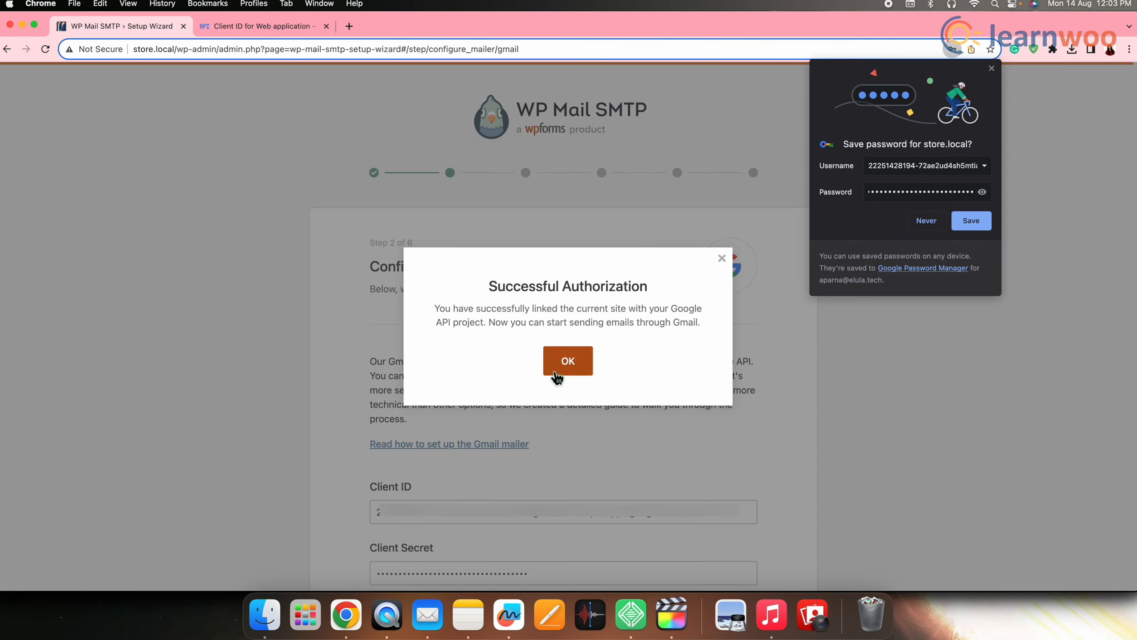
{"action": "left_click", "coordinate": [568, 360]}
{"action": "type", "text": "Shop"}
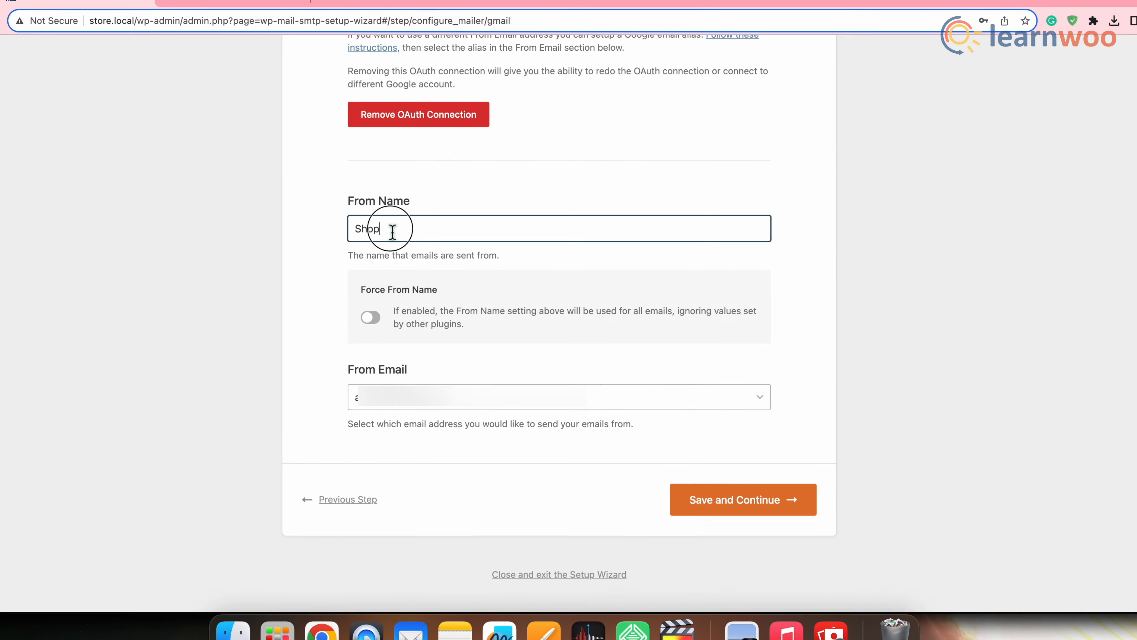
Step: Set the From Name to LearnWoo and save to reach the email features step
{"action": "type", "text": "LearnWoo"}
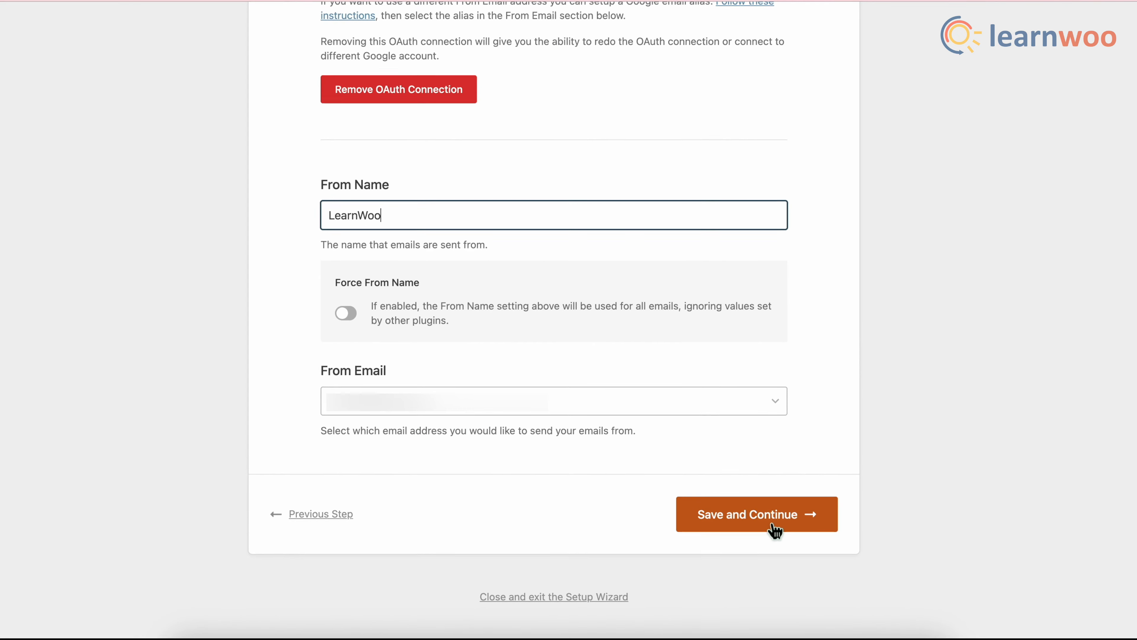
{"action": "left_click", "coordinate": [756, 513]}
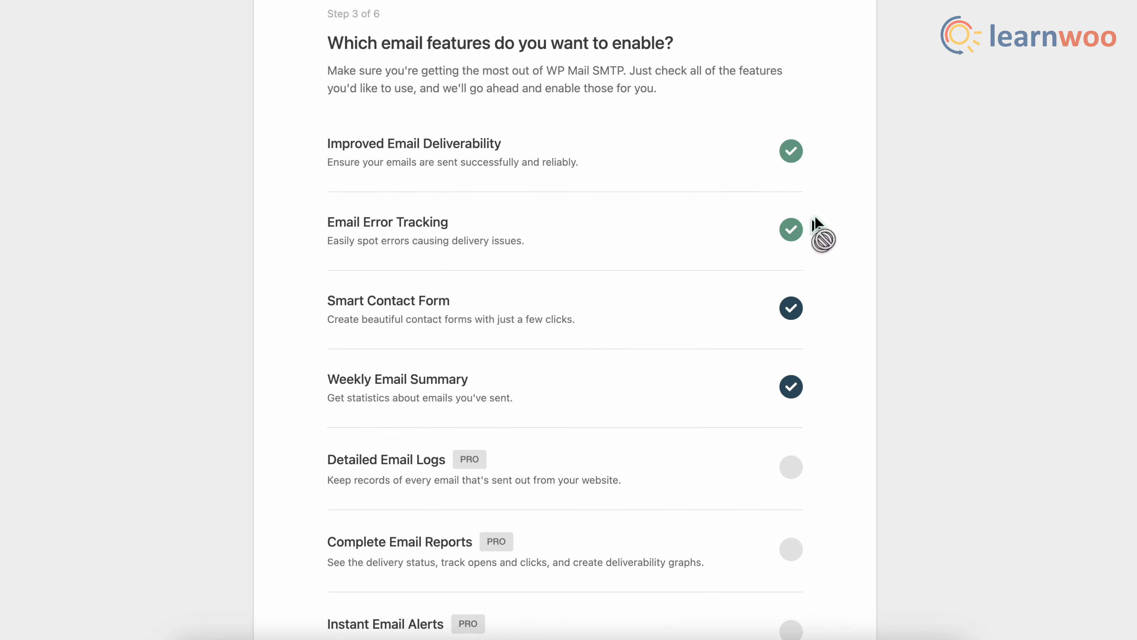
{"action": "mouse_move", "coordinate": [324, 355]}
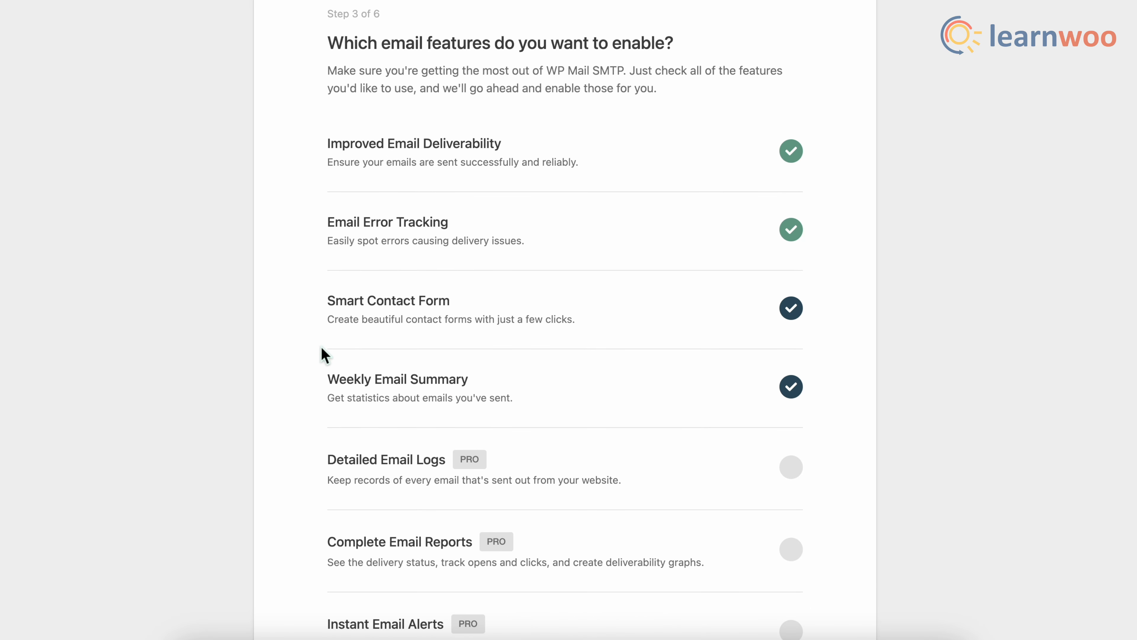
Step: Keep the default email features and save, advancing to step 4 recommendations
{"action": "scroll", "scroll_direction": "down", "scroll_amount": 3}
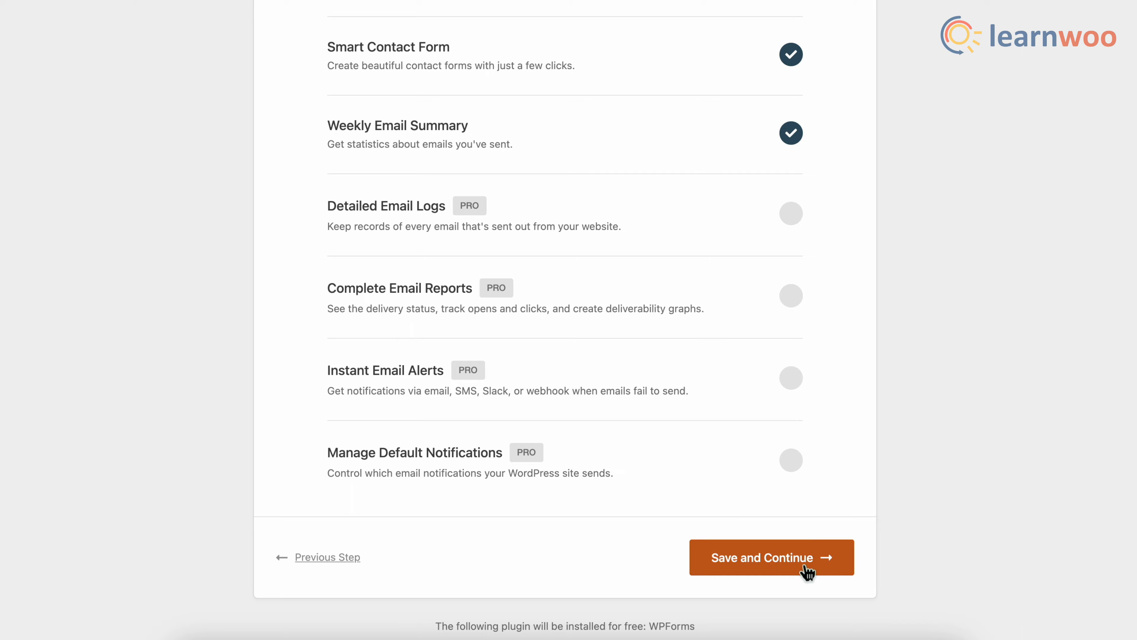
{"action": "left_click", "coordinate": [771, 557]}
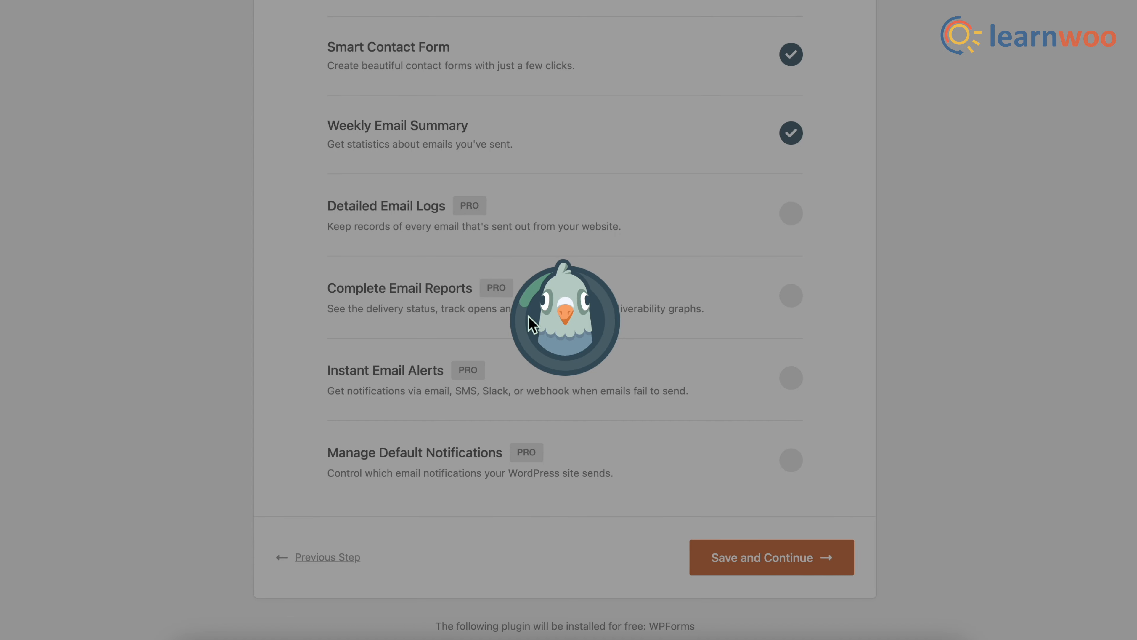
{"action": "left_click", "coordinate": [769, 556]}
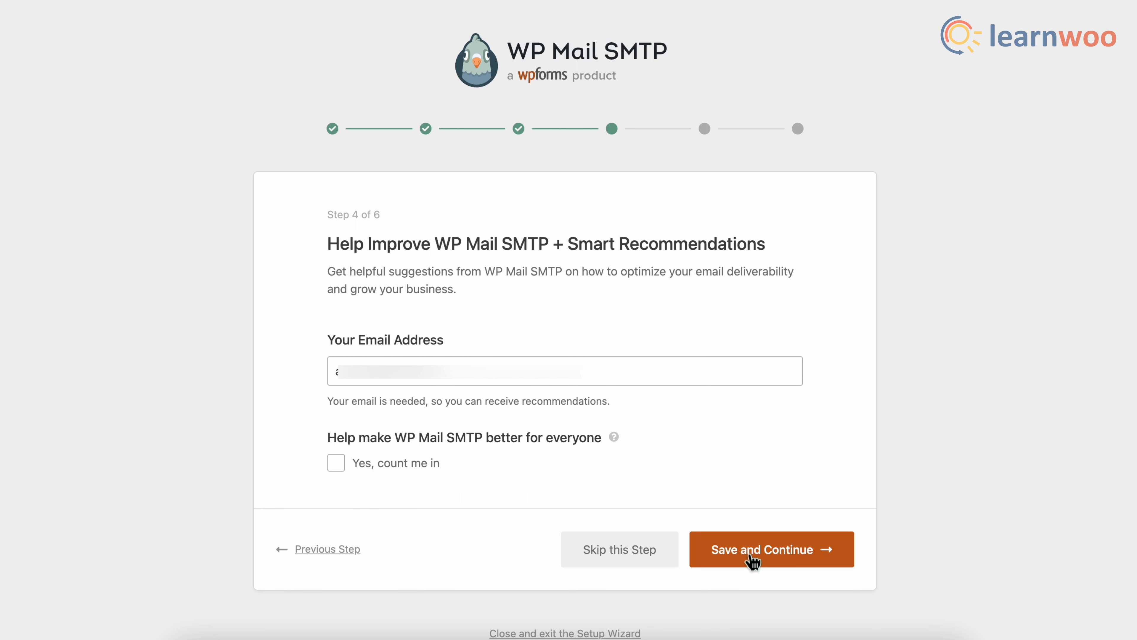
Step: Save the recommendations step and skip the license key, reaching the congratulations page
{"action": "left_click", "coordinate": [771, 549]}
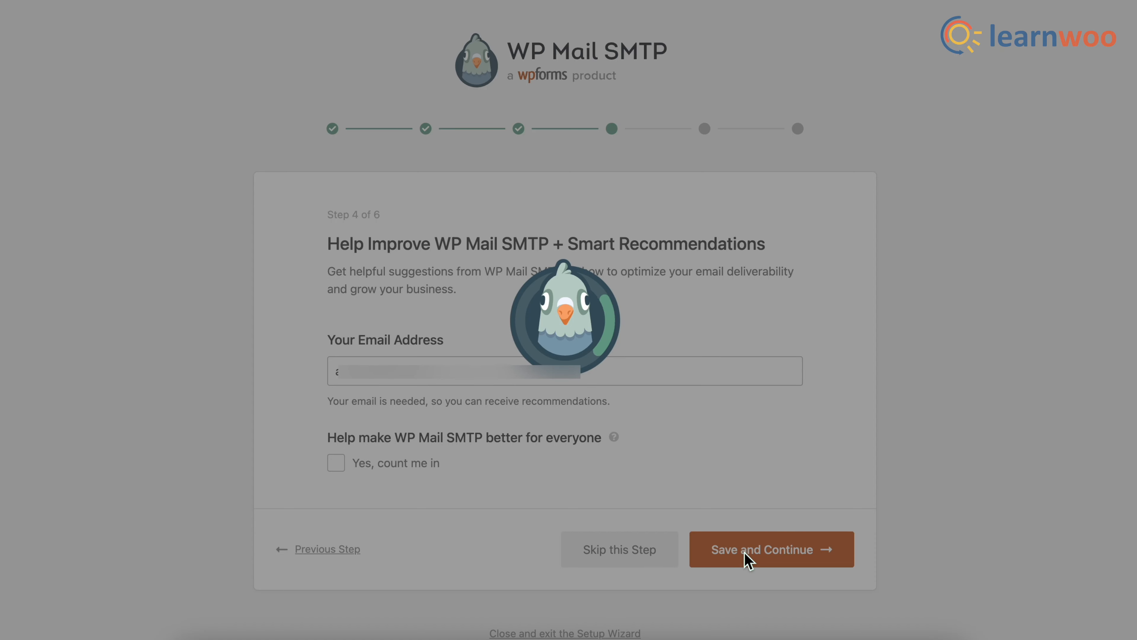
{"action": "left_click", "coordinate": [770, 549]}
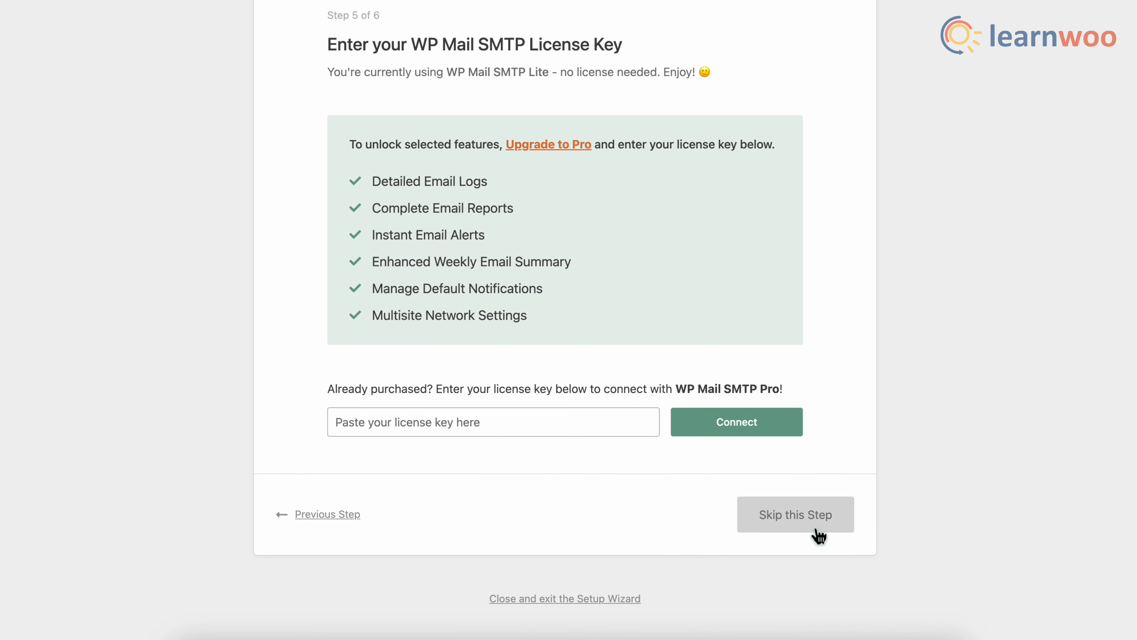
{"action": "left_click", "coordinate": [795, 514]}
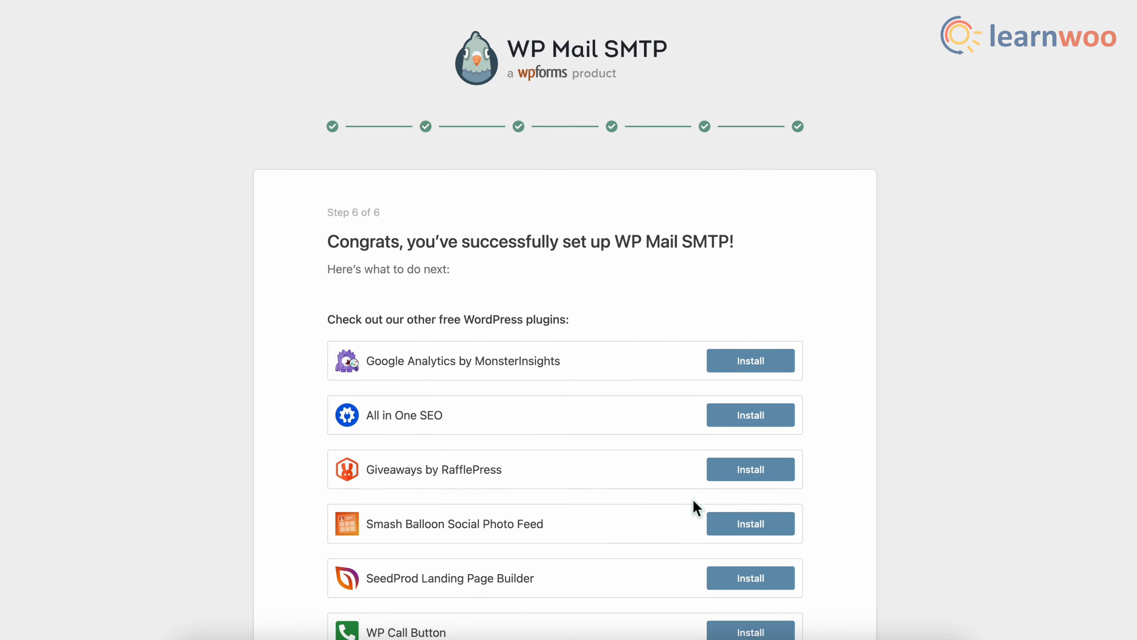
Step: Finish the setup wizard, returning to WP Mail SMTP's General settings page
{"action": "scroll", "scroll_direction": "down", "scroll_amount": 3}
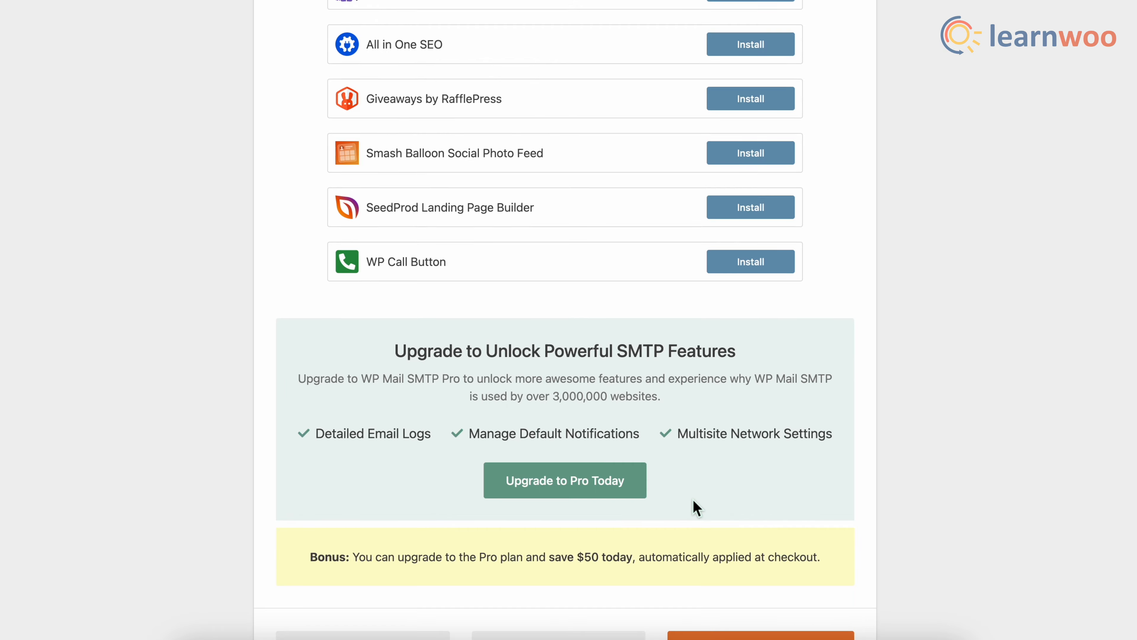
{"action": "scroll", "scroll_direction": "down", "scroll_amount": 3}
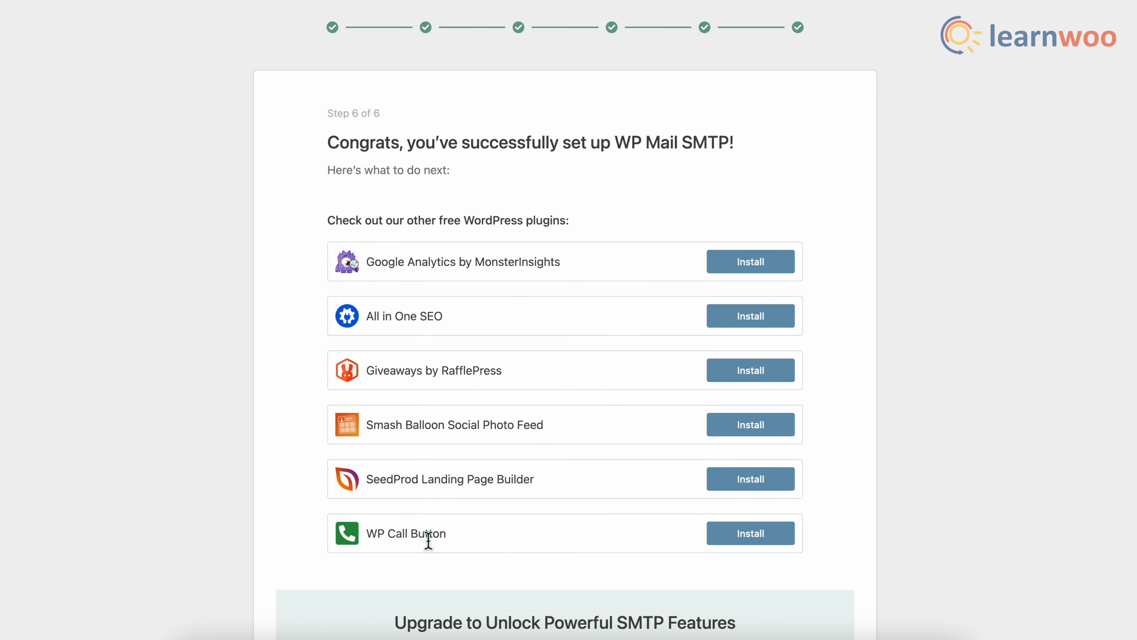
{"action": "scroll", "scroll_direction": "down", "scroll_amount": 3}
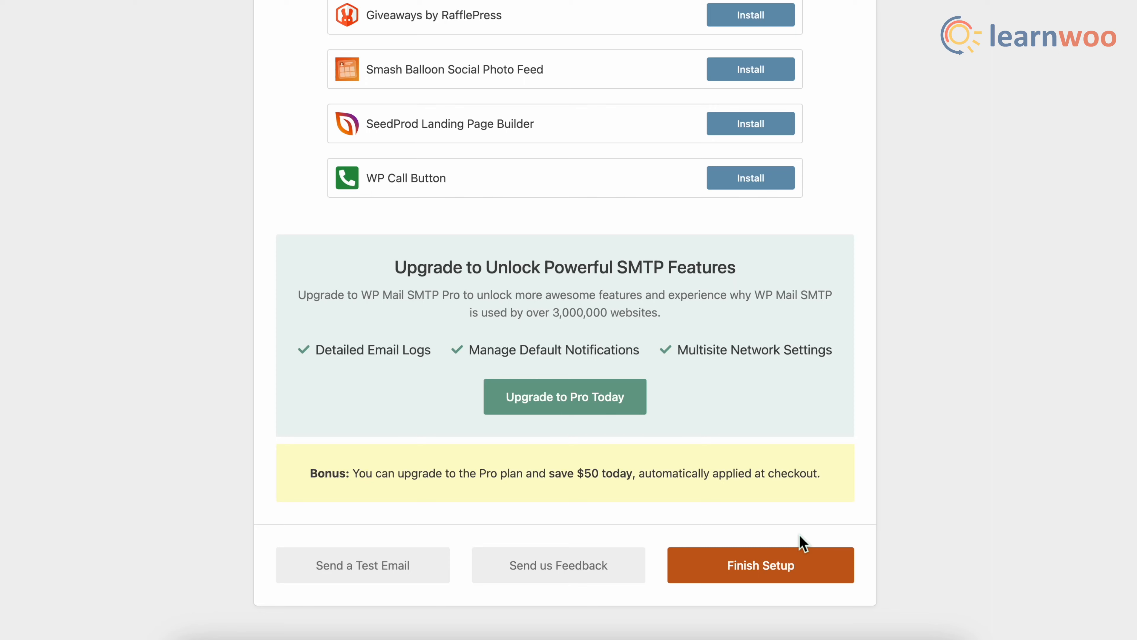
{"action": "left_click", "coordinate": [760, 565]}
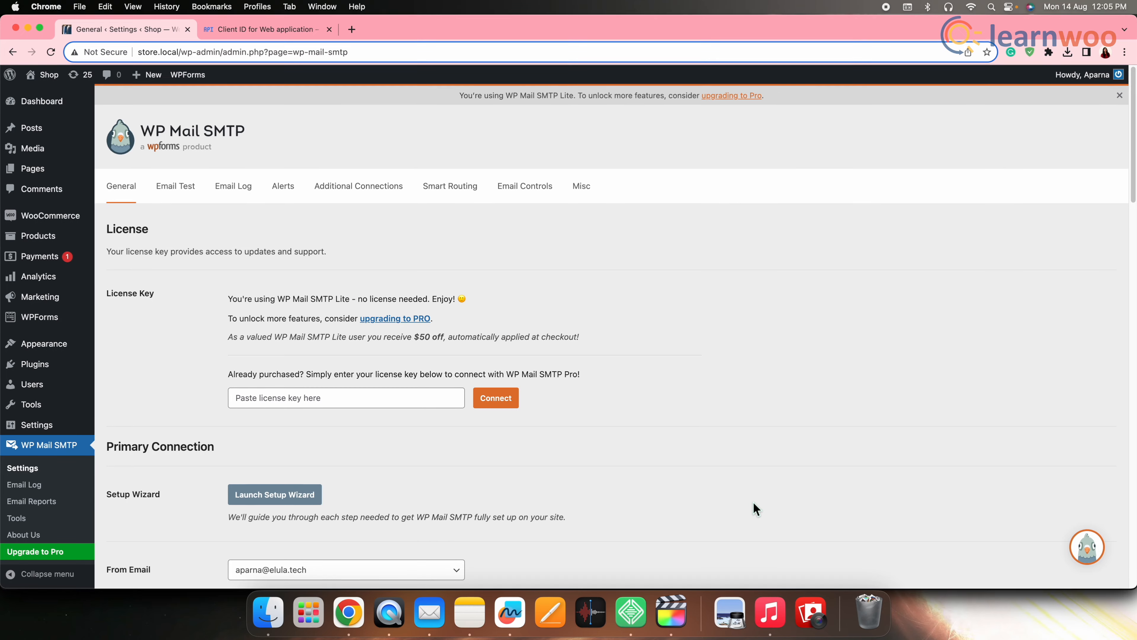
{"action": "scroll", "scroll_direction": "down", "scroll_amount": 3}
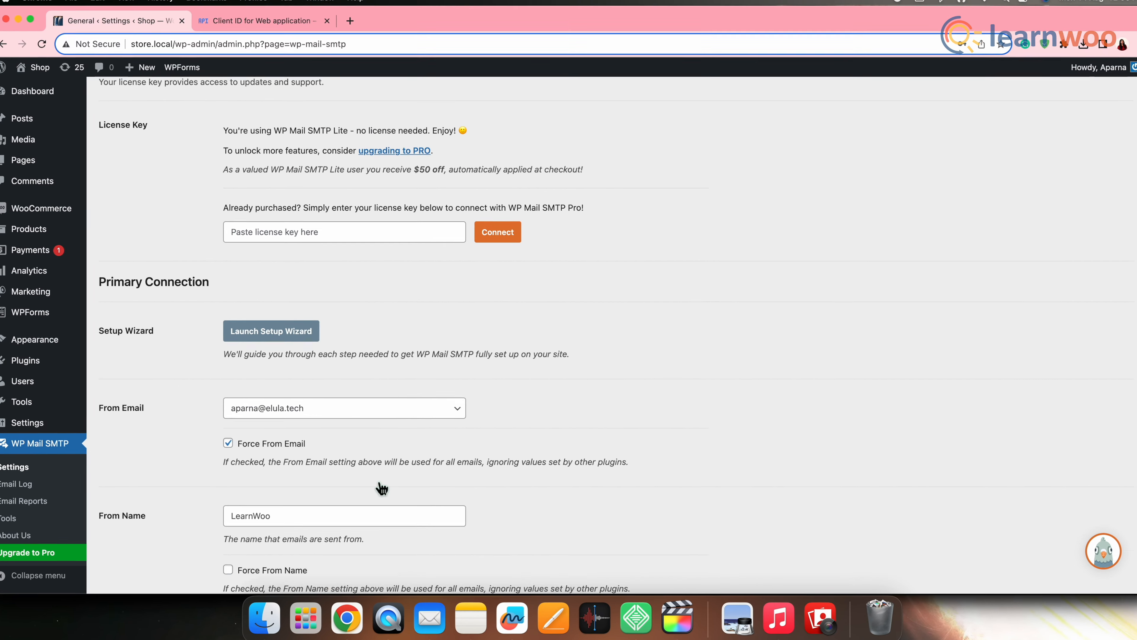
{"action": "scroll", "scroll_direction": "down", "scroll_amount": 3}
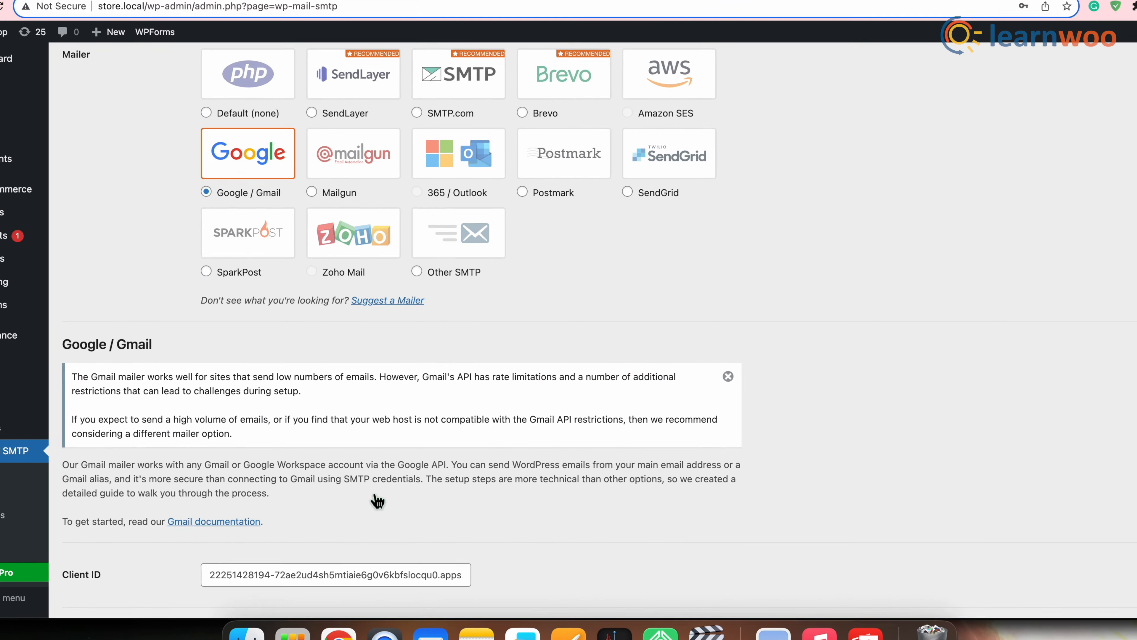
{"action": "scroll", "scroll_direction": "down", "scroll_amount": 3}
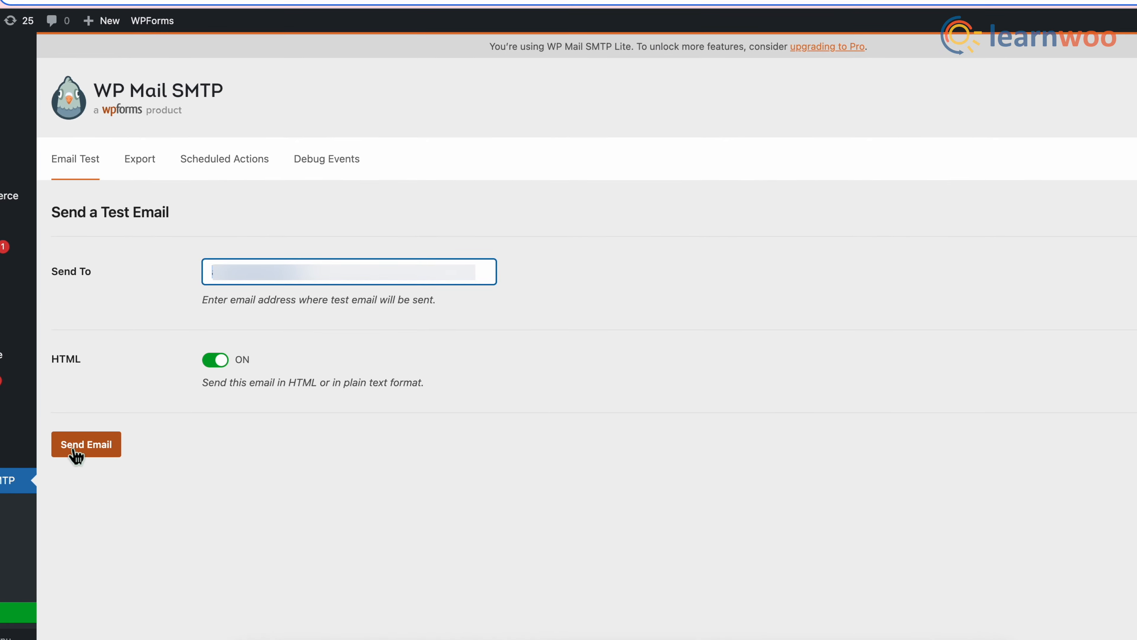
Step: Send a test HTML email from the Email Test tab and get the Success confirmation
{"action": "left_click", "coordinate": [85, 444]}
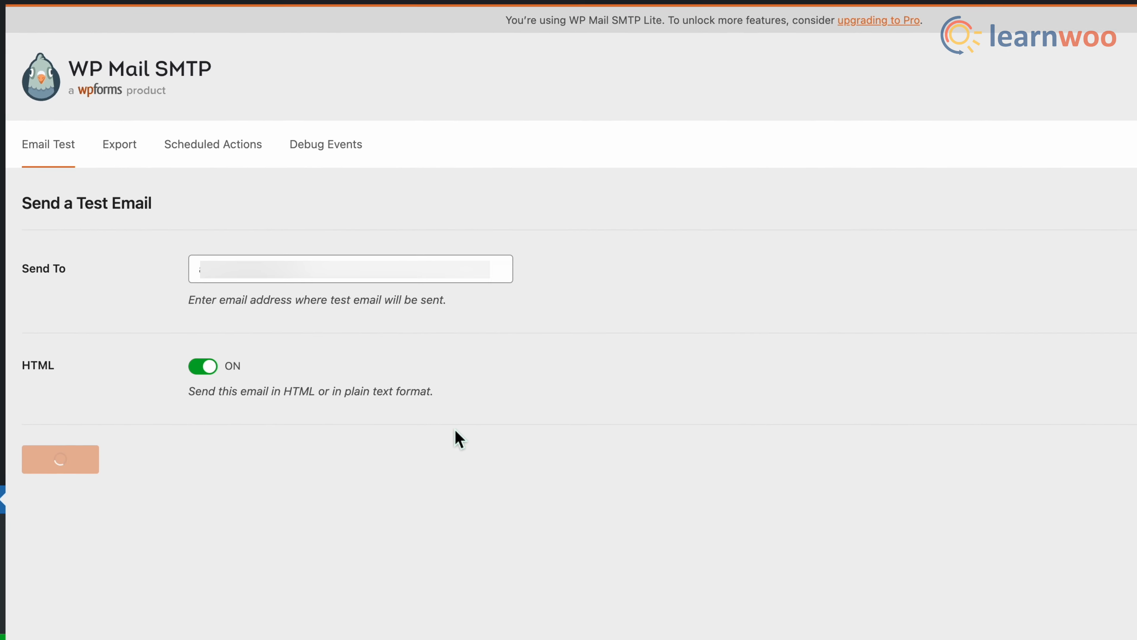
{"action": "left_click", "coordinate": [60, 459]}
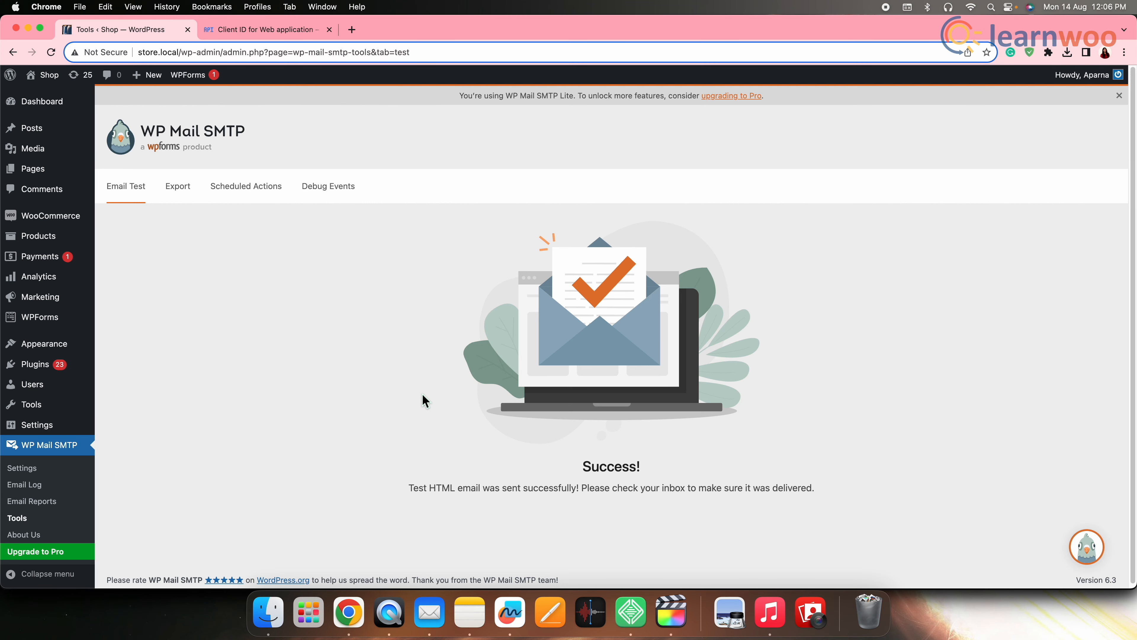
{"action": "mouse_move", "coordinate": [372, 415]}
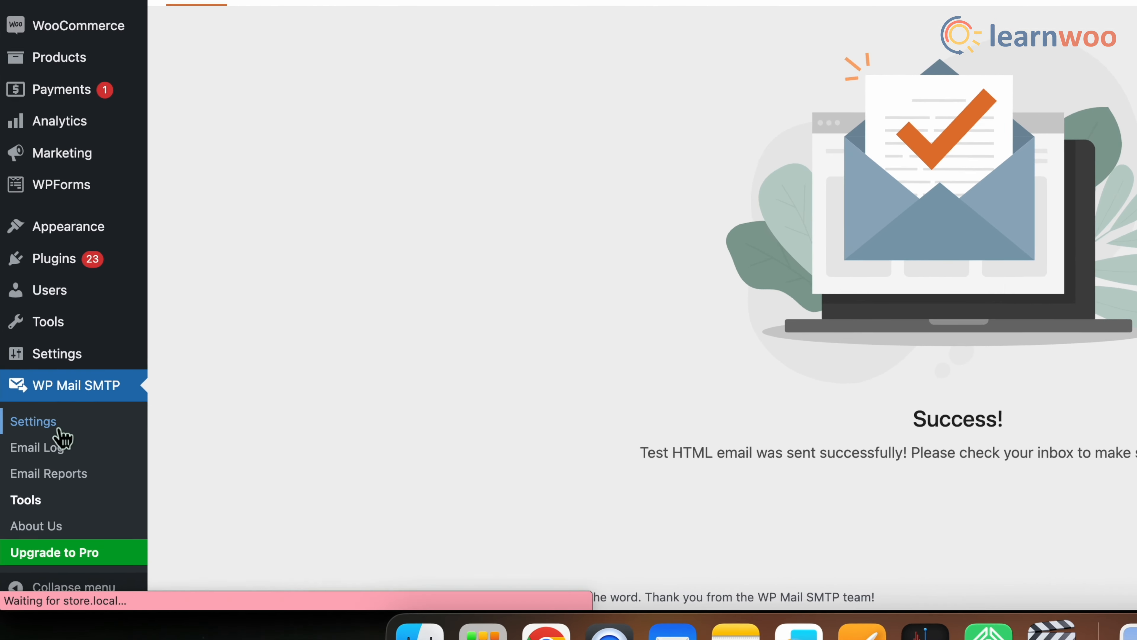
Step: Confirm From Name LearnWoo and From Email, then save the General settings successfully
{"action": "scroll", "scroll_direction": "down", "scroll_amount": 3}
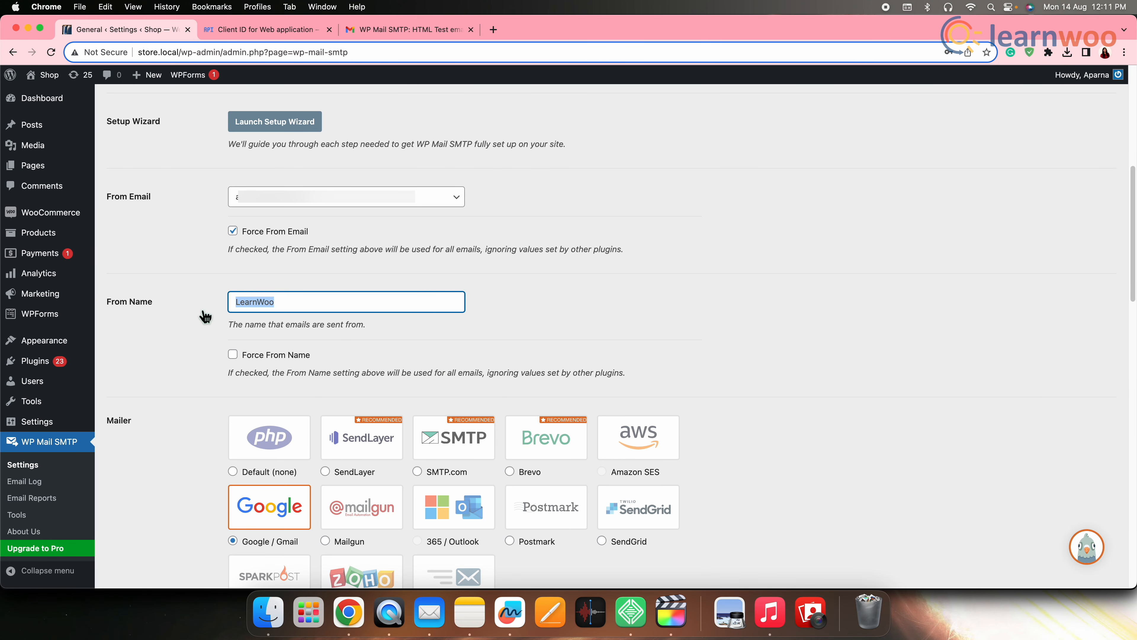
{"action": "left_click", "coordinate": [342, 196]}
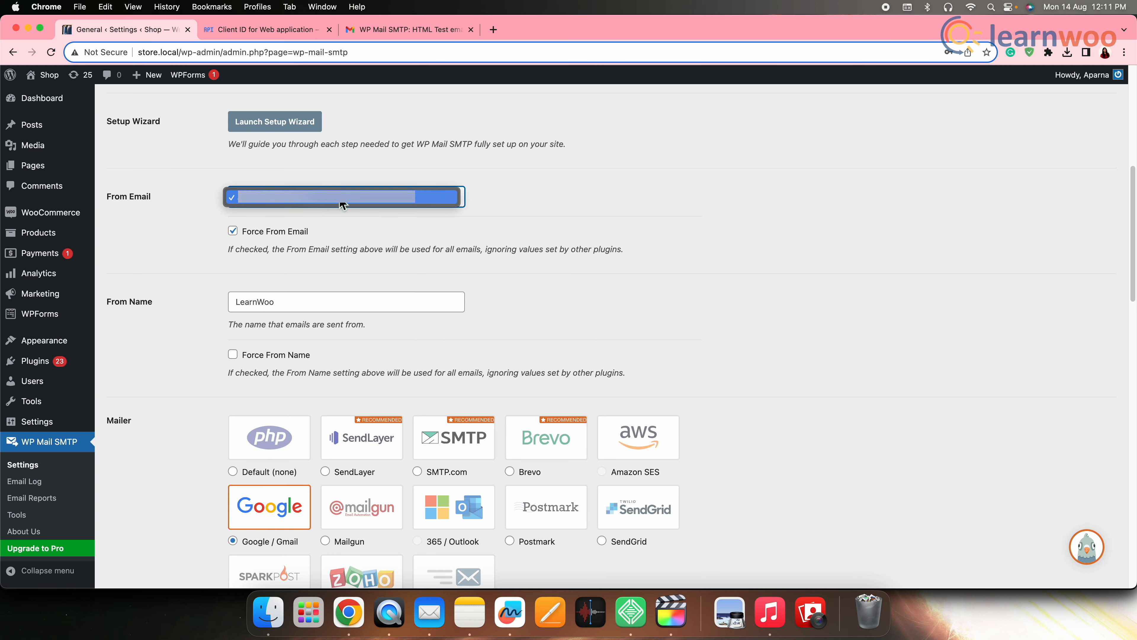
{"action": "left_click", "coordinate": [139, 263]}
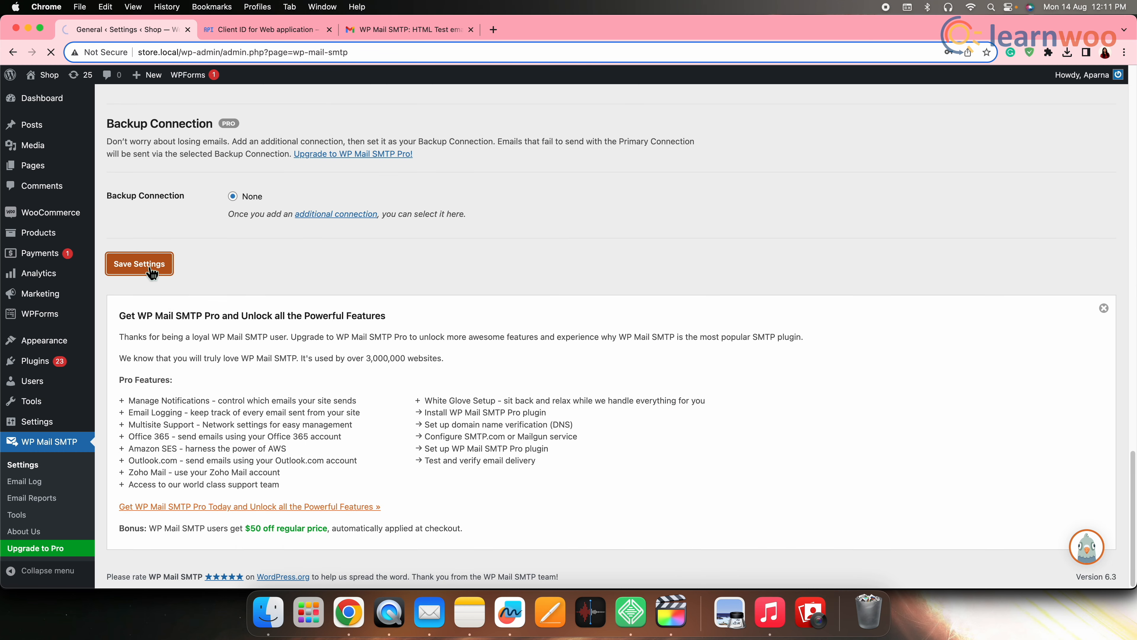
{"action": "left_click", "coordinate": [138, 263]}
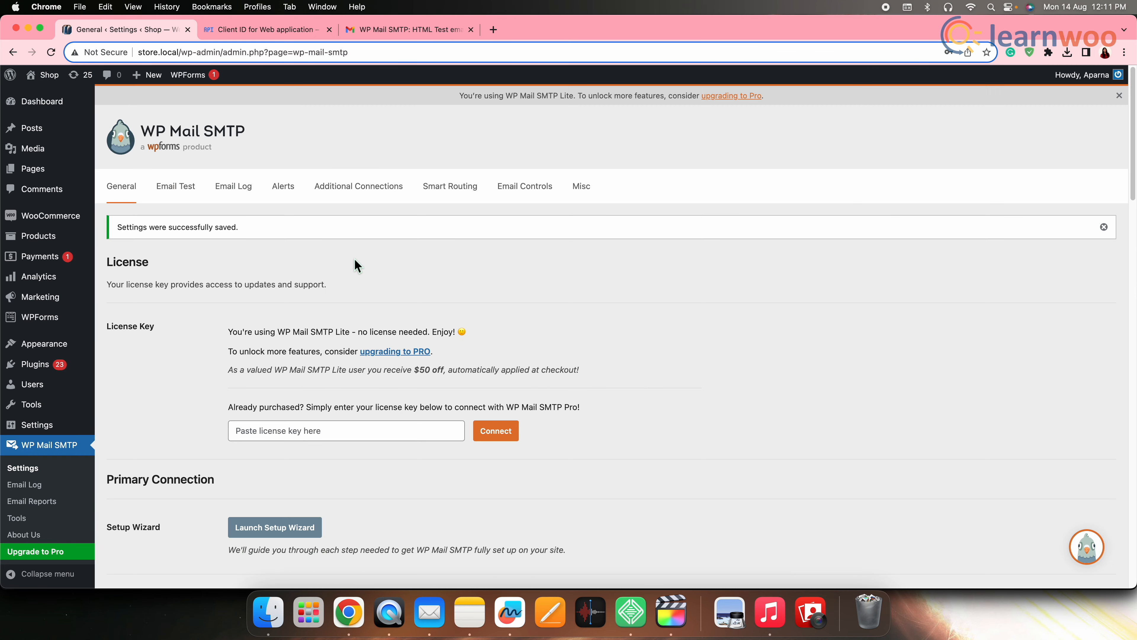